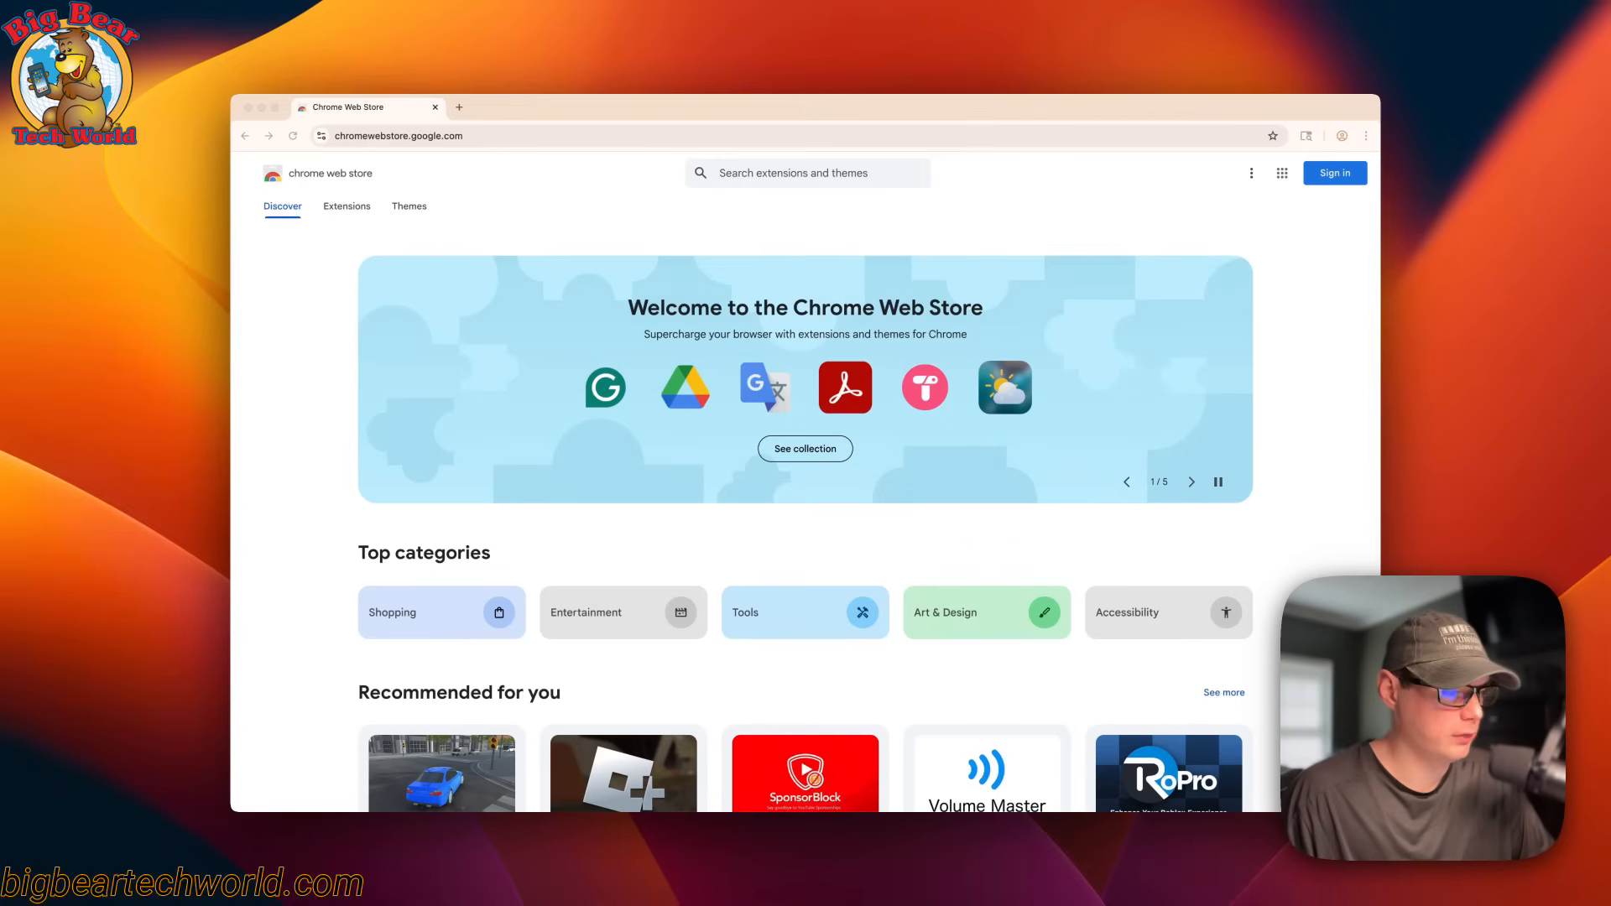
Search the Web Store for 'search it all' and pick the Search It All suggestion.
left_click(1192, 481)
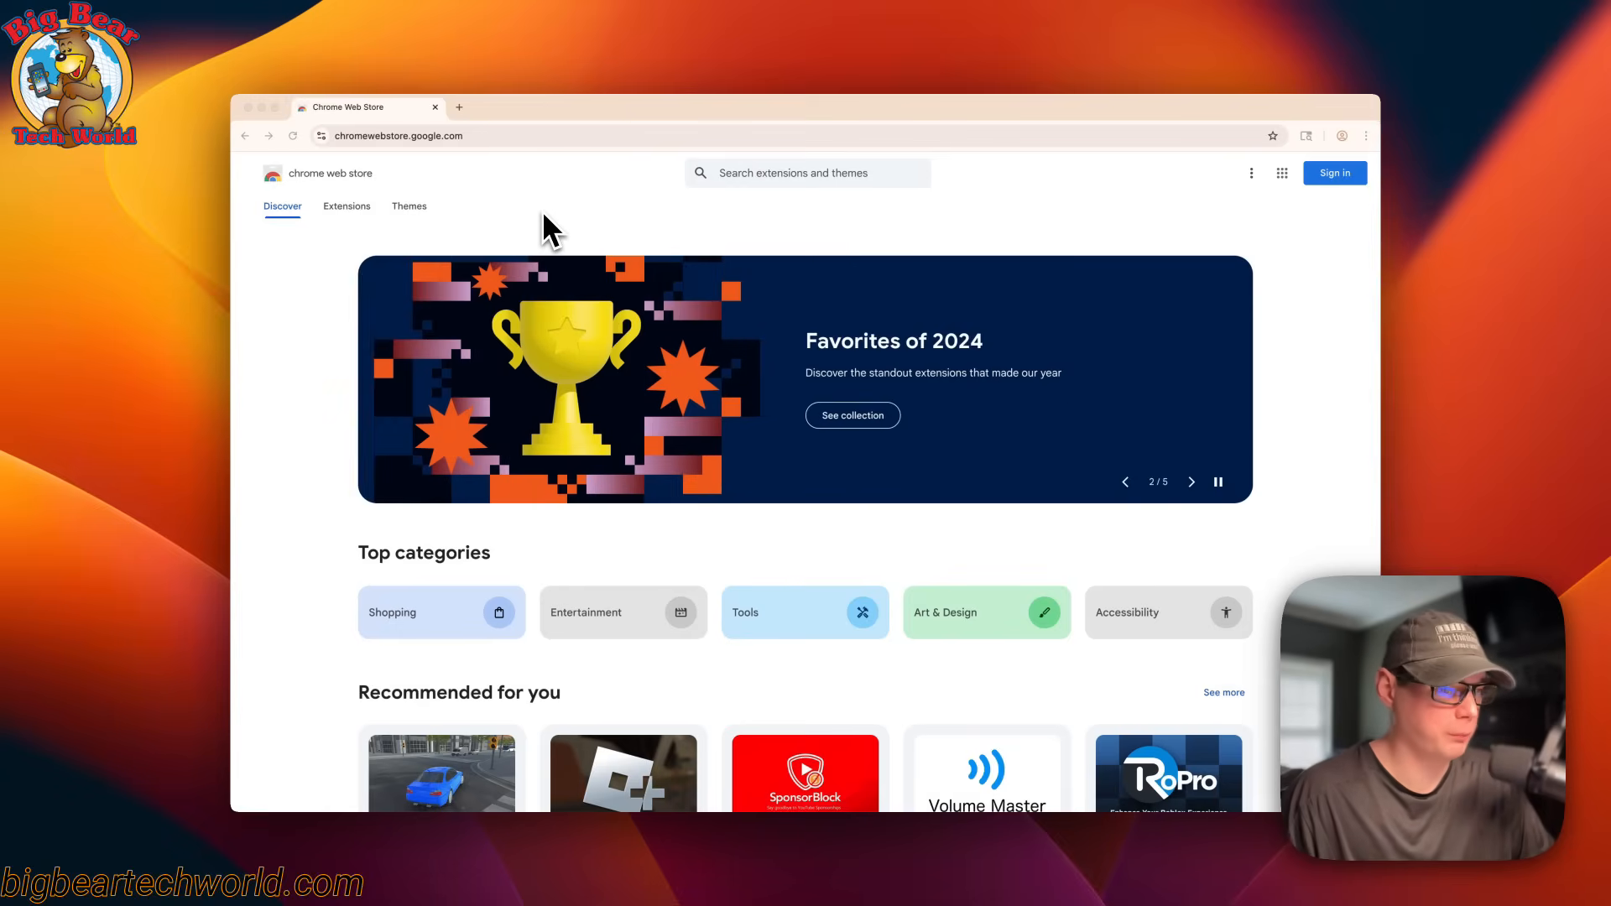
mouse_move(509, 214)
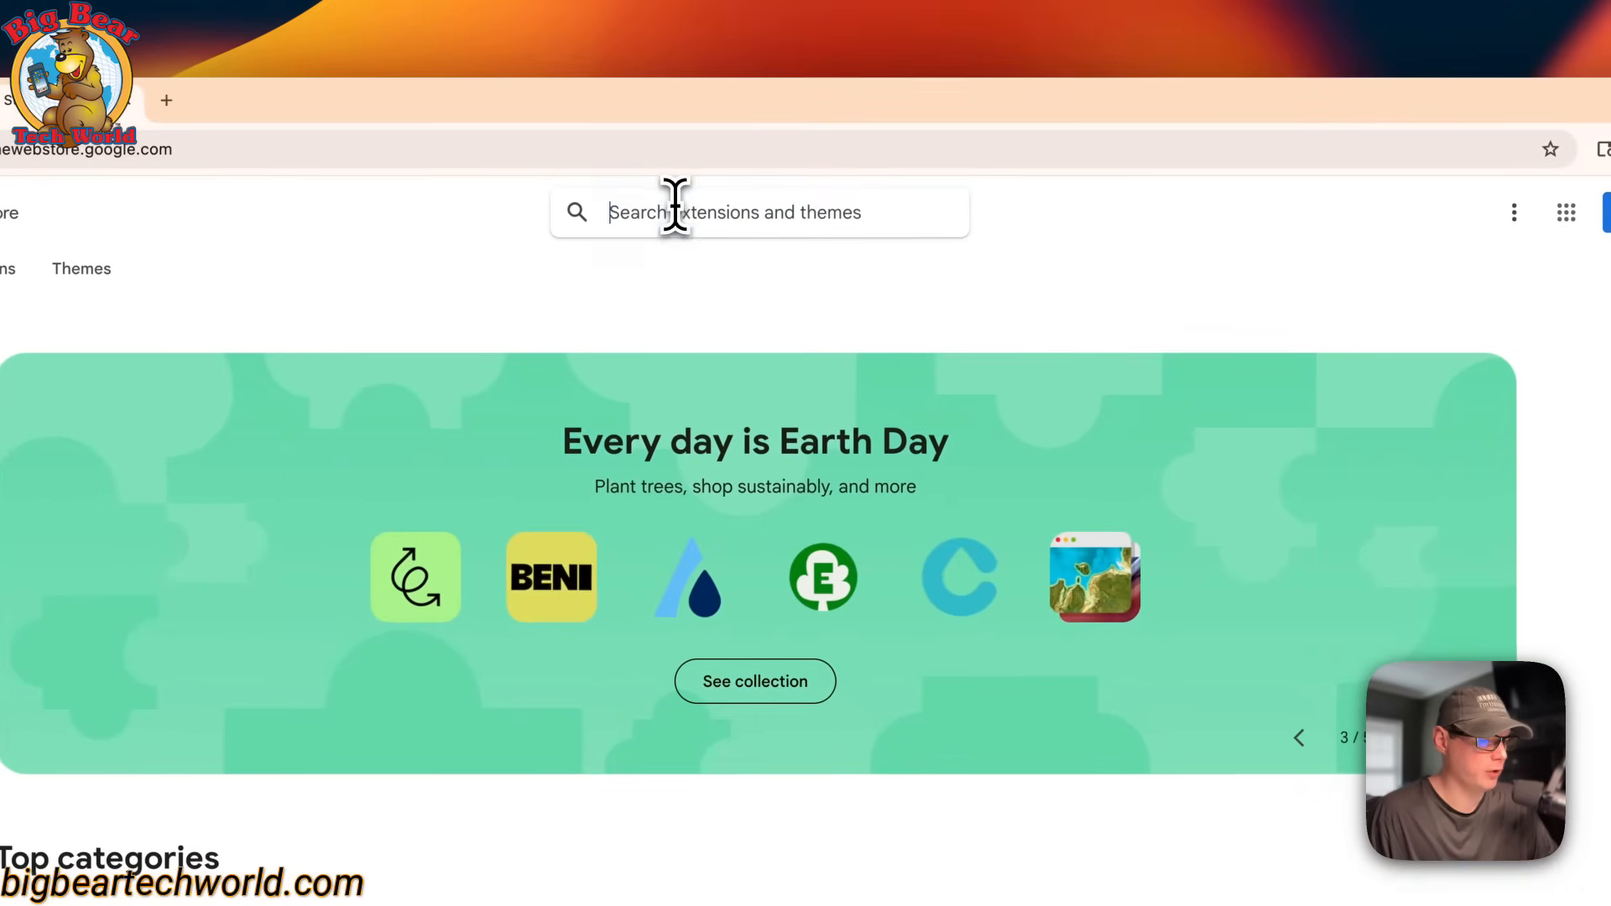
type("search it all")
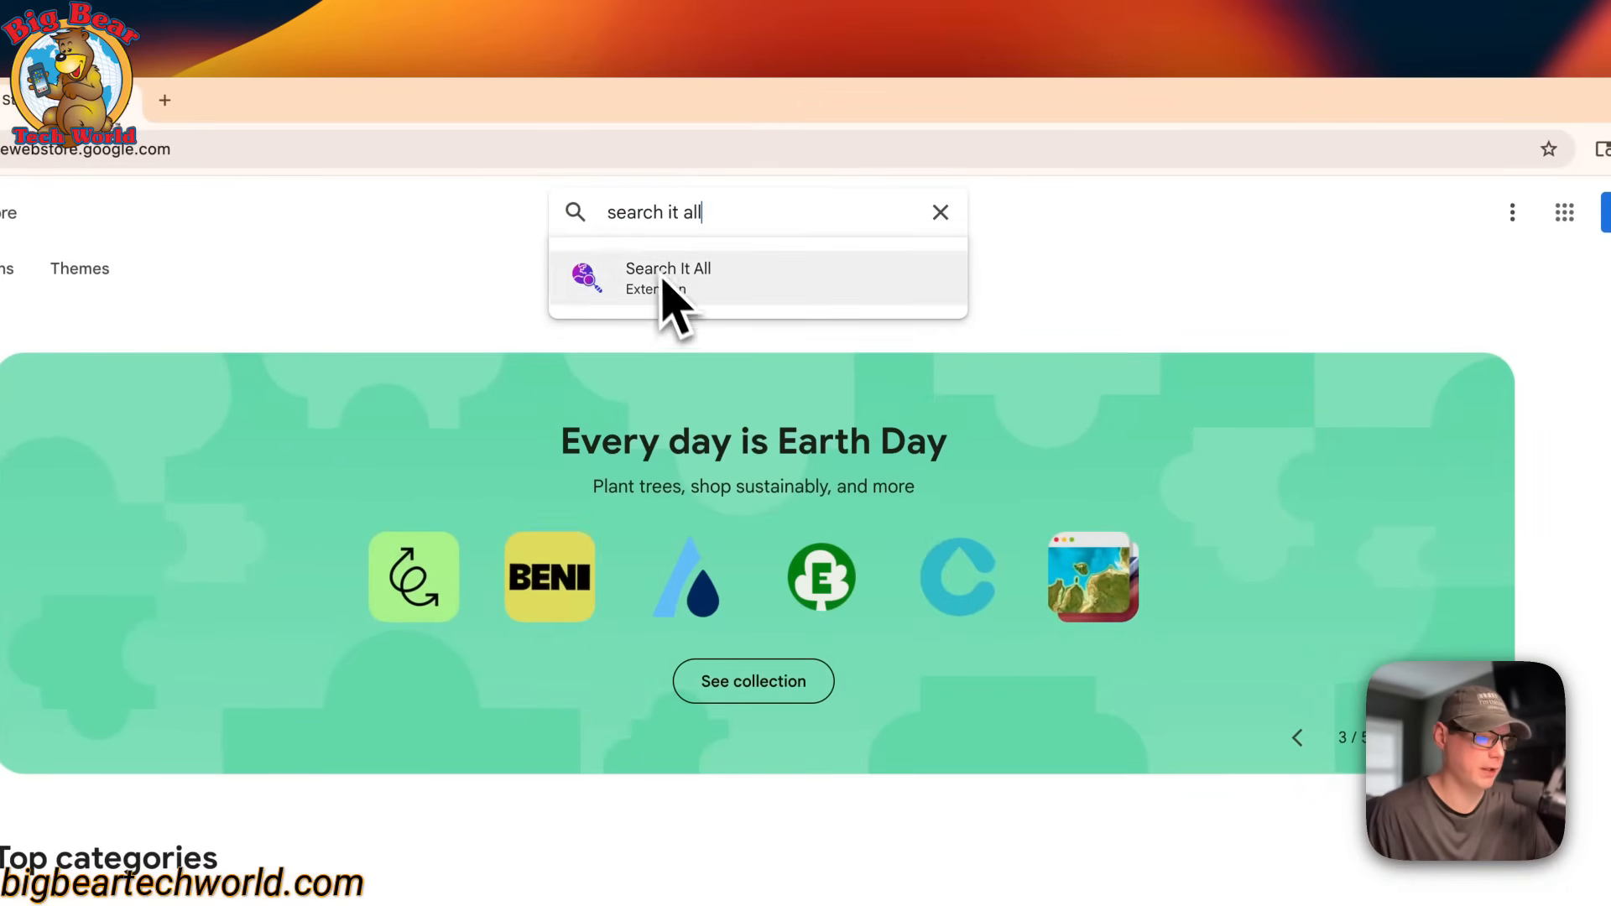
left_click(669, 280)
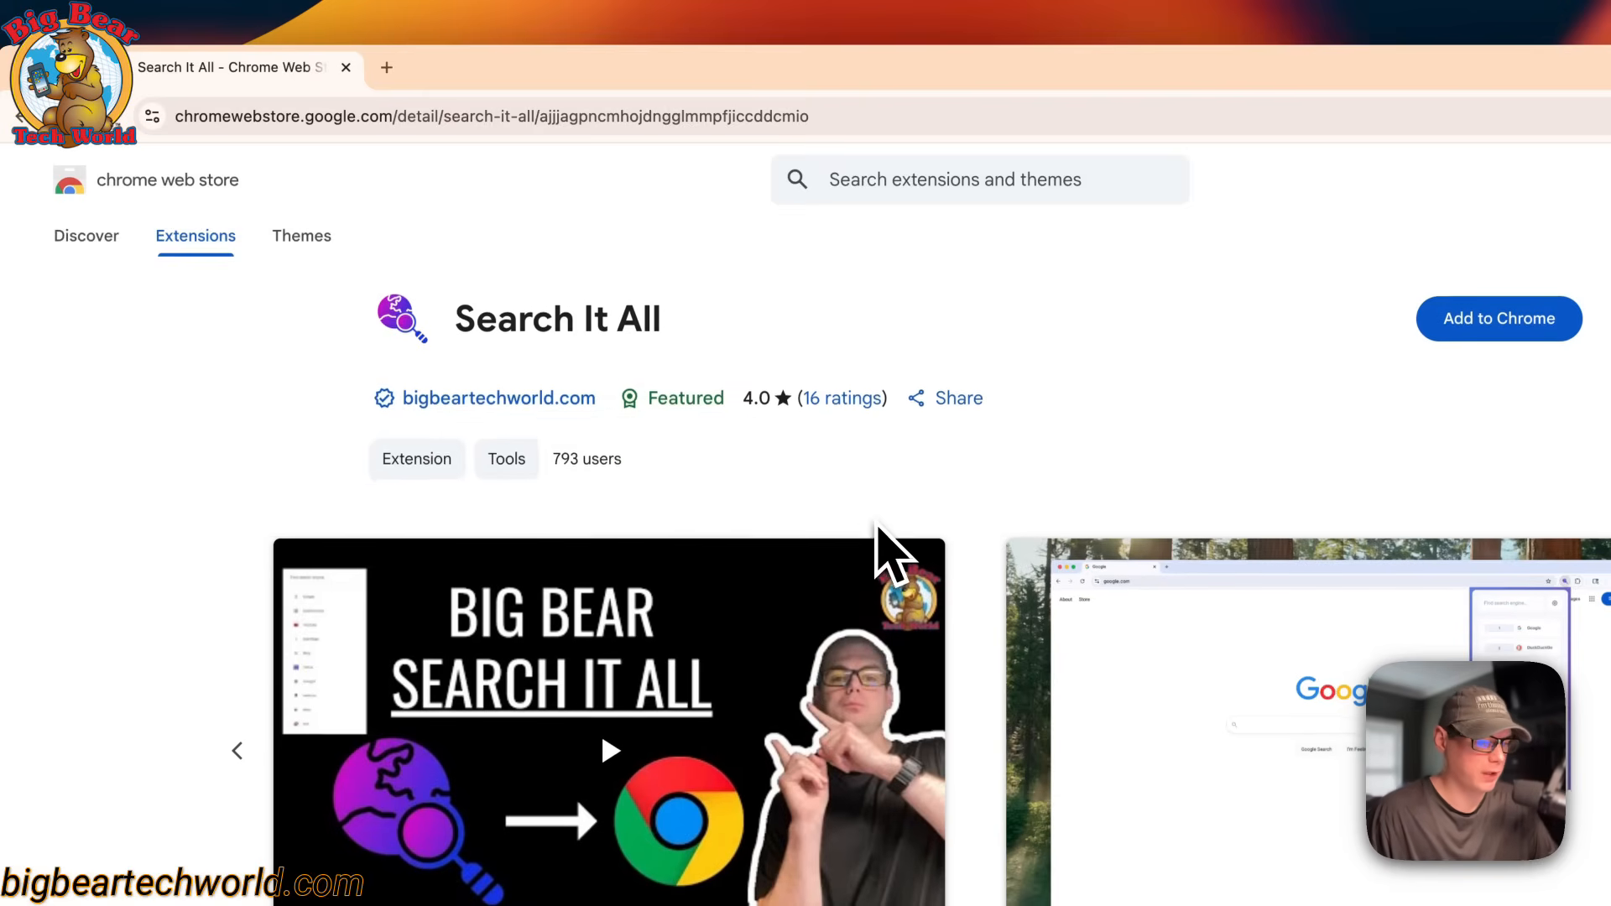
Add Search It All to Chrome, confirm Add extension, and dismiss the 'has been added' notice.
left_click(1499, 318)
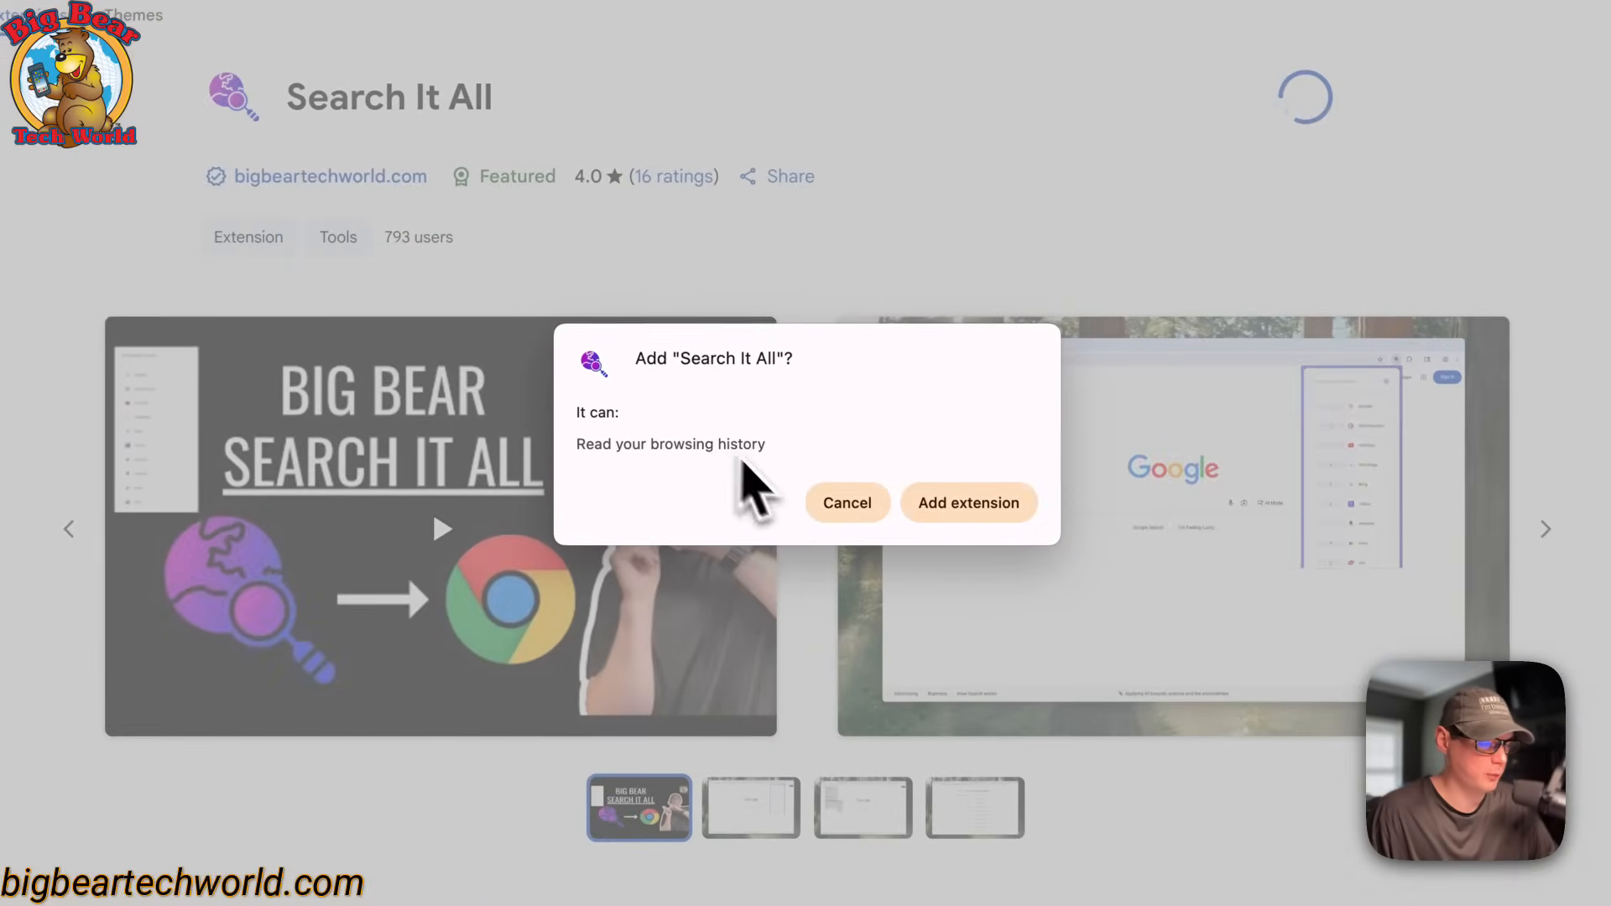
left_click(968, 503)
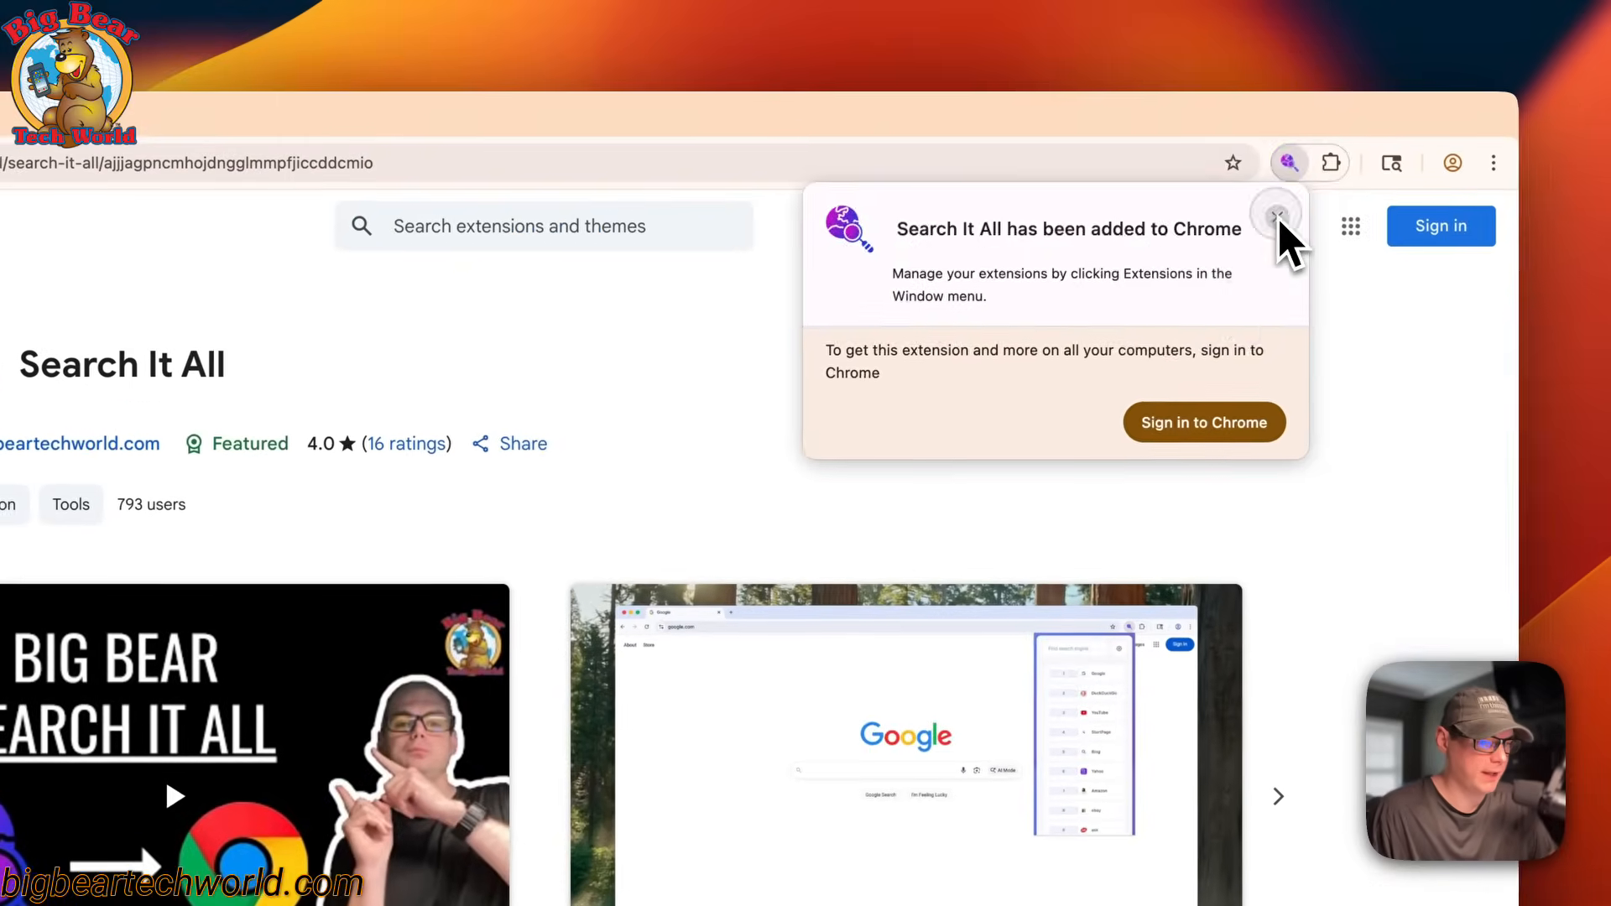
left_click(1332, 163)
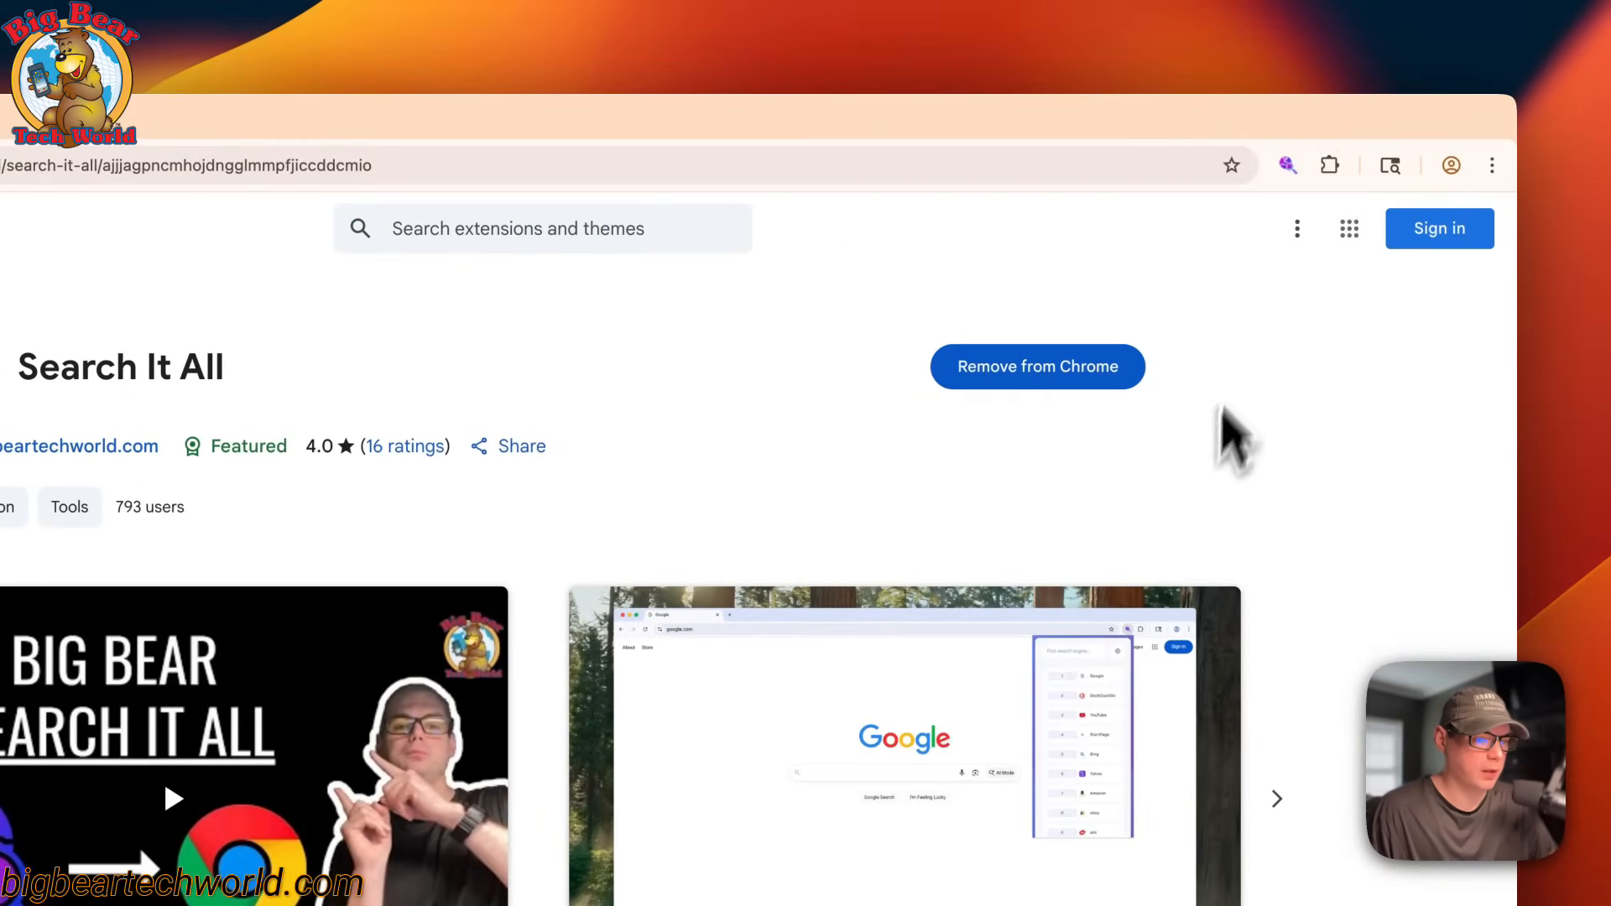
left_click(1289, 165)
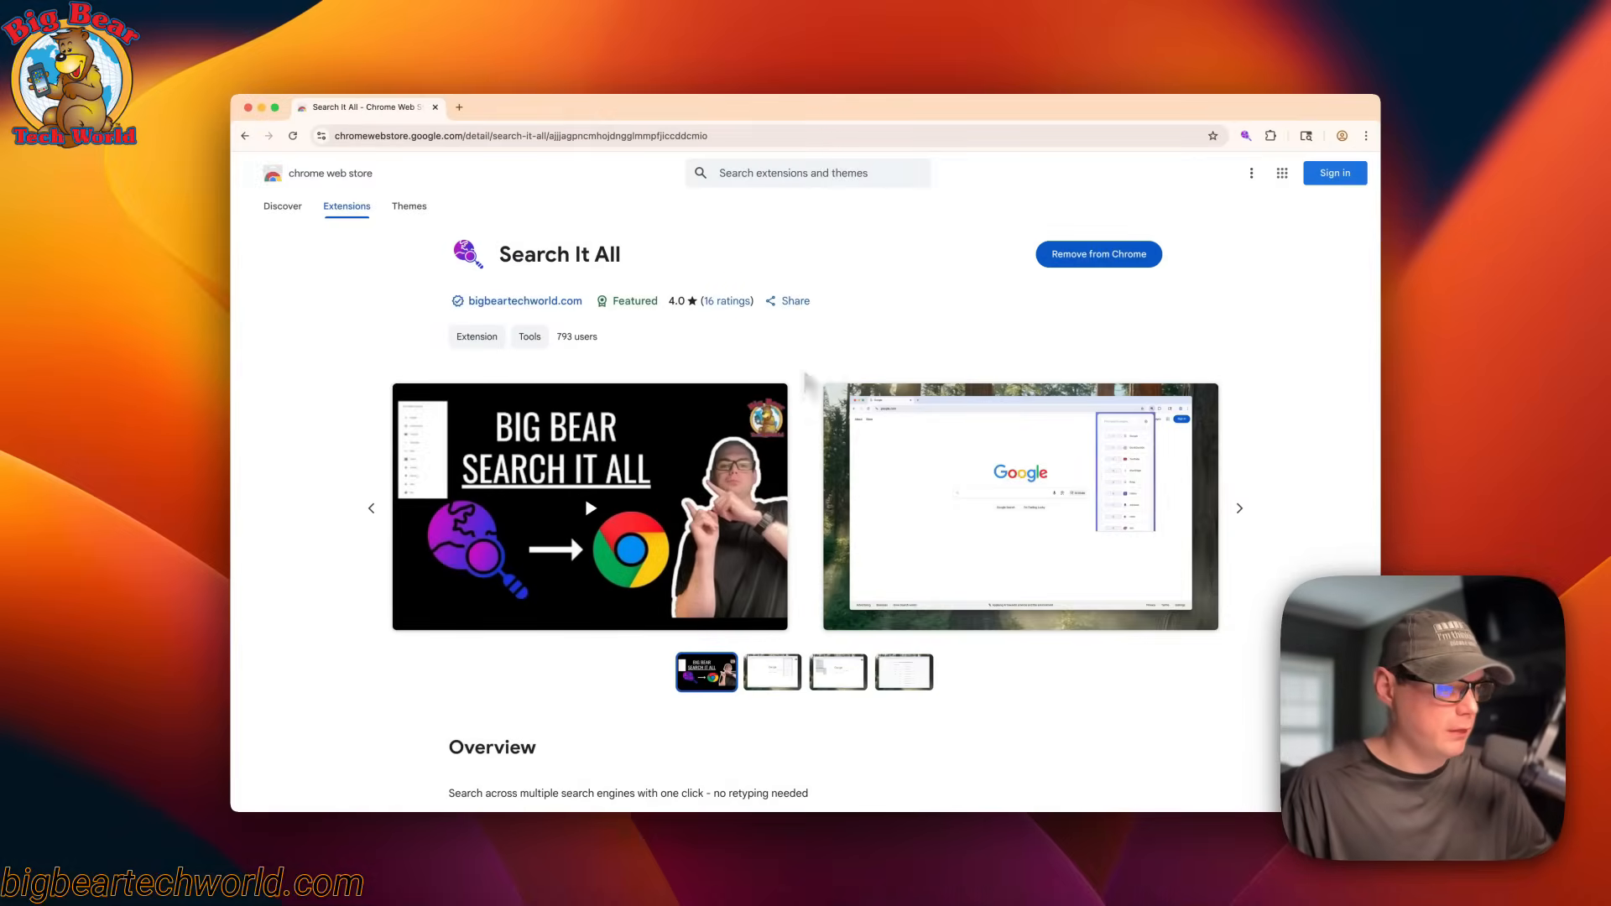
Go to bigbeartechworld.com and search the selected heading with Search with… > DuckDuckGo.
type("big")
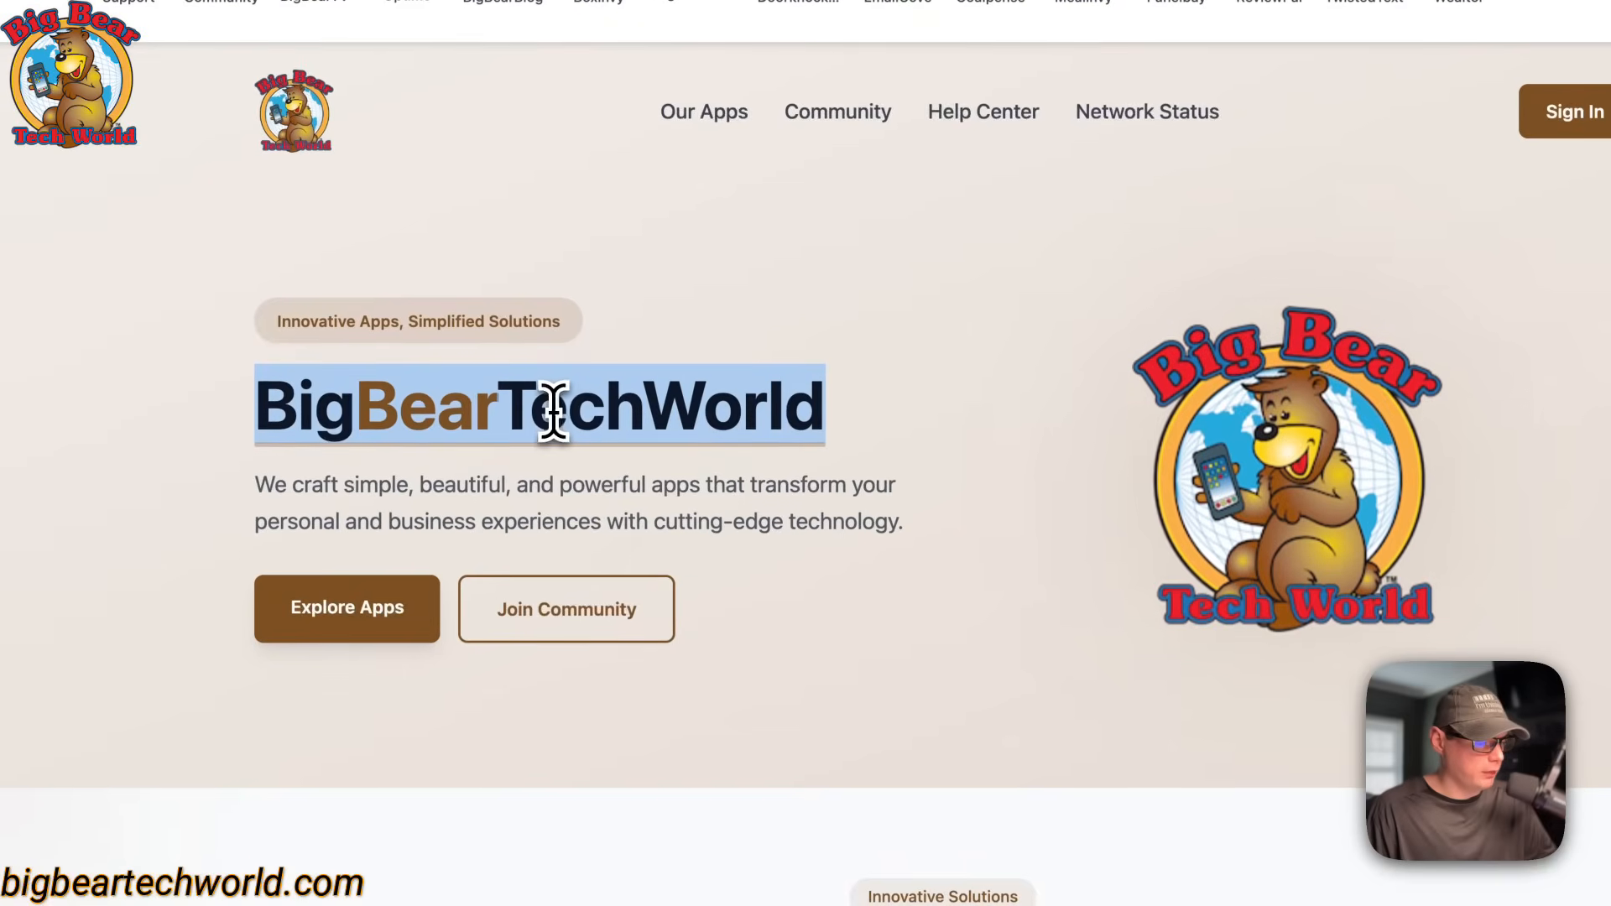
right_click(551, 407)
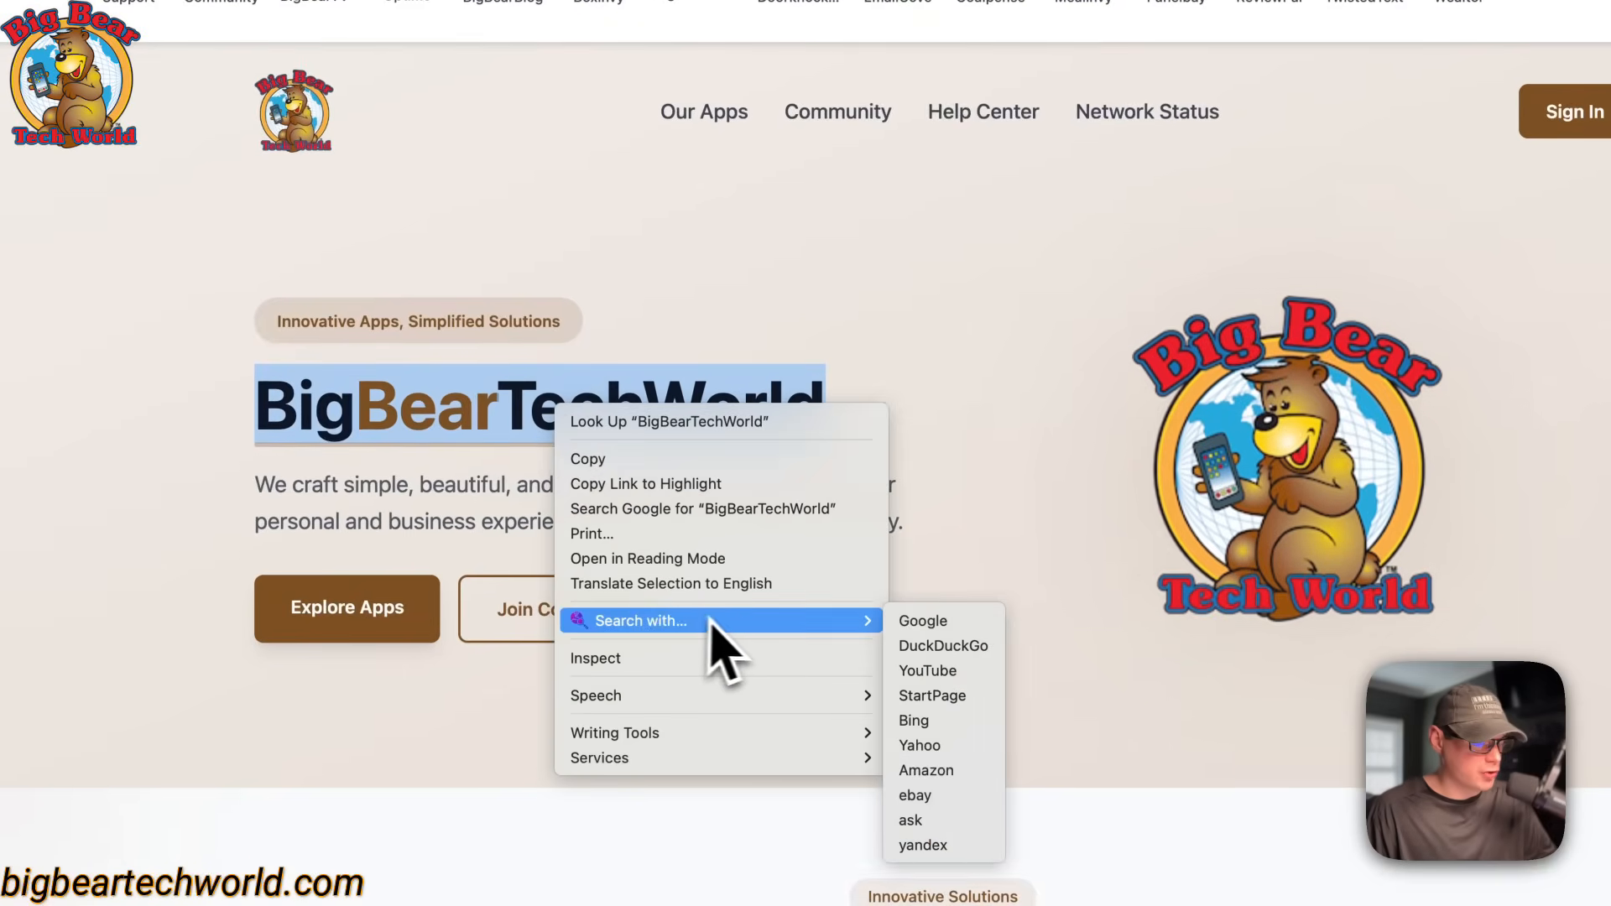
mouse_move(950, 670)
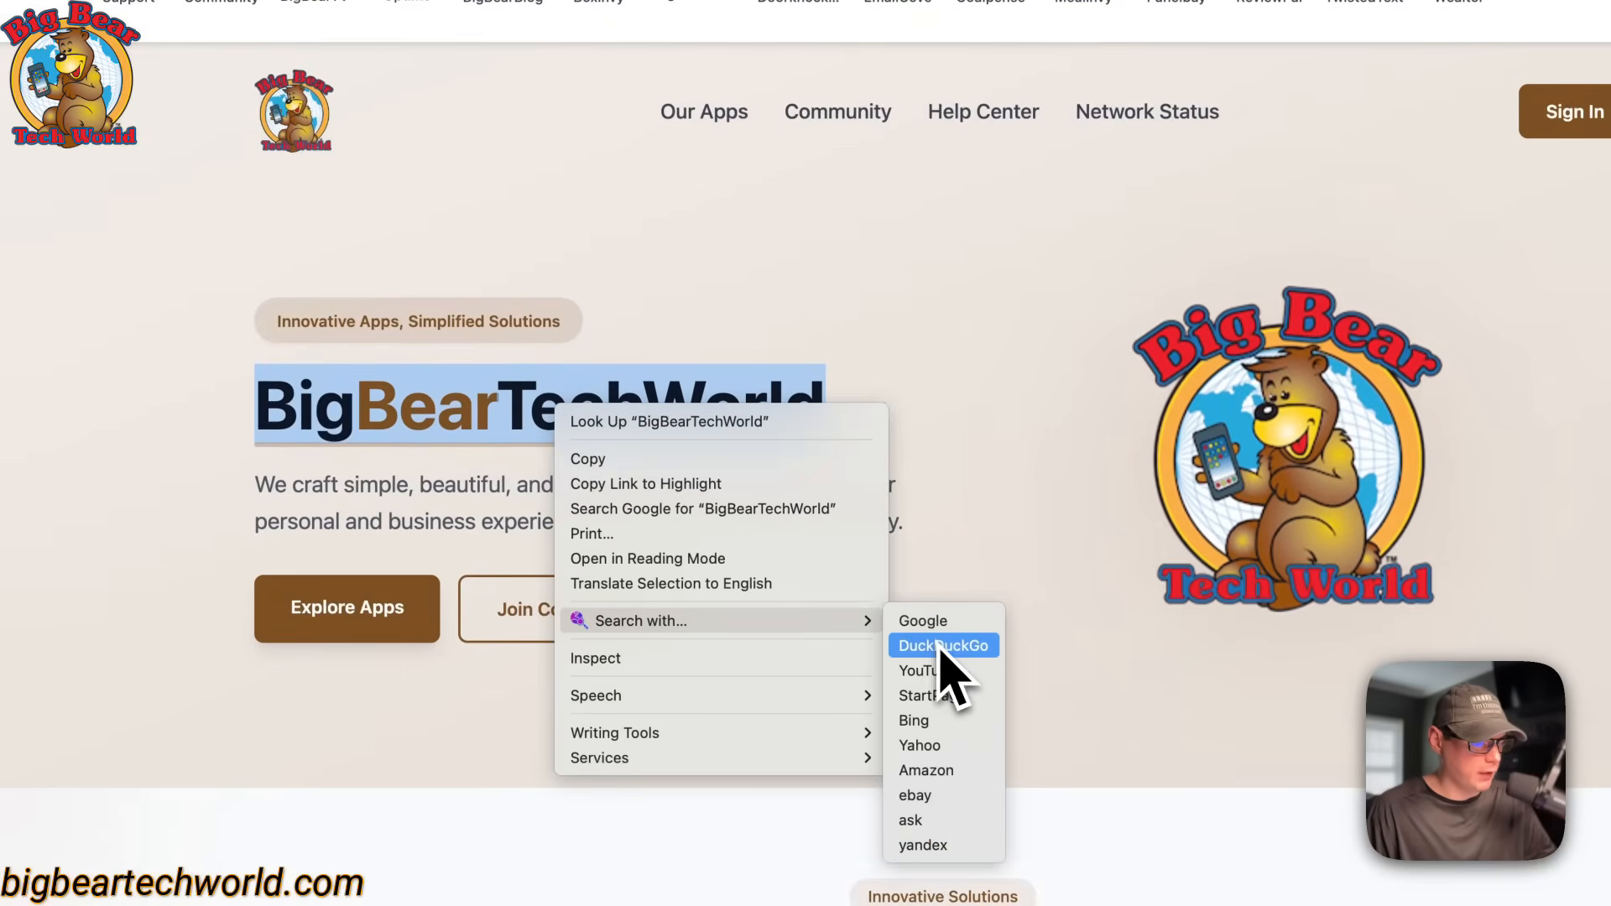
left_click(943, 645)
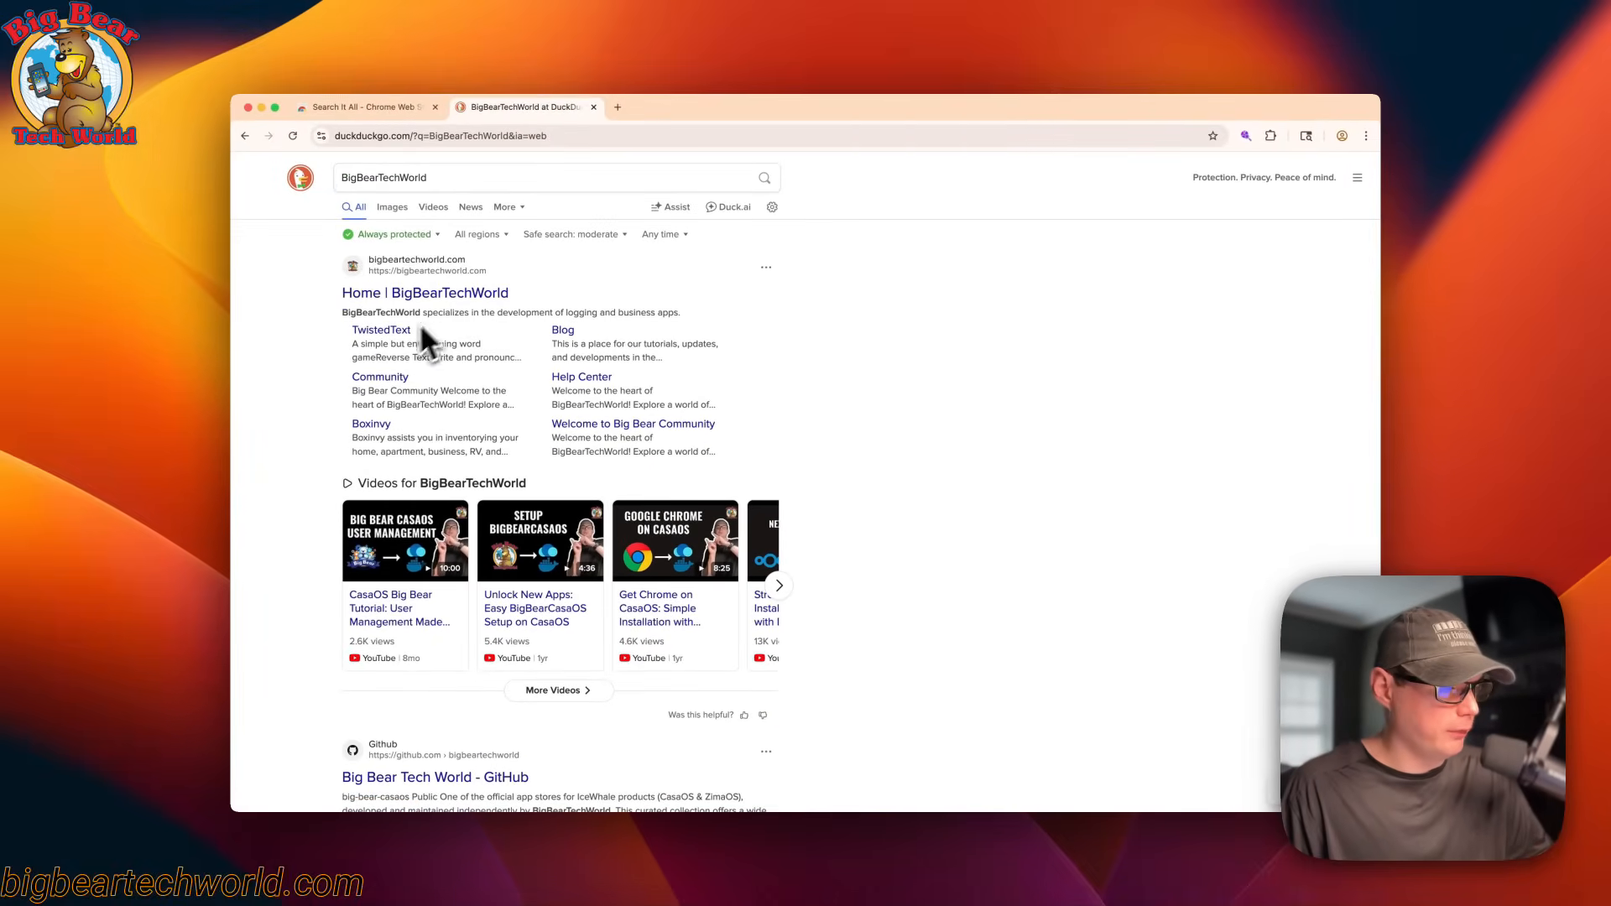
mouse_move(322, 403)
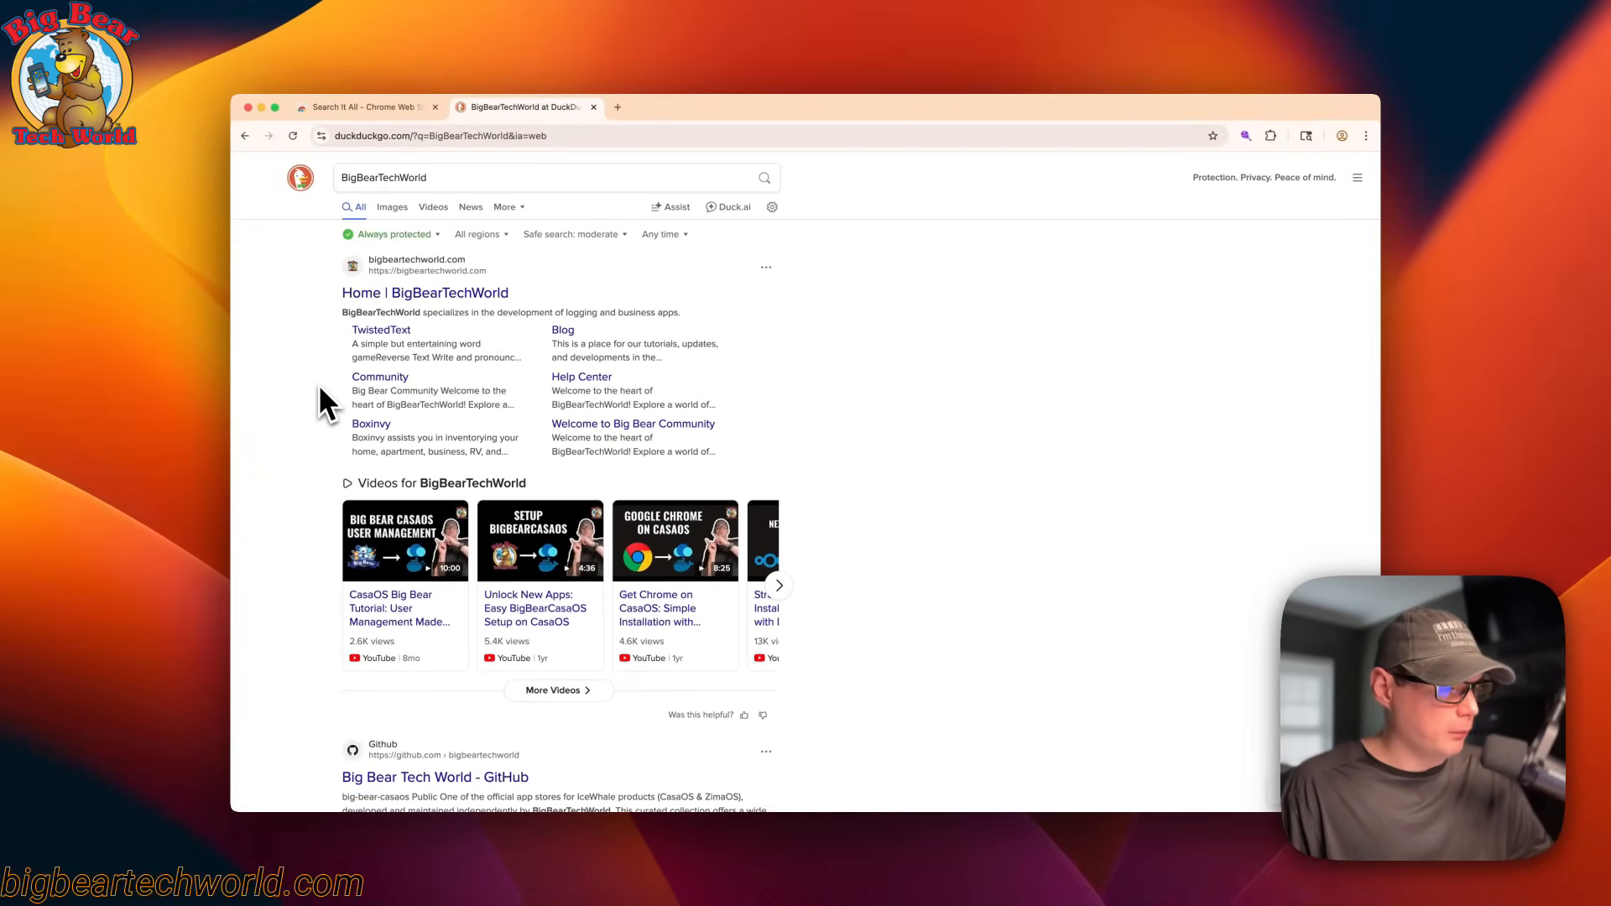
Follow the top DuckDuckGo result back to the BigBearTechWorld home page.
left_click(425, 293)
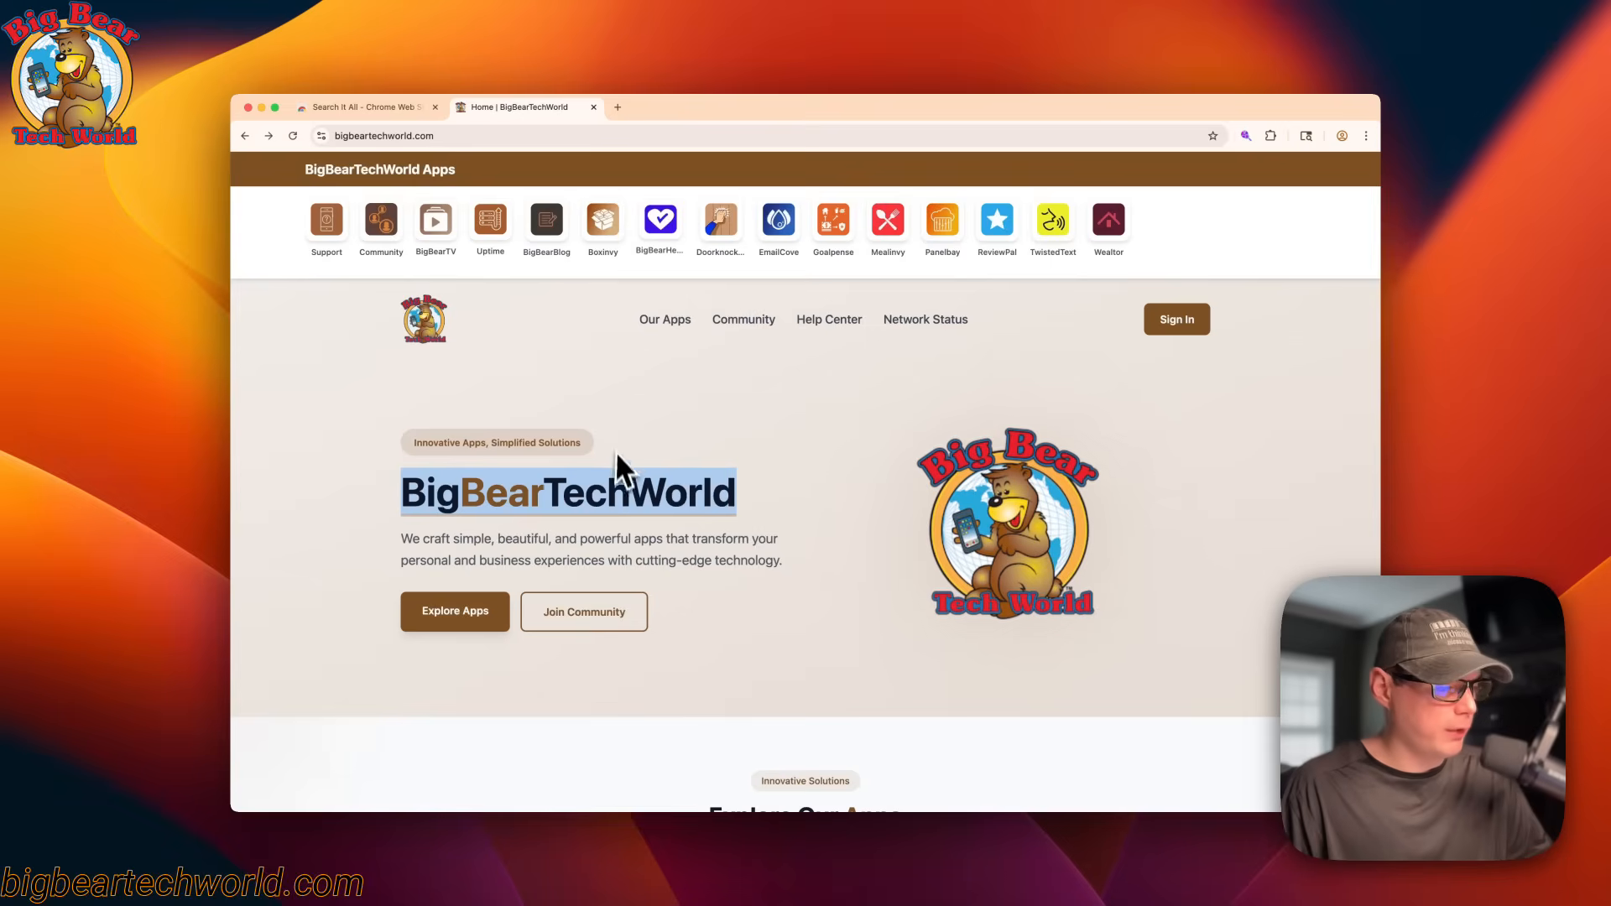
mouse_move(601, 558)
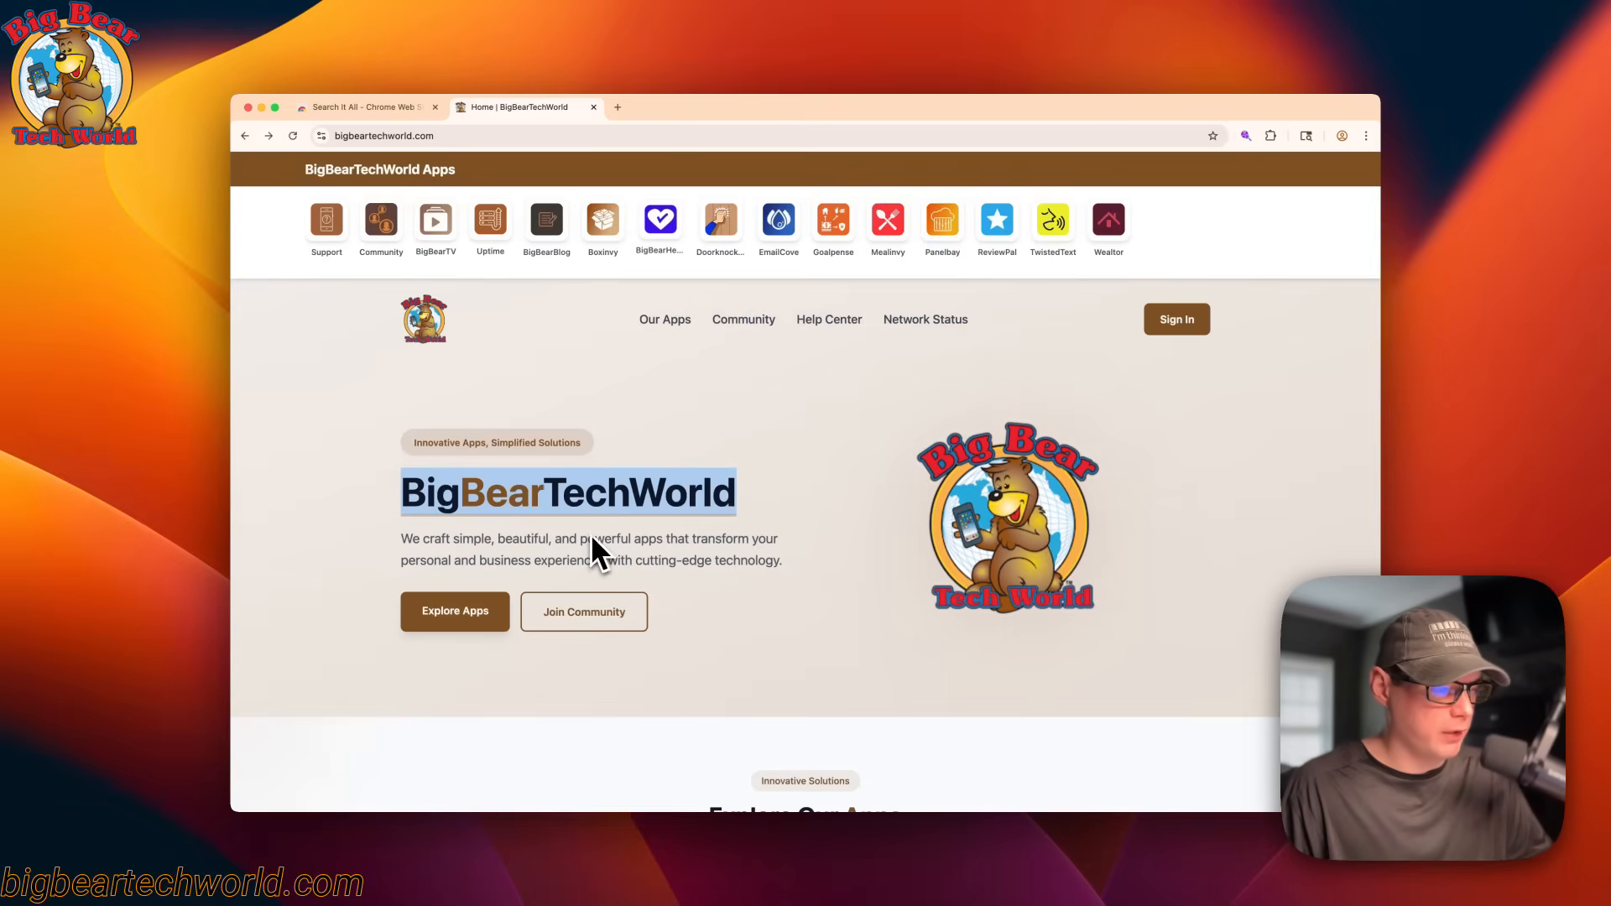
mouse_move(641, 474)
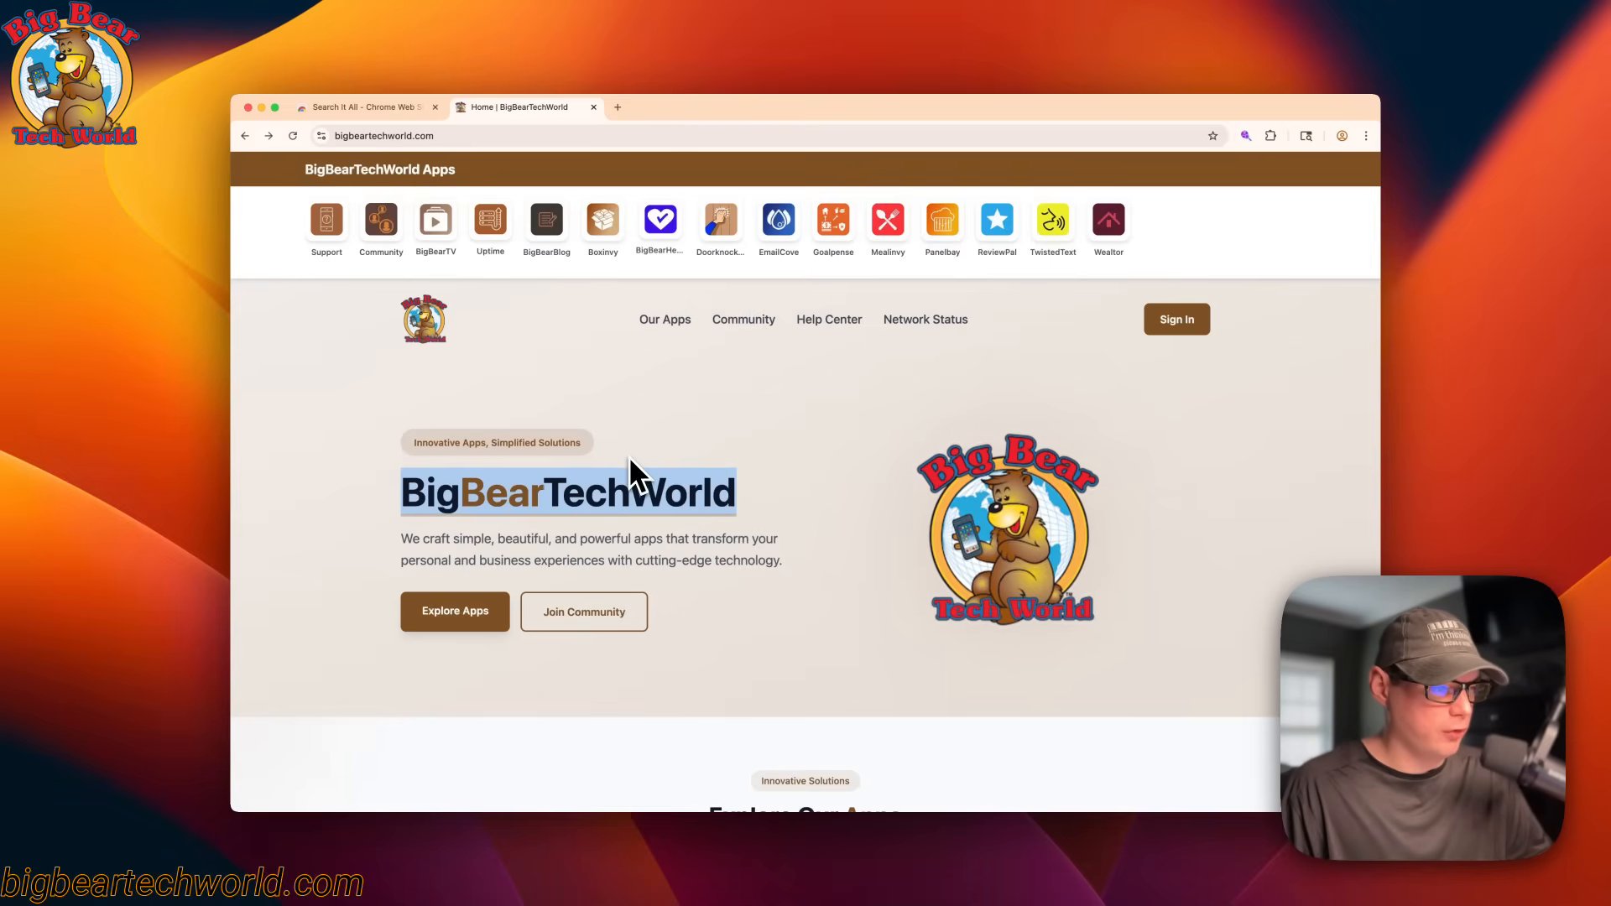
mouse_move(1106, 315)
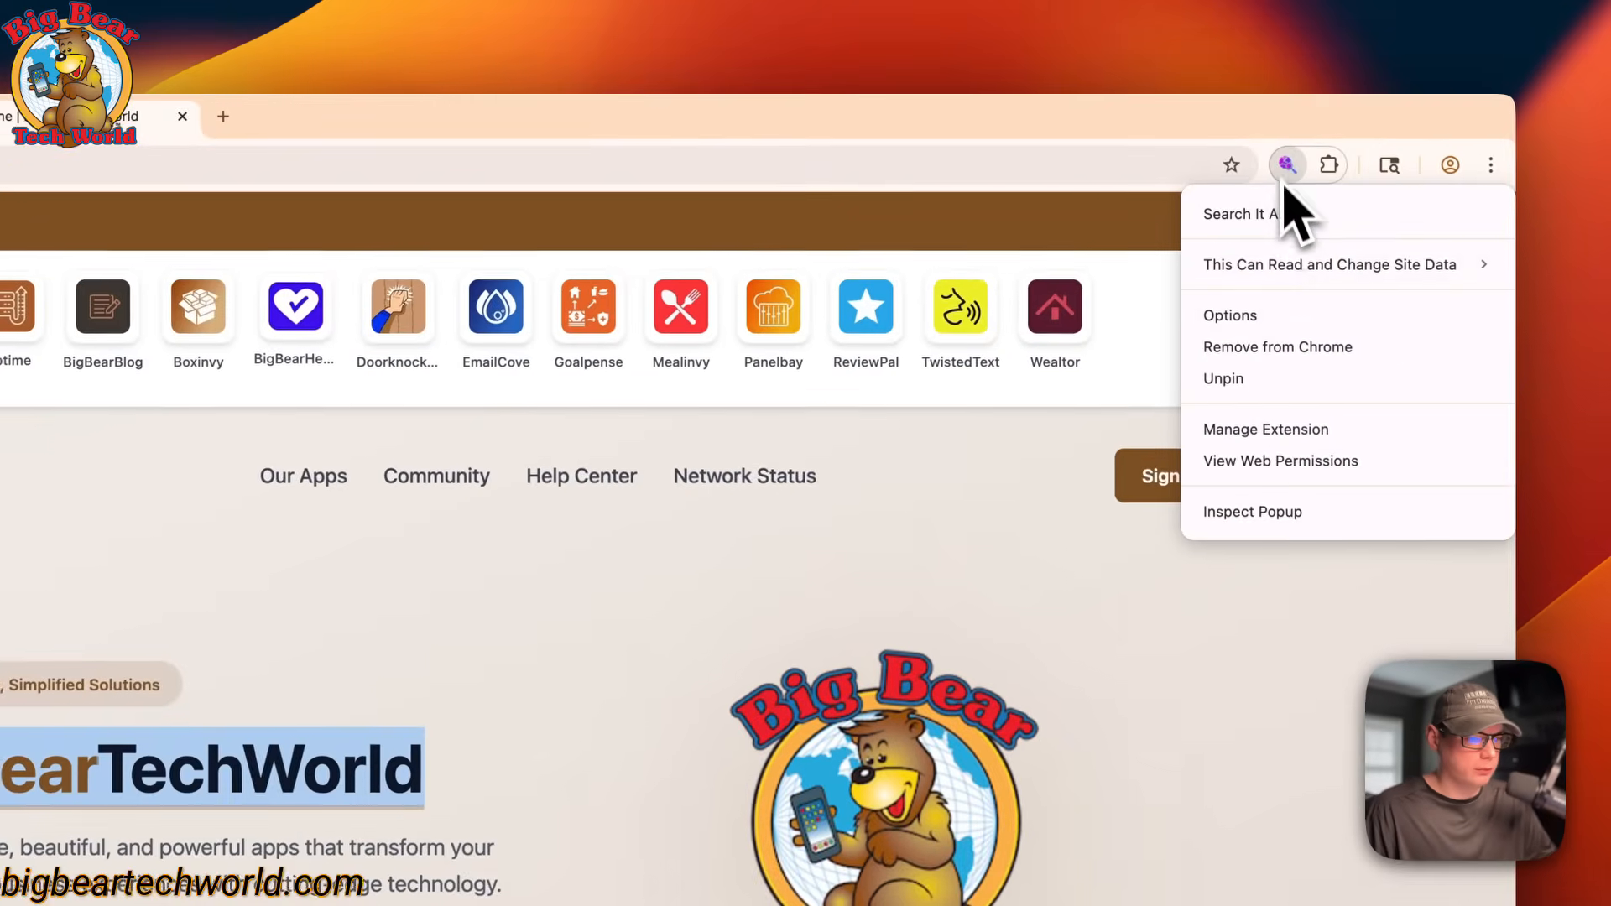
Open Search It All Options and tick 'Open results in new tab' under Preferences.
left_click(1230, 315)
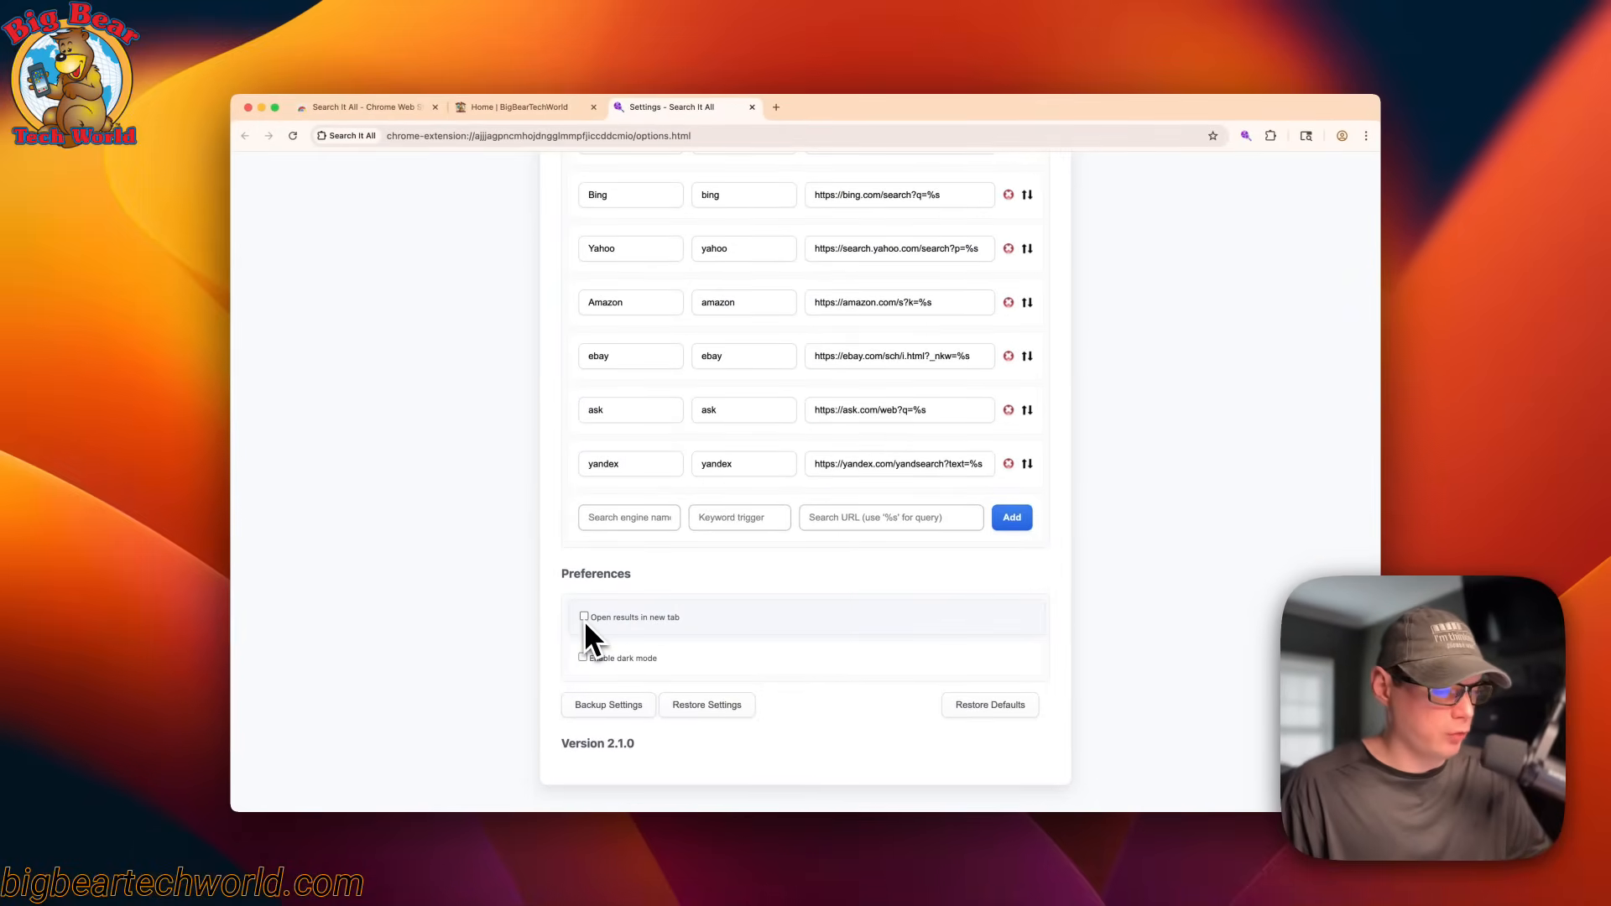
left_click(584, 617)
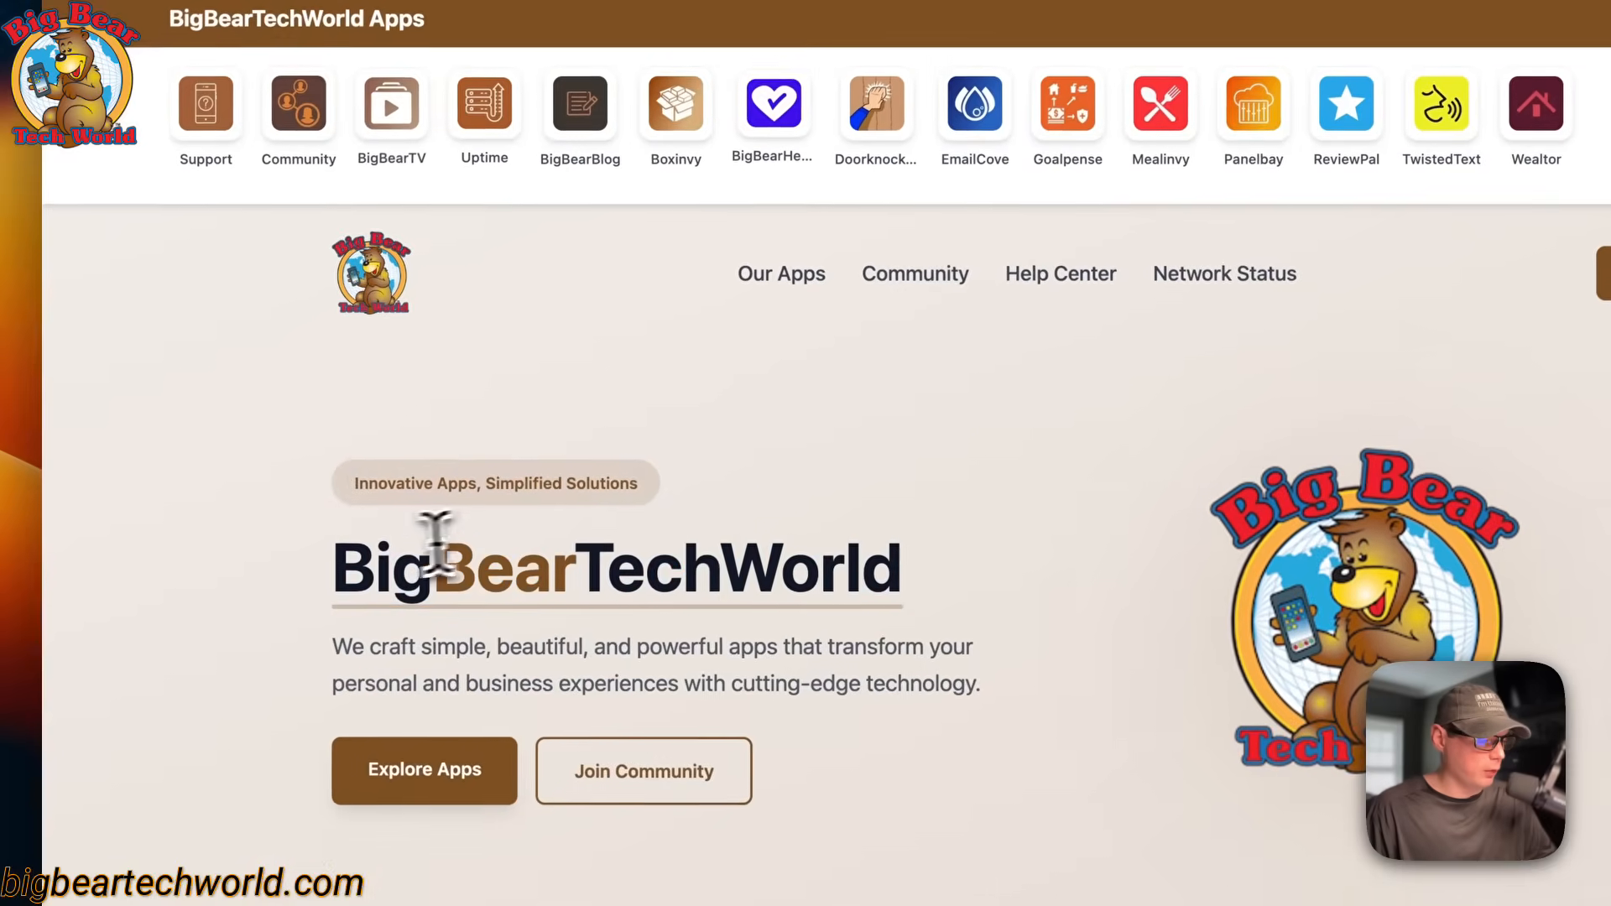
Search the selected name via Search with… > DuckDuckGo, view the new tab, then return Home.
right_click(607, 573)
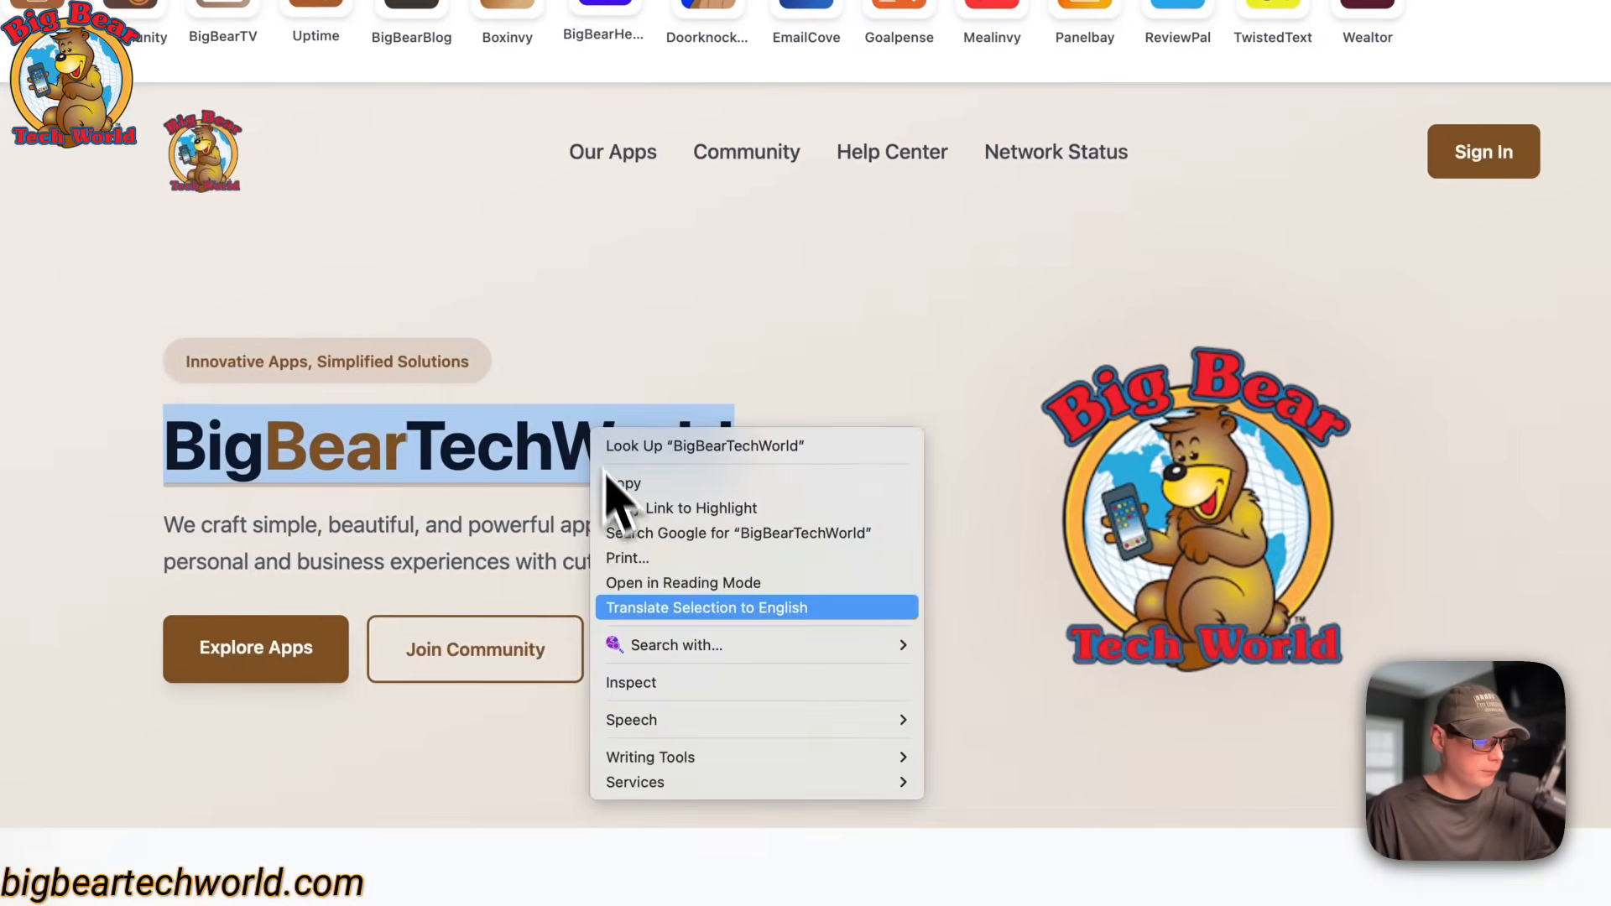
left_click(954, 704)
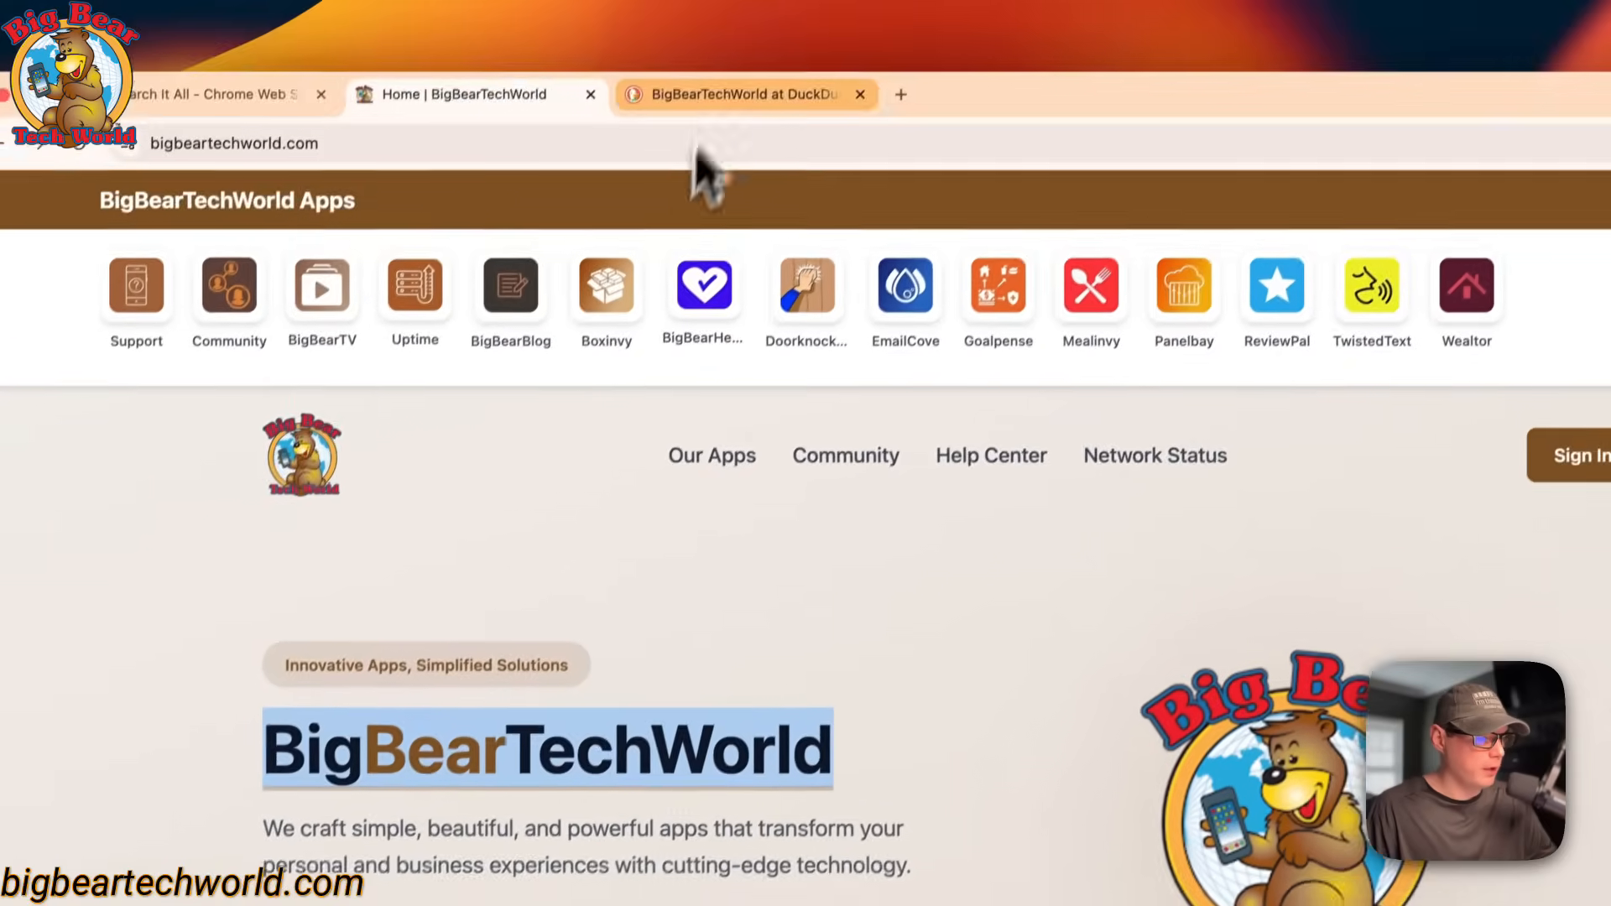
left_click(740, 94)
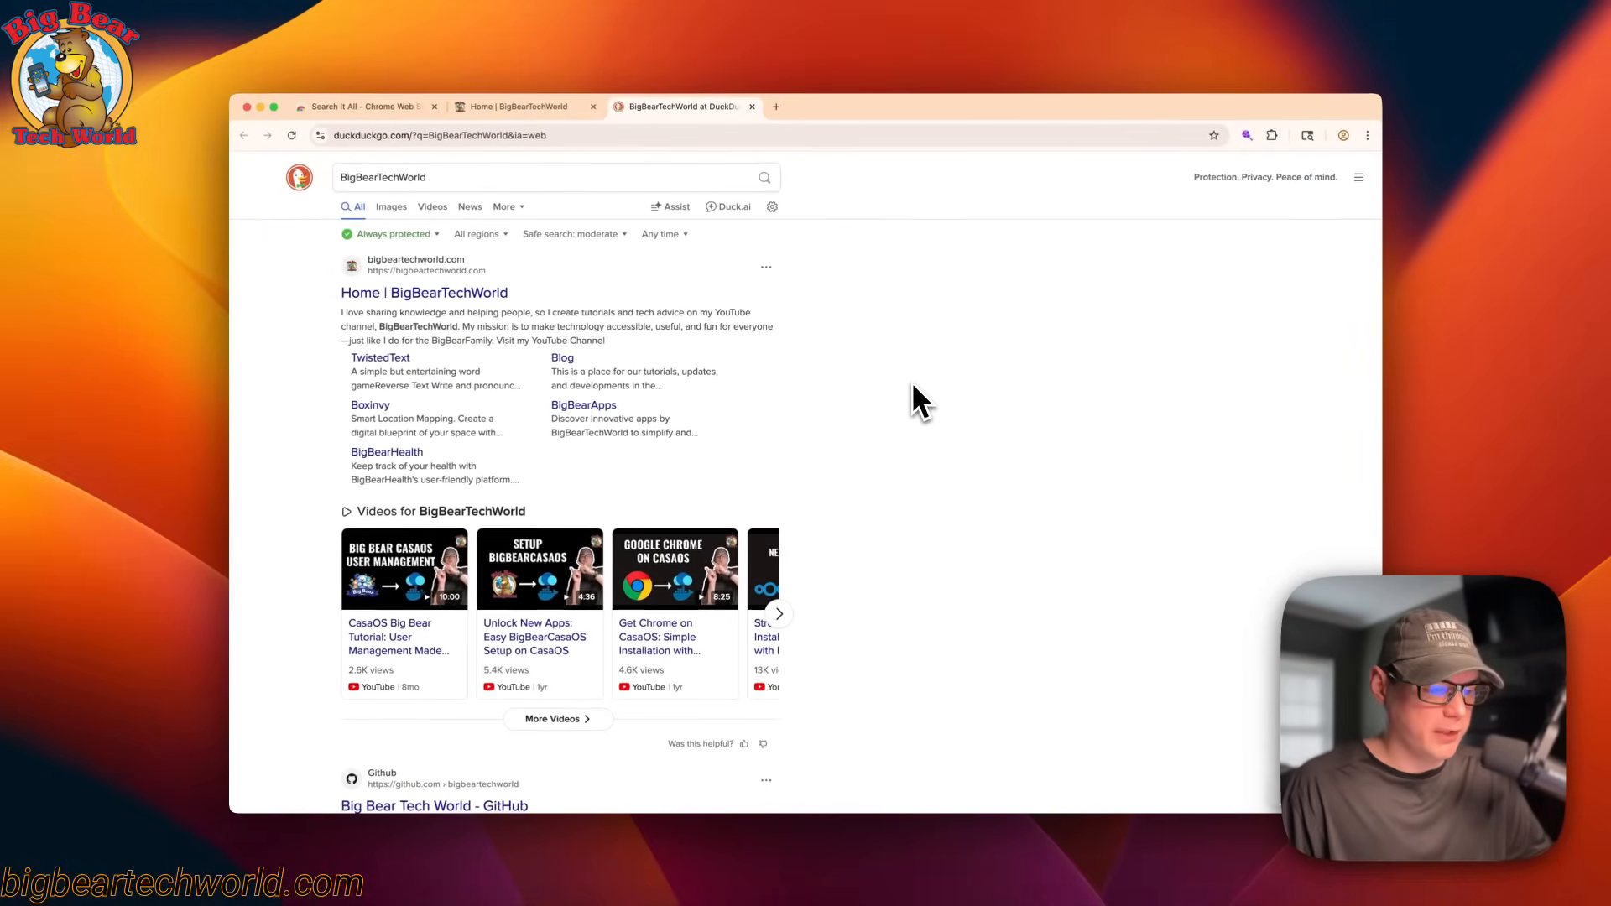
left_click(519, 105)
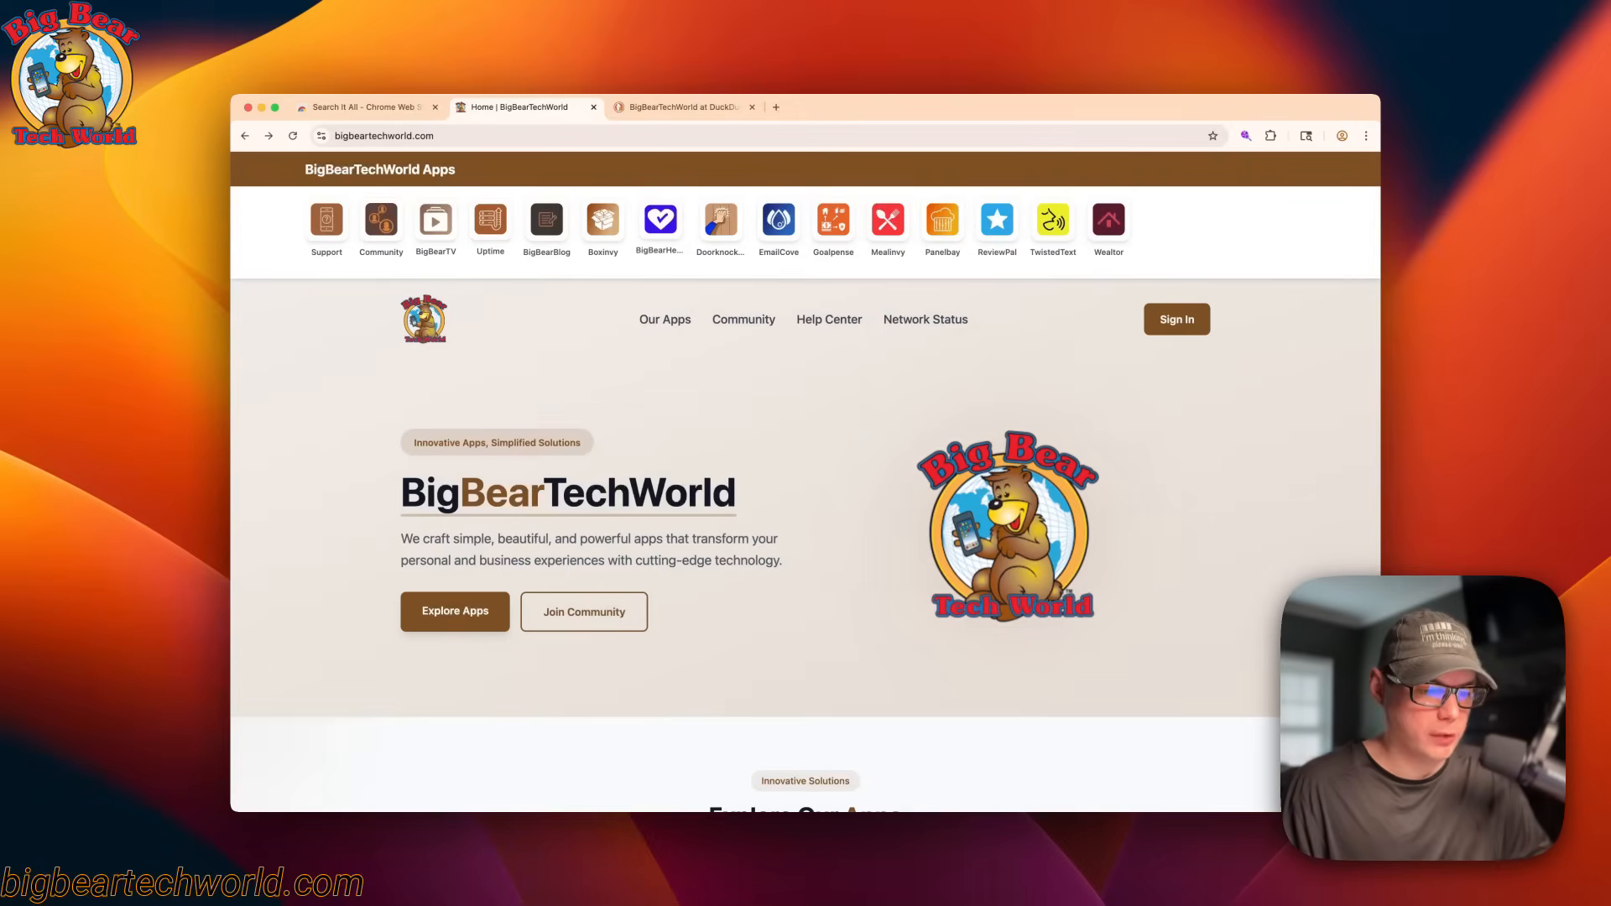
mouse_move(841, 445)
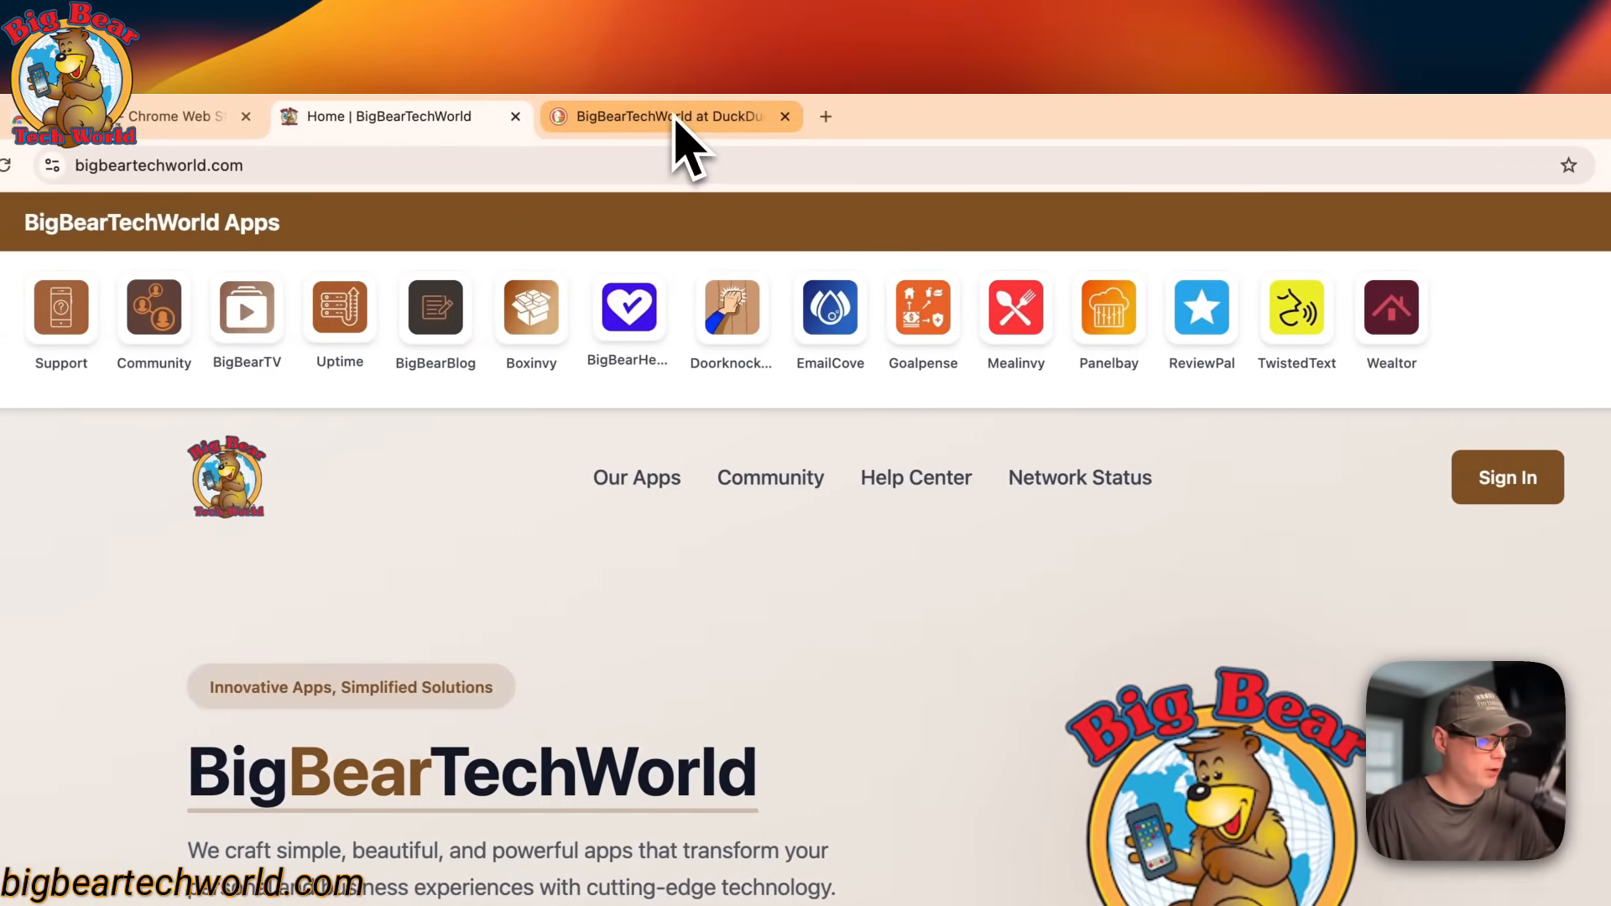
Bring the 'BigBearTechWorld at DuckDuckGo' tab to the front.
left_click(667, 116)
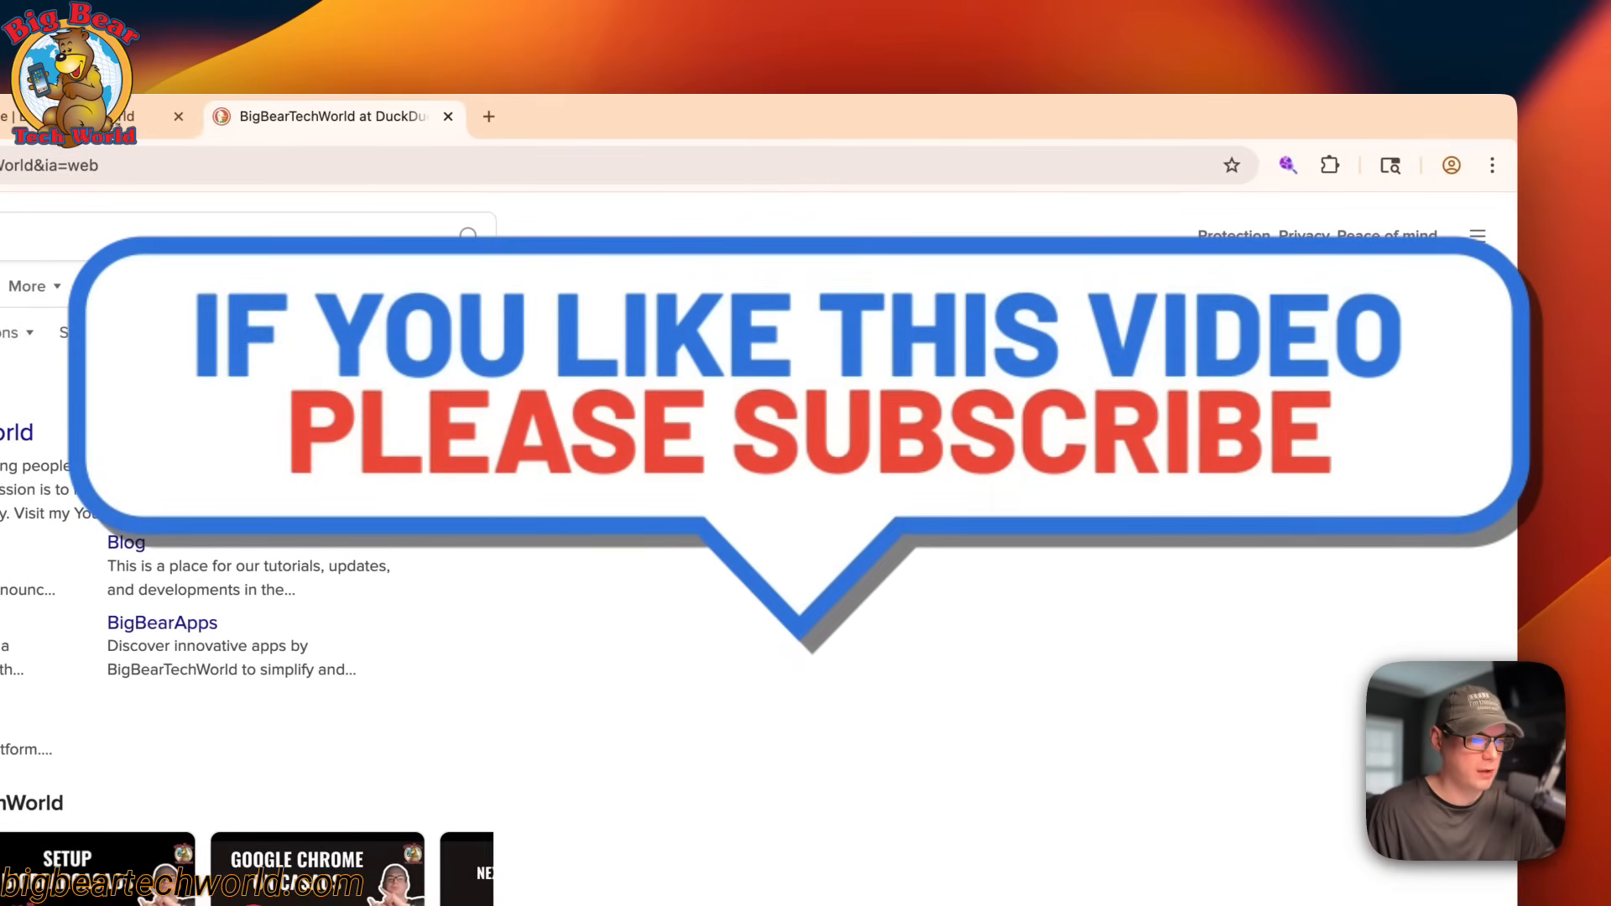
left_click(1289, 165)
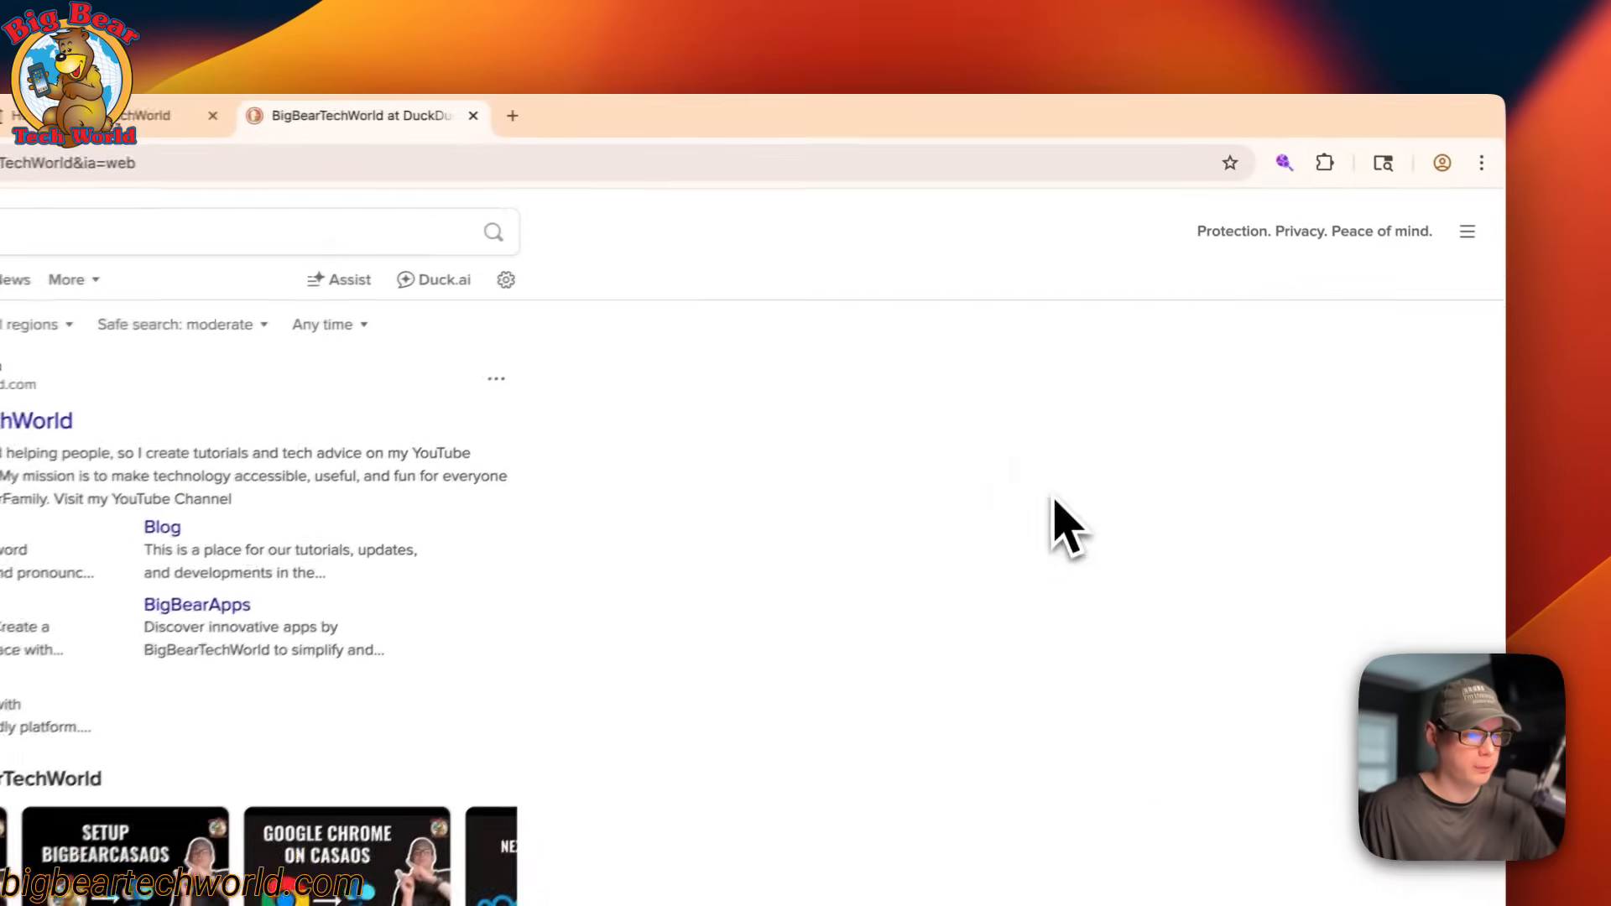
Rerun the BigBearTechWorld search on Google from Search It All, then close that Google tab.
left_click(1284, 163)
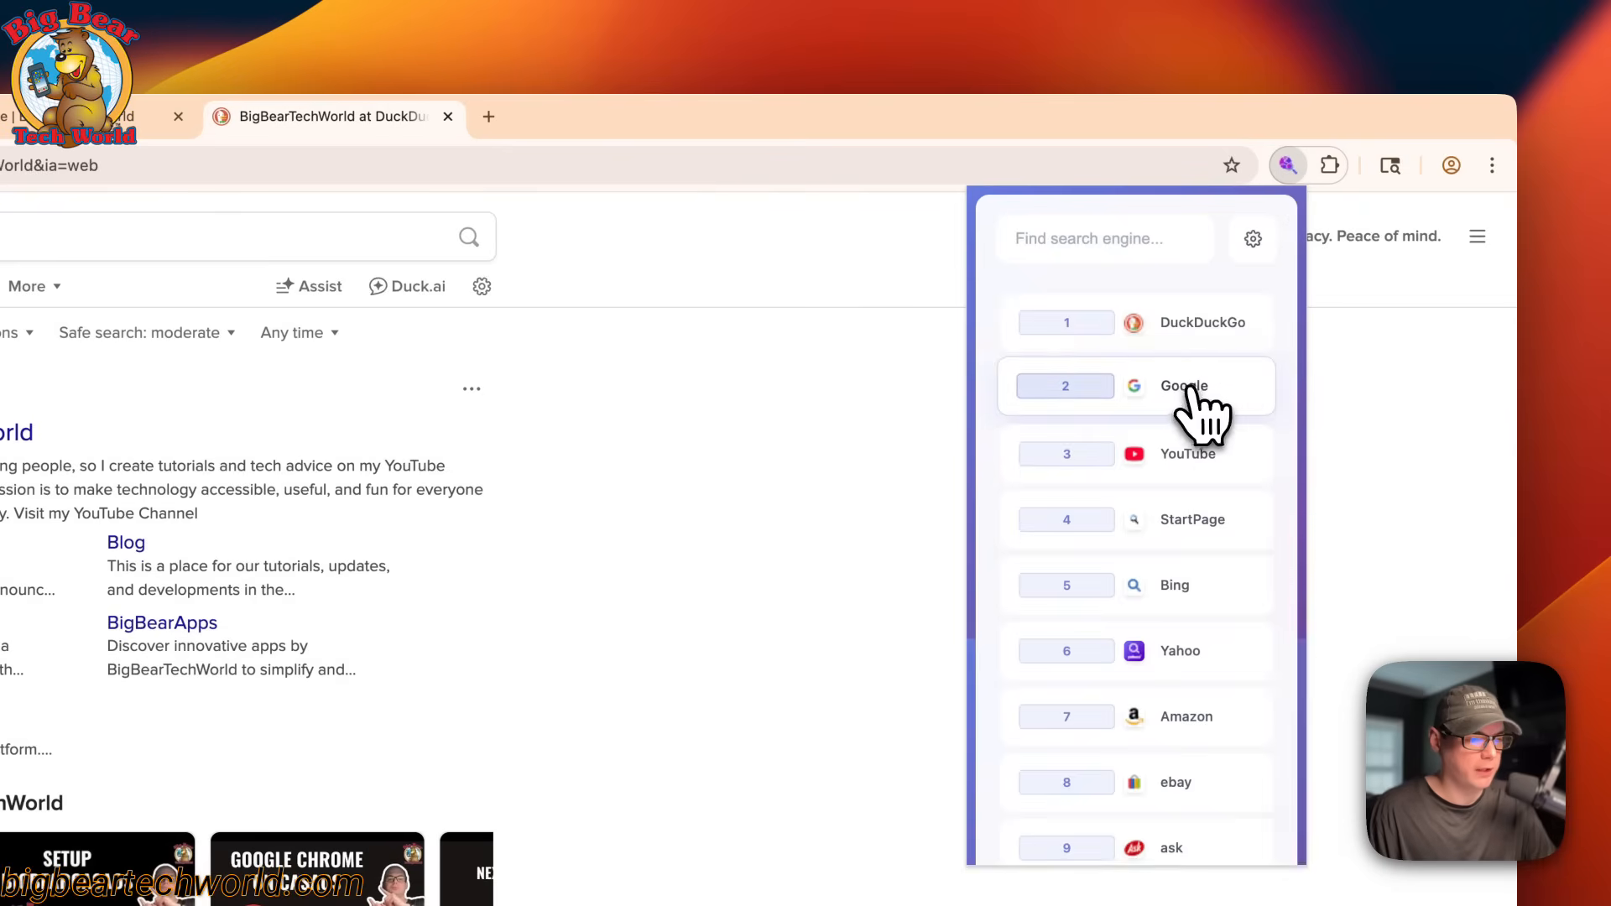
left_click(1185, 386)
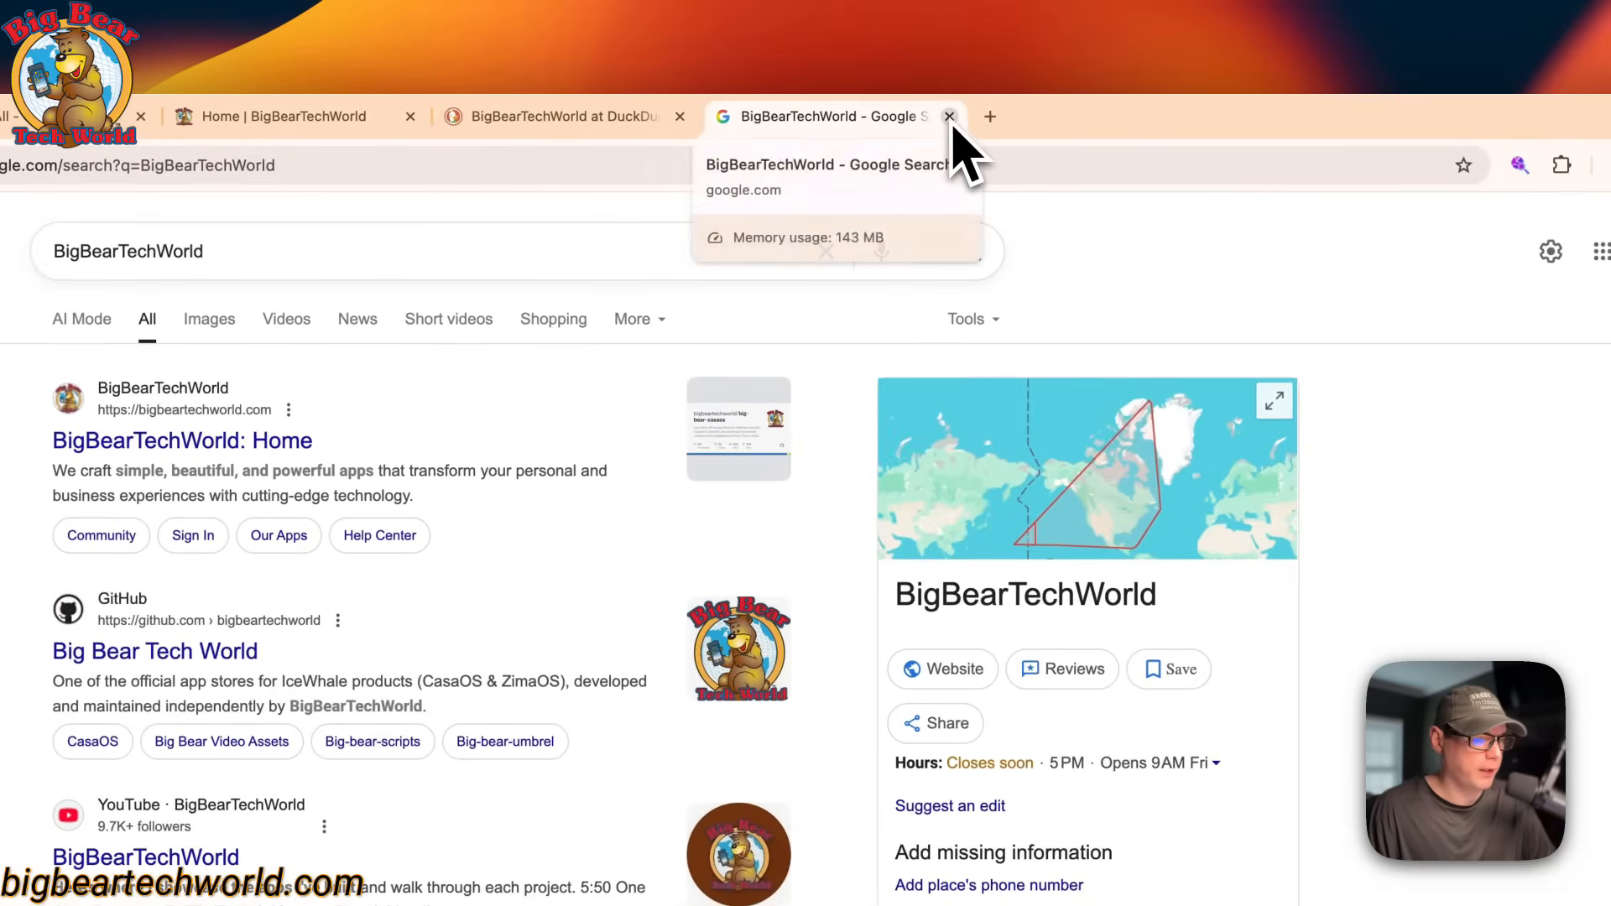
left_click(949, 116)
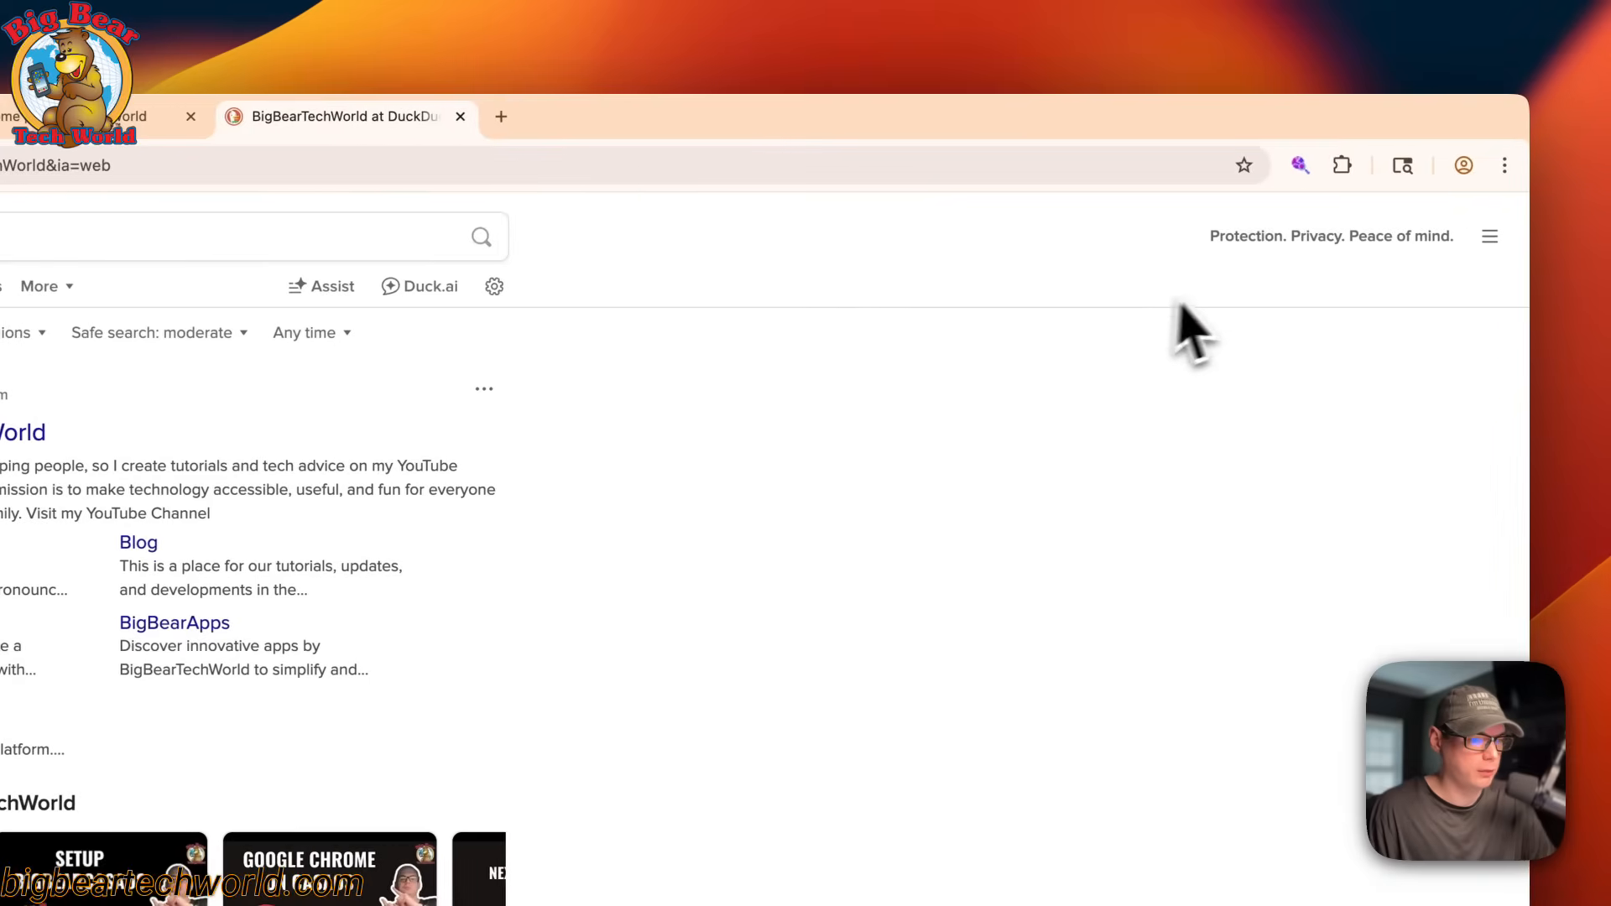
left_click(1298, 164)
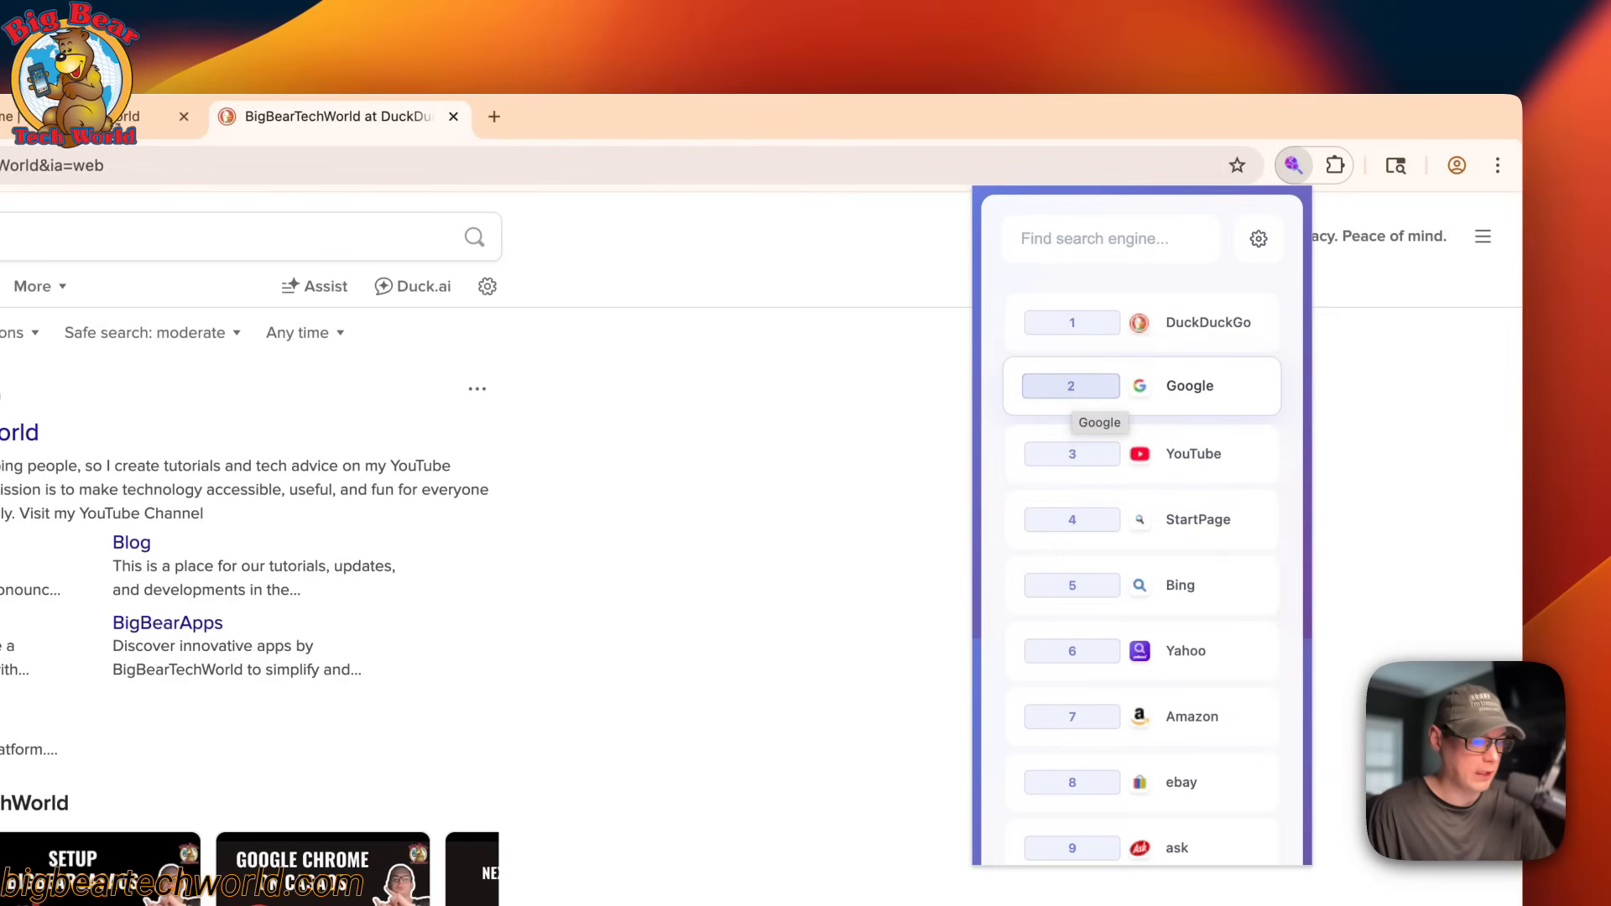
left_click(1190, 386)
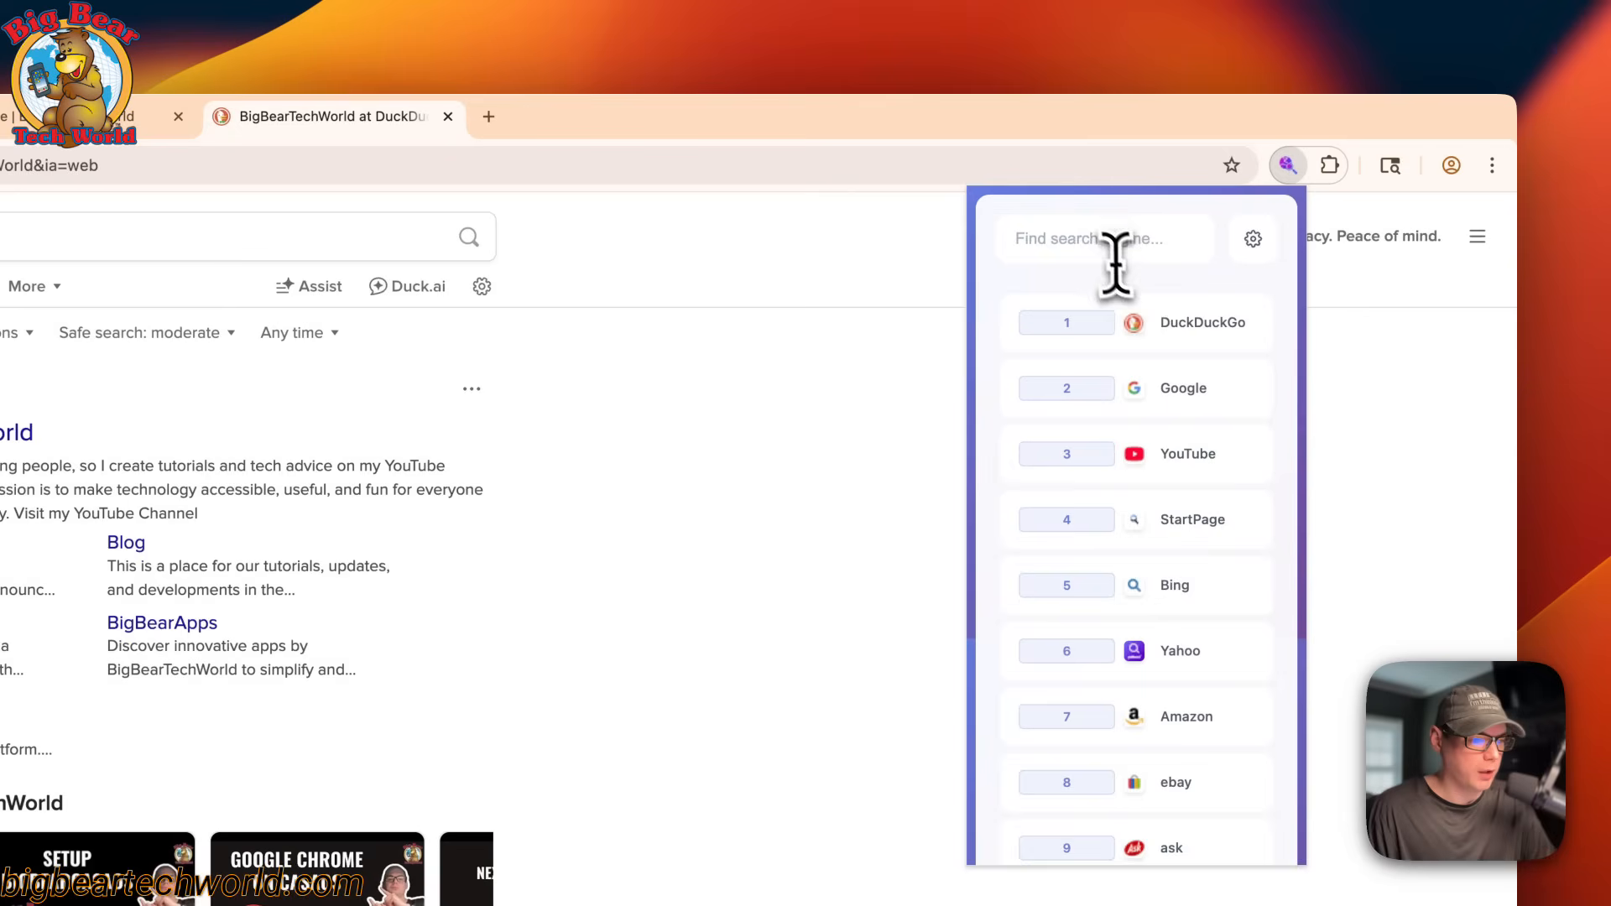
left_click(1104, 238)
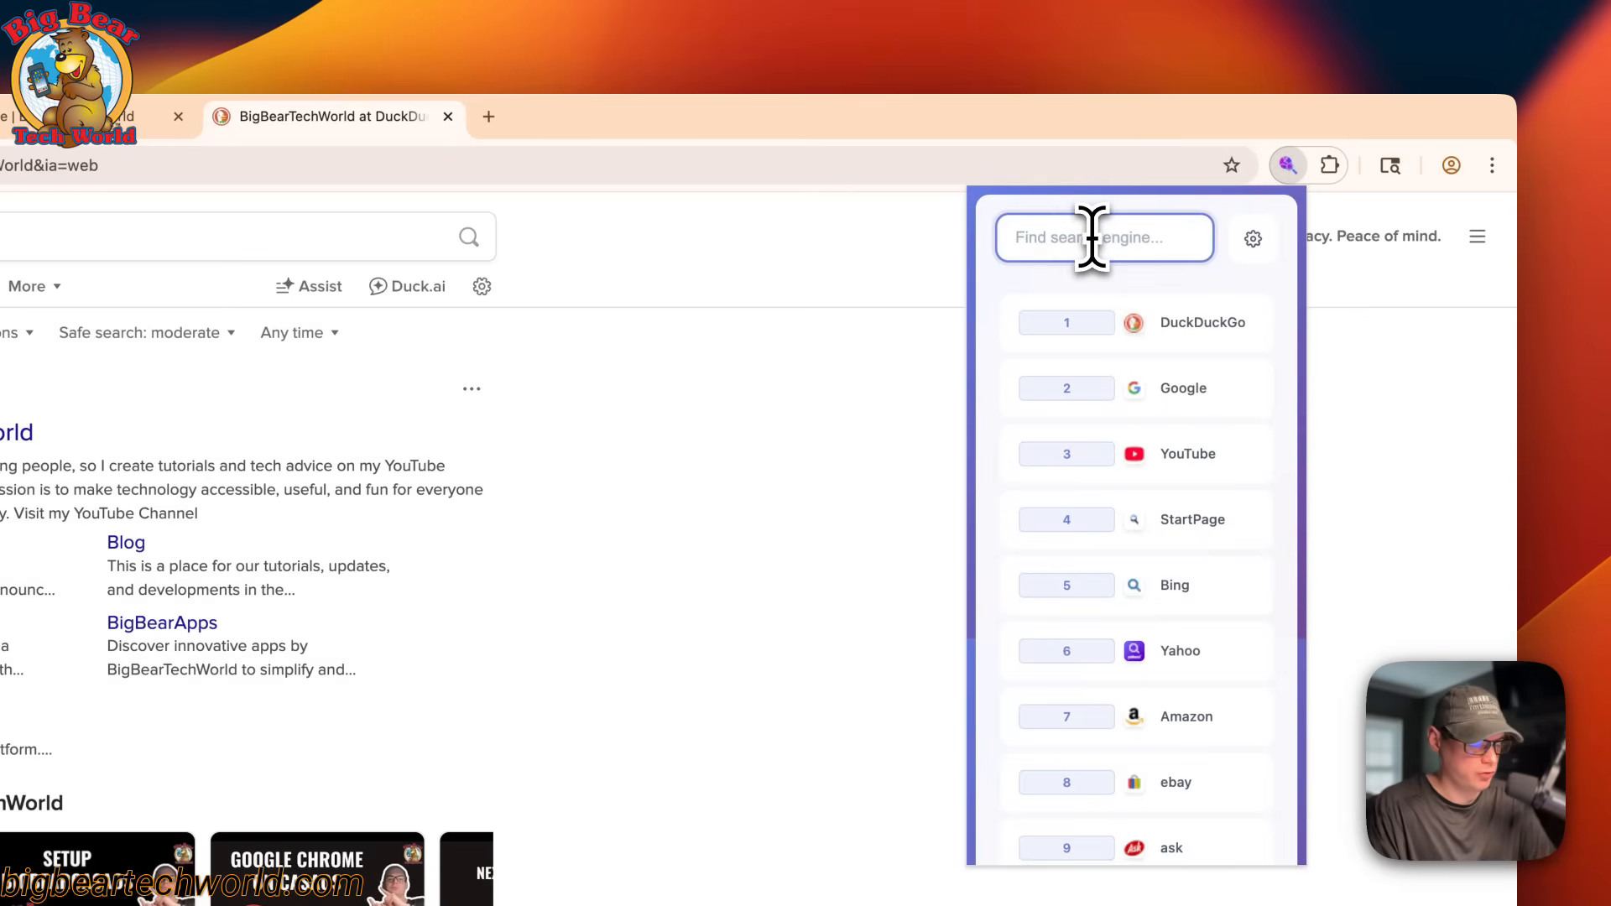
type("google")
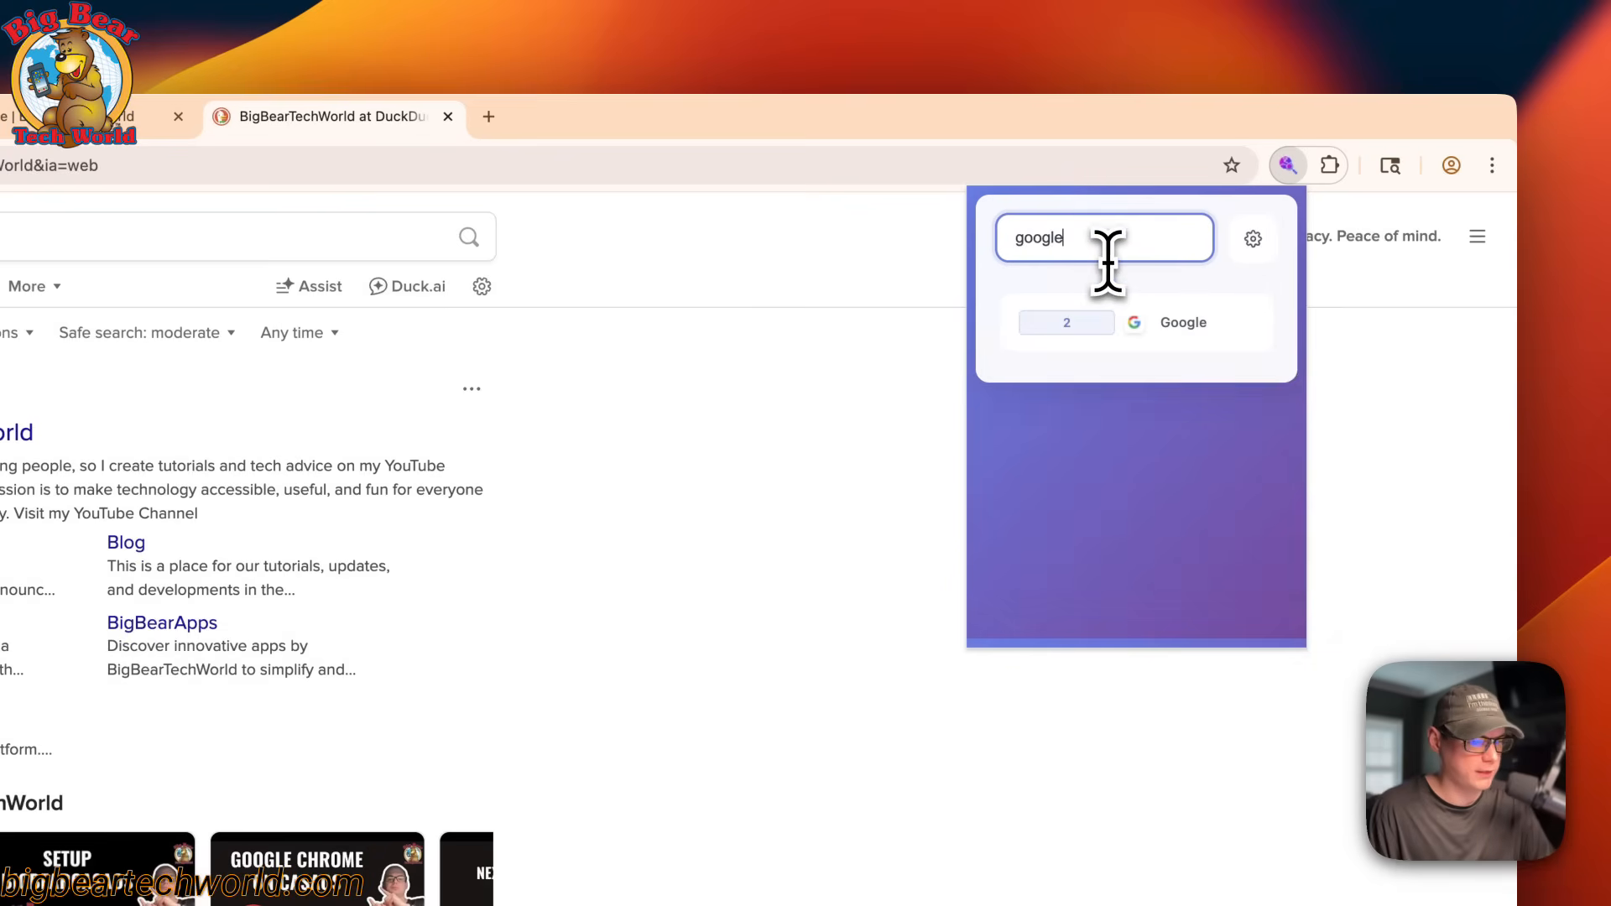
left_click(1183, 322)
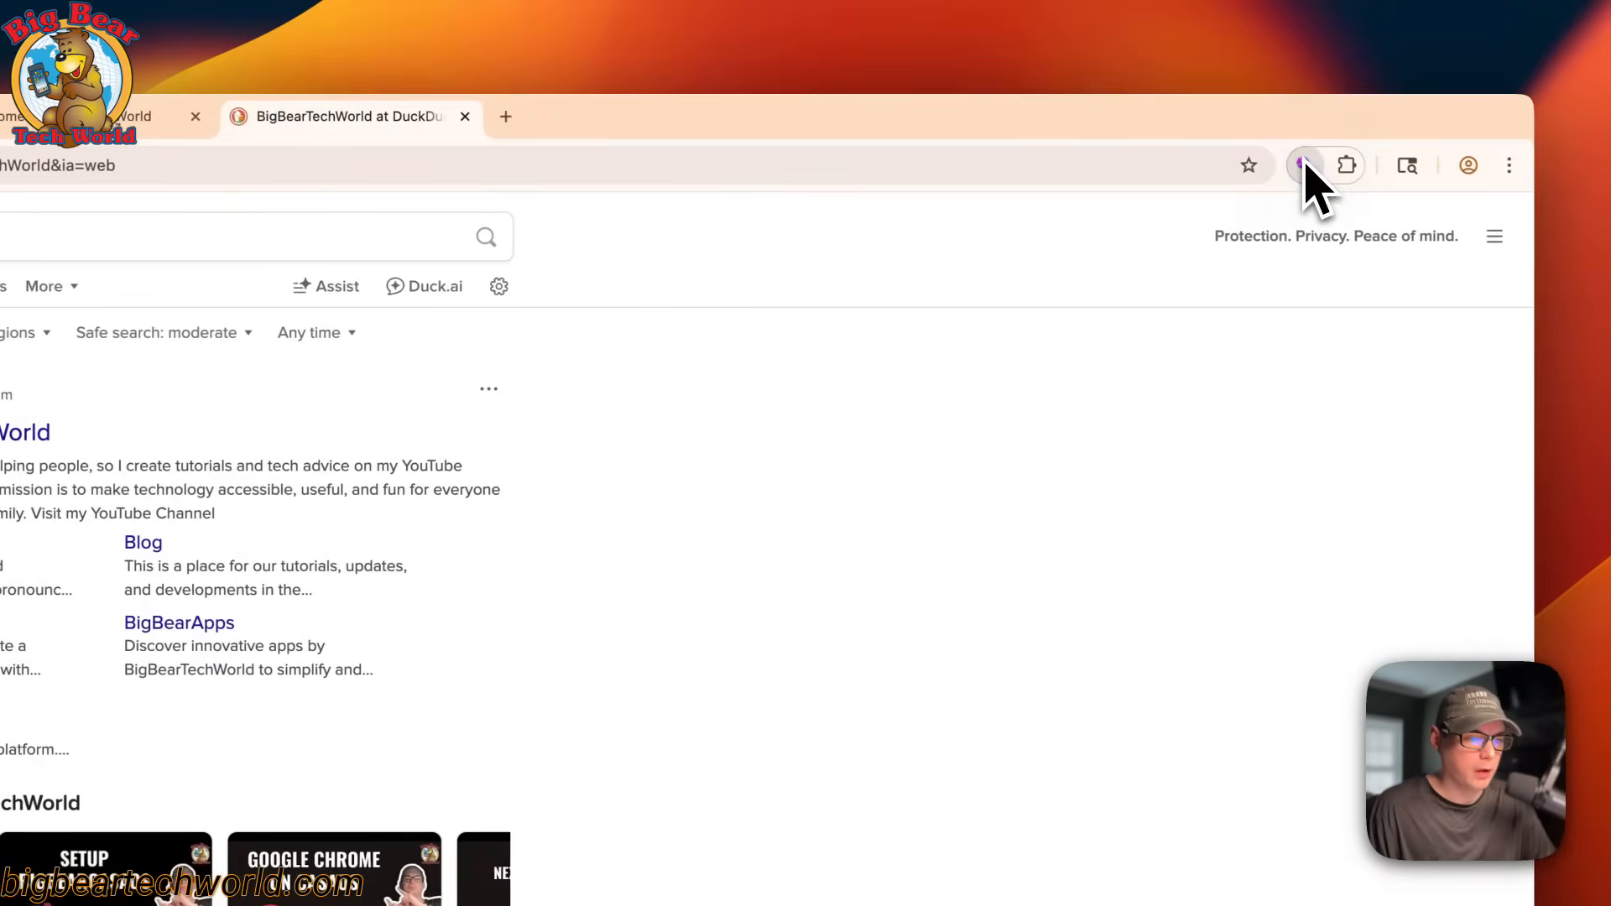
Open Search It All's settings via the gear icon and scroll to the custom search engines.
left_click(1303, 164)
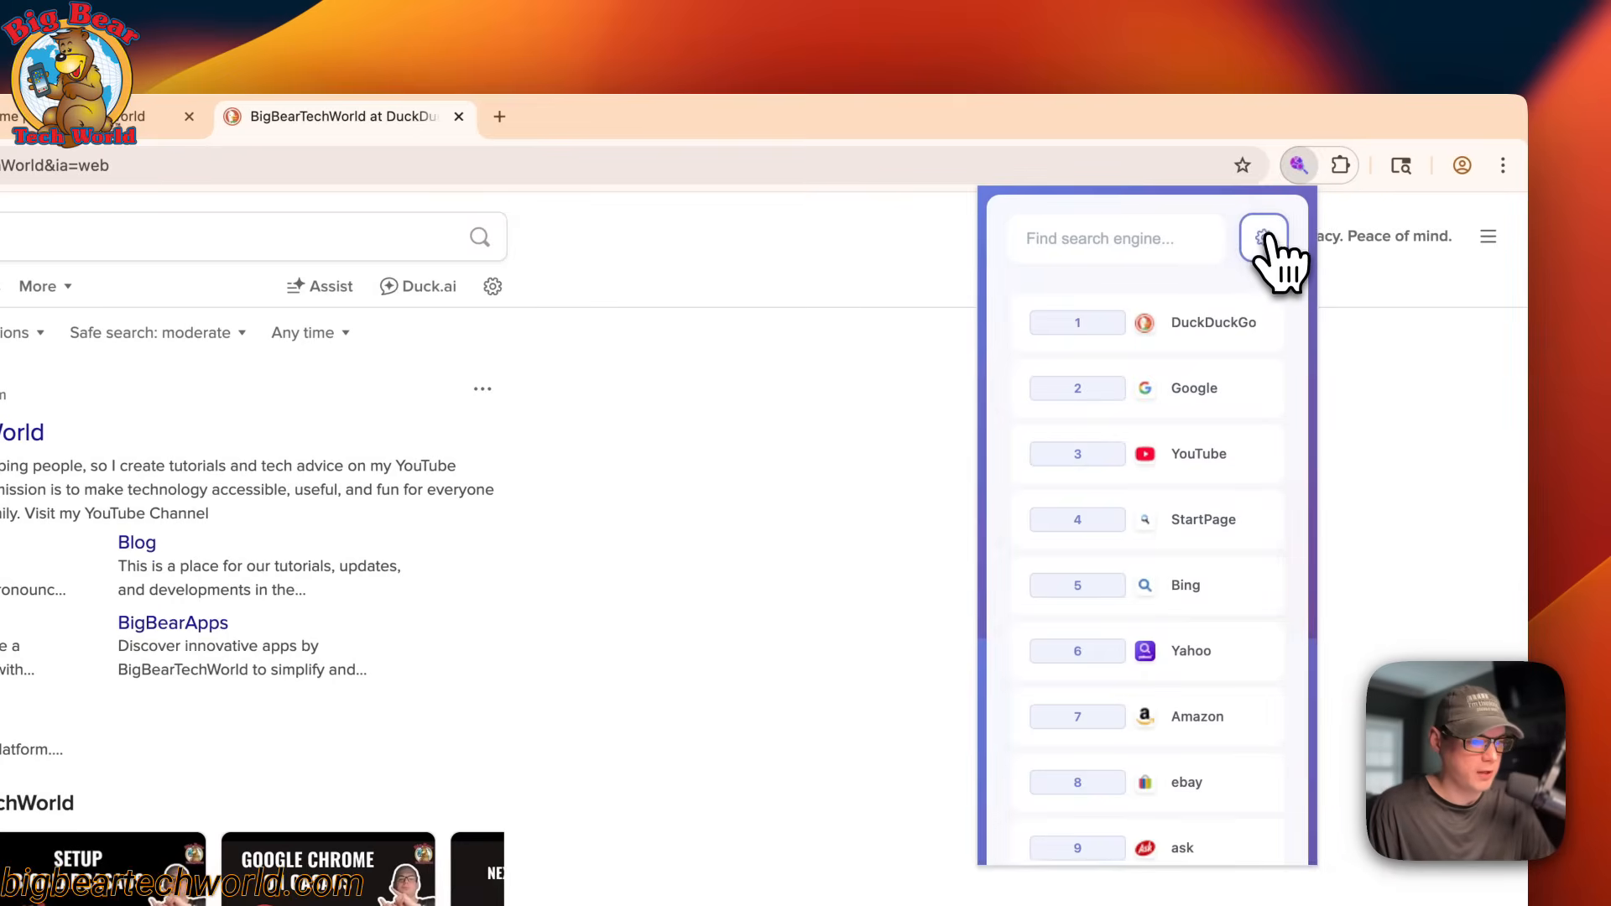
left_click(1264, 237)
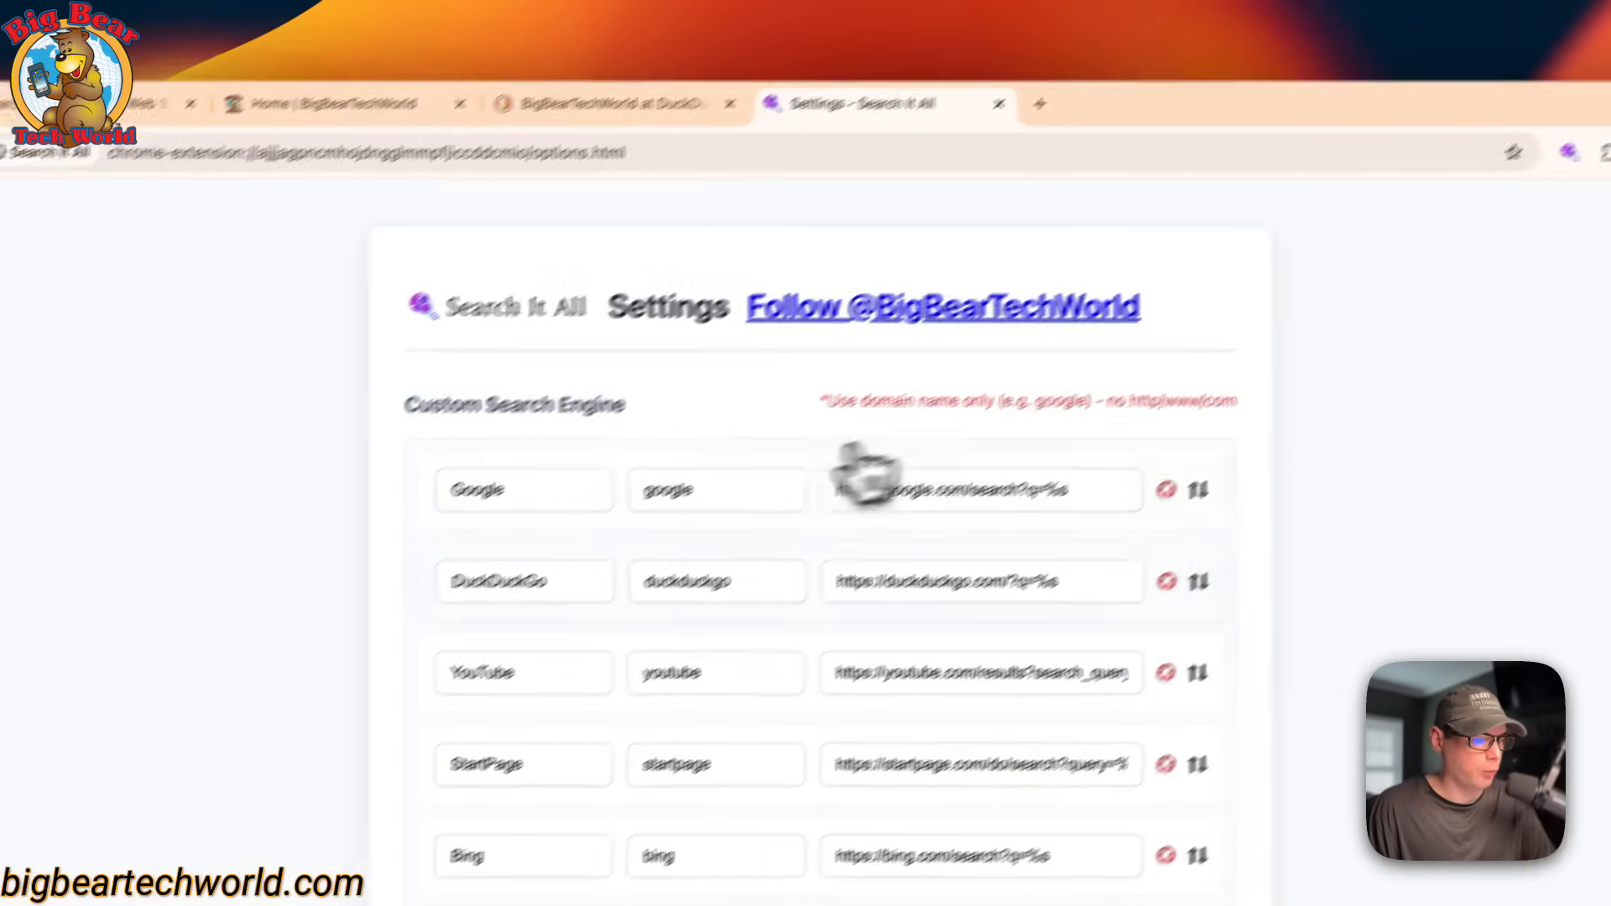
scroll("down", 3)
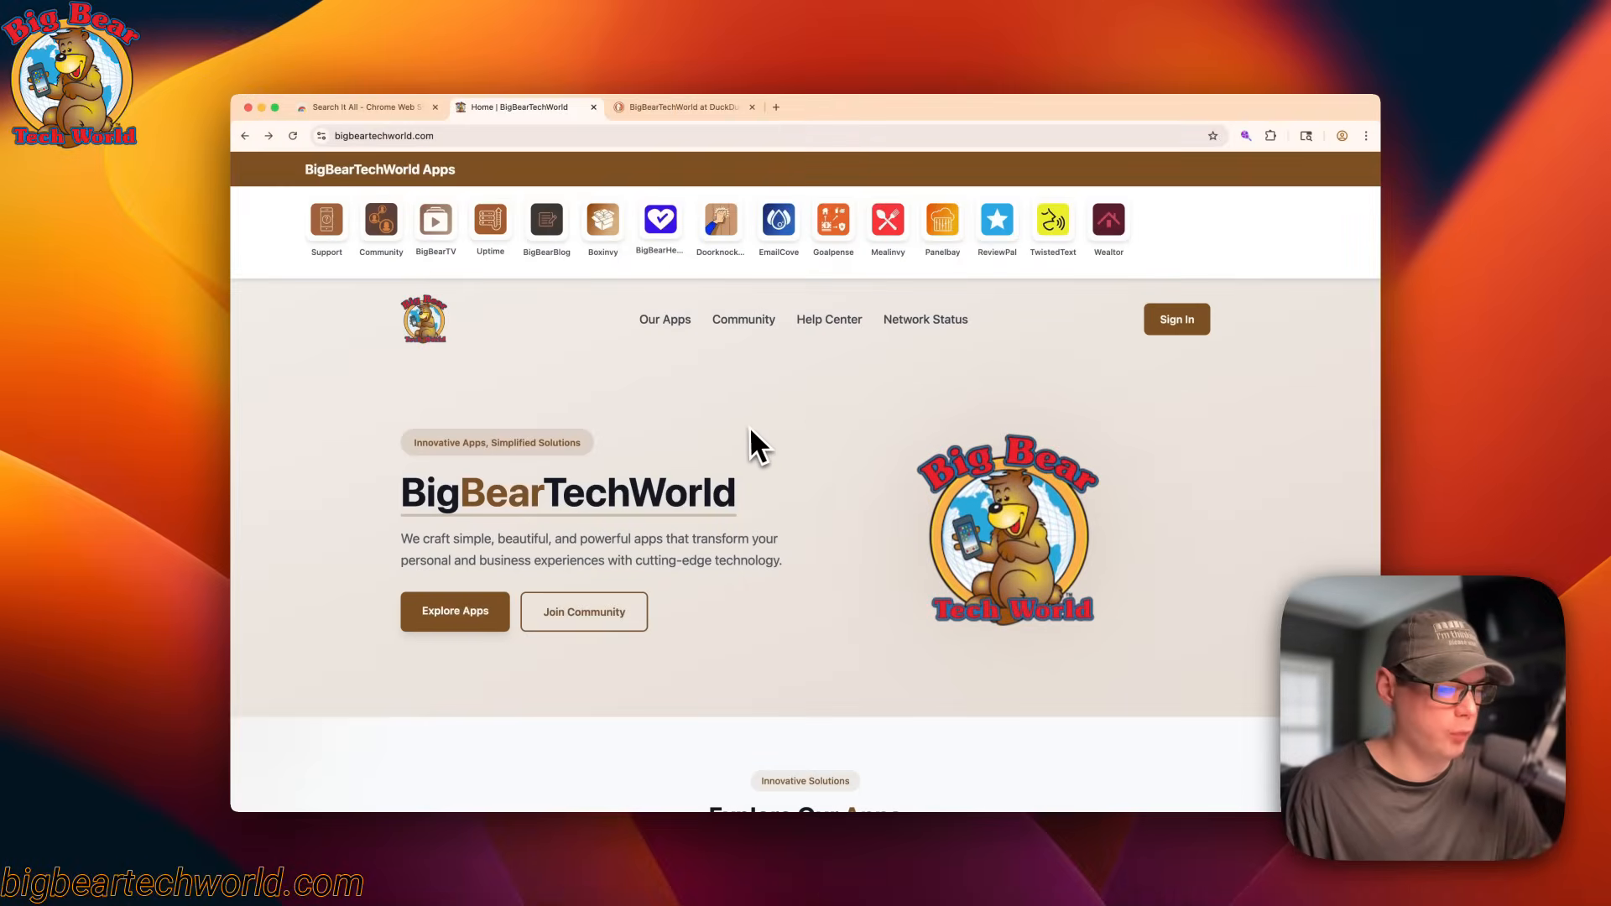
Open google.com in a new tab and show the Search It All engine list.
left_click(776, 106)
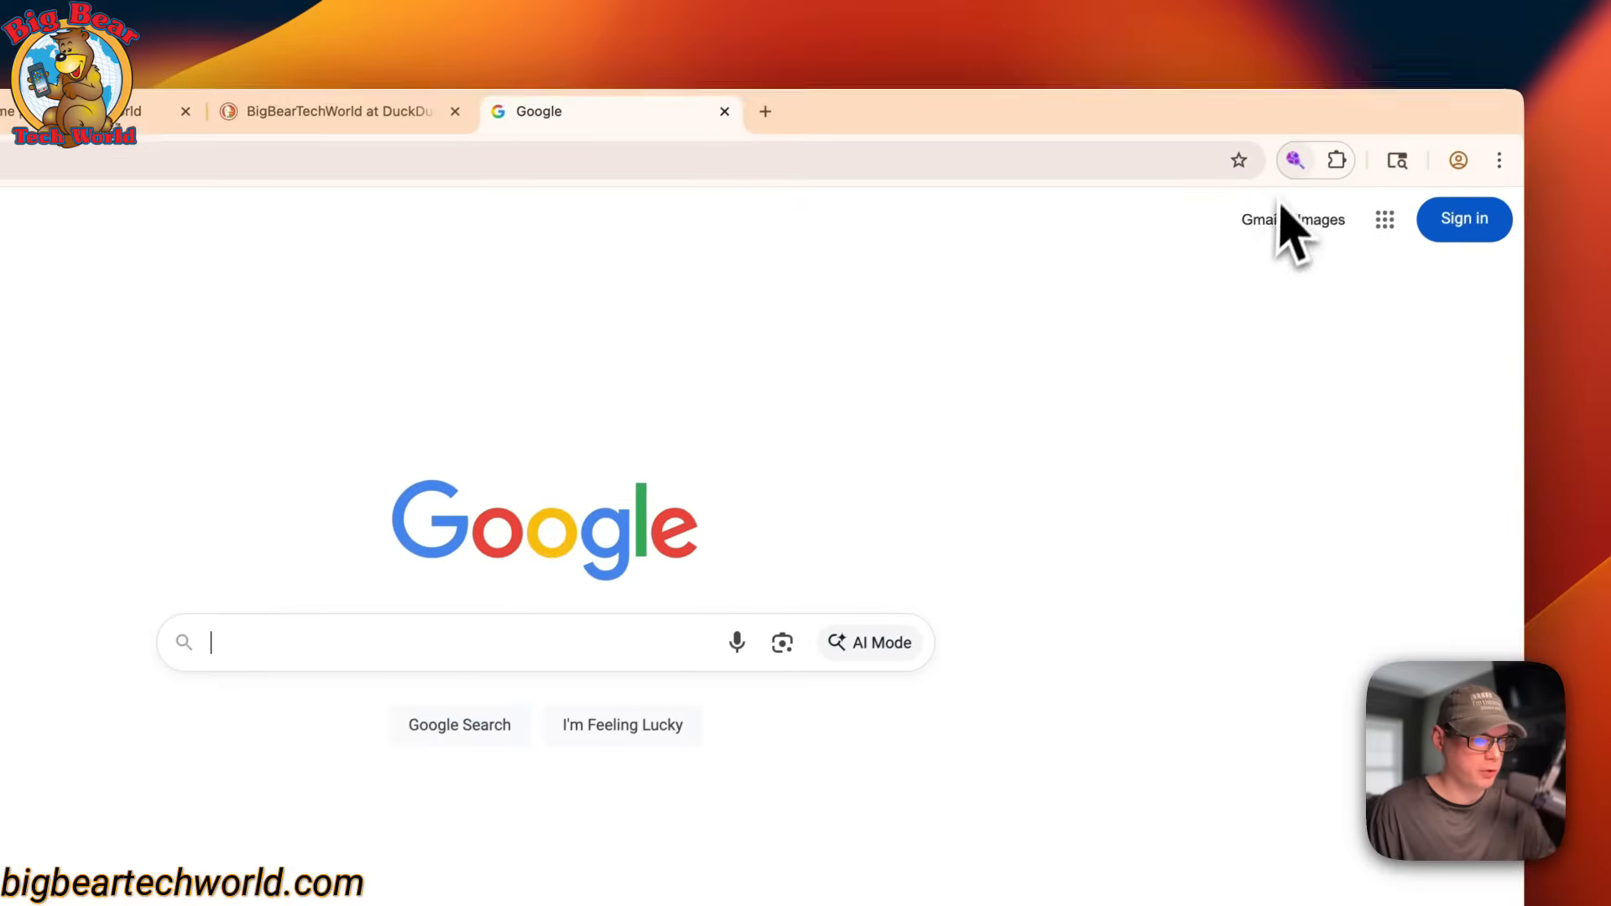
left_click(1299, 159)
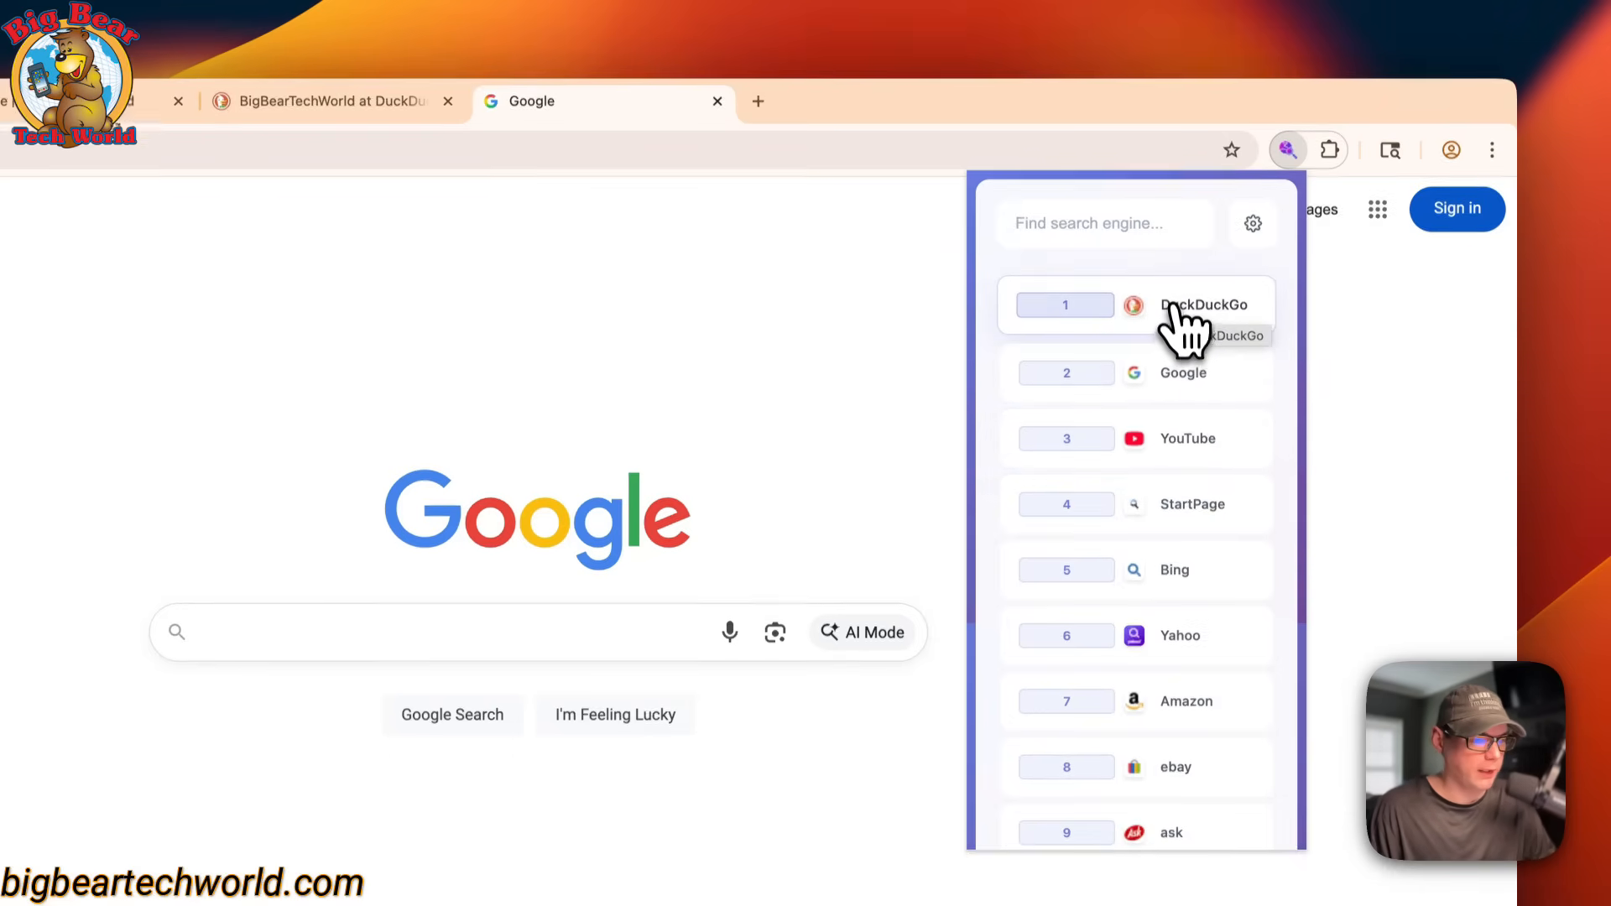
Search DuckDuckGo for 'bigbeartechworld' via Search It All, then go back to the Google tab.
left_click(1205, 305)
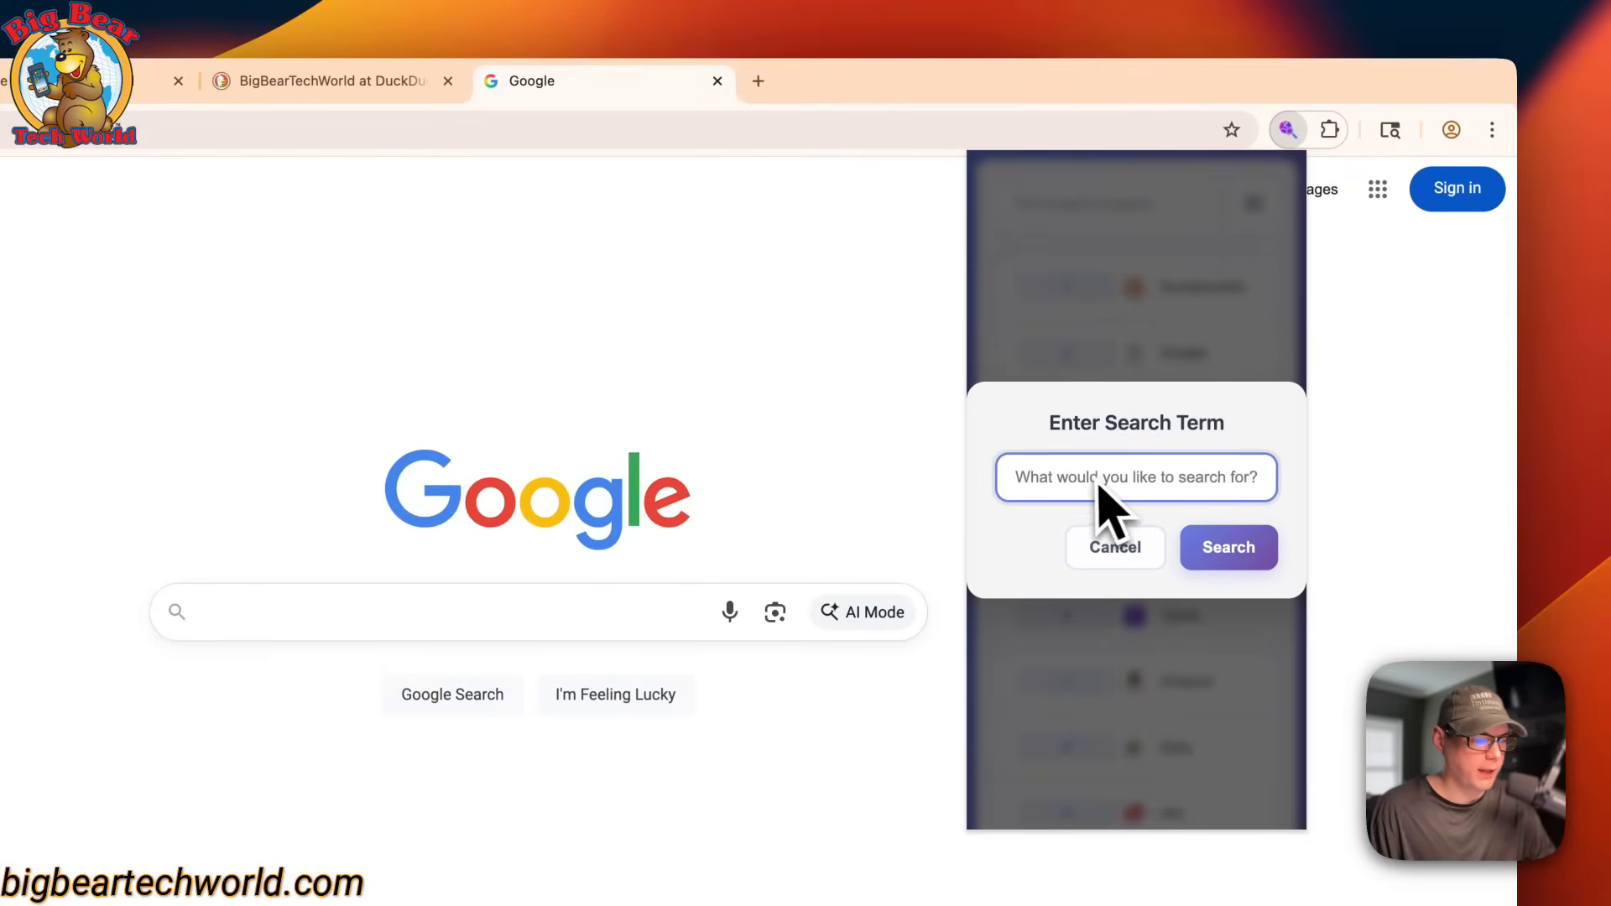
mouse_move(1059, 538)
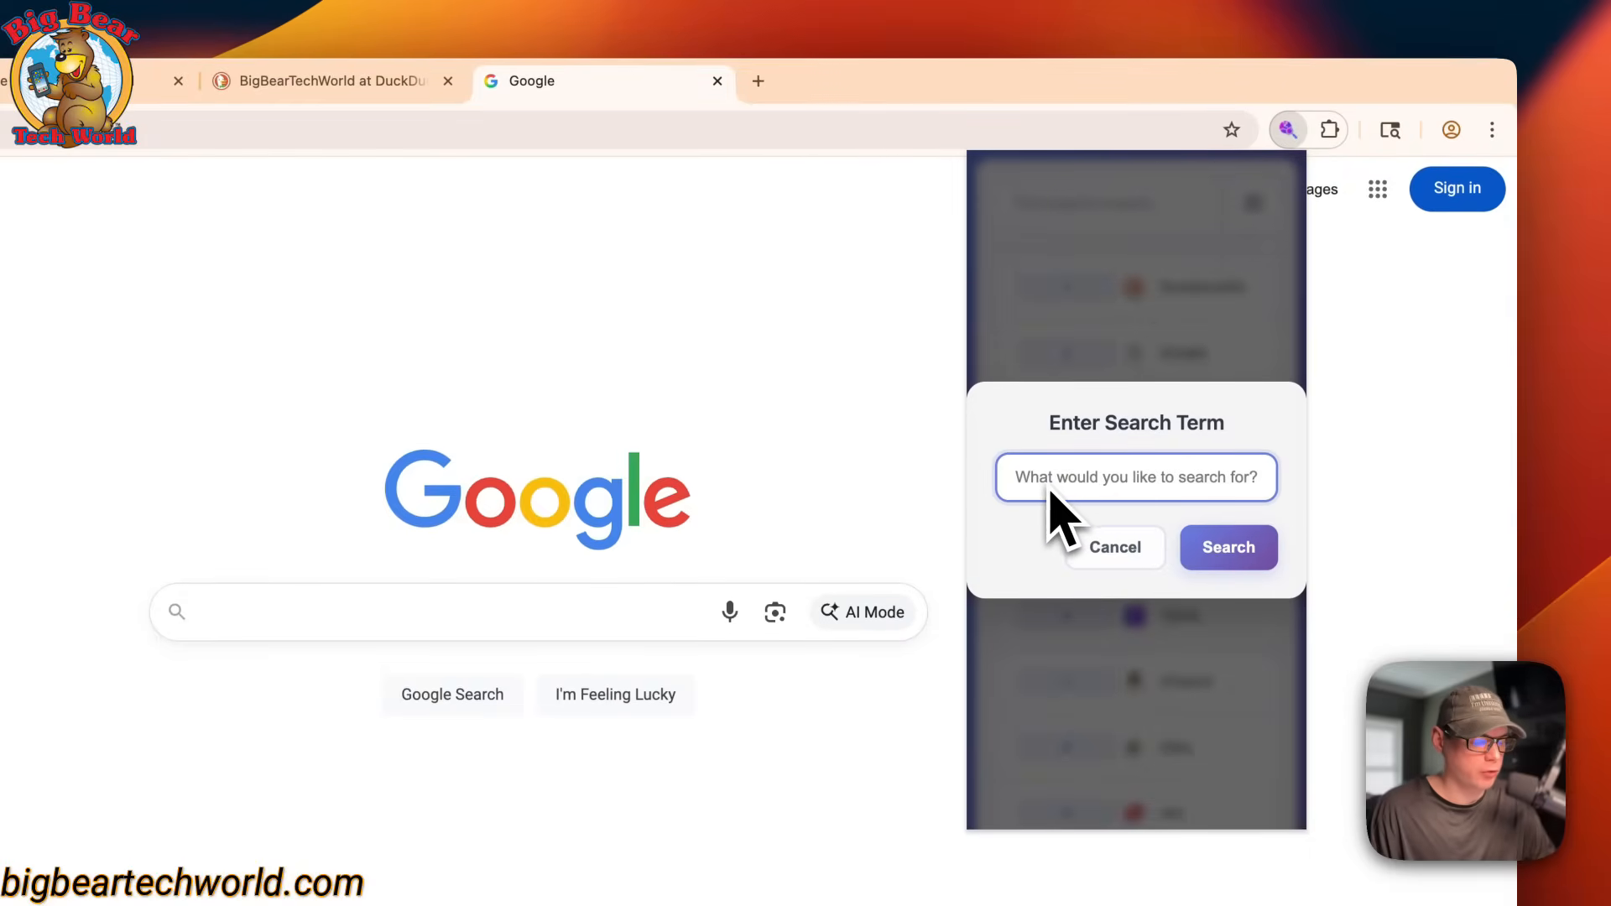
mouse_move(1069, 517)
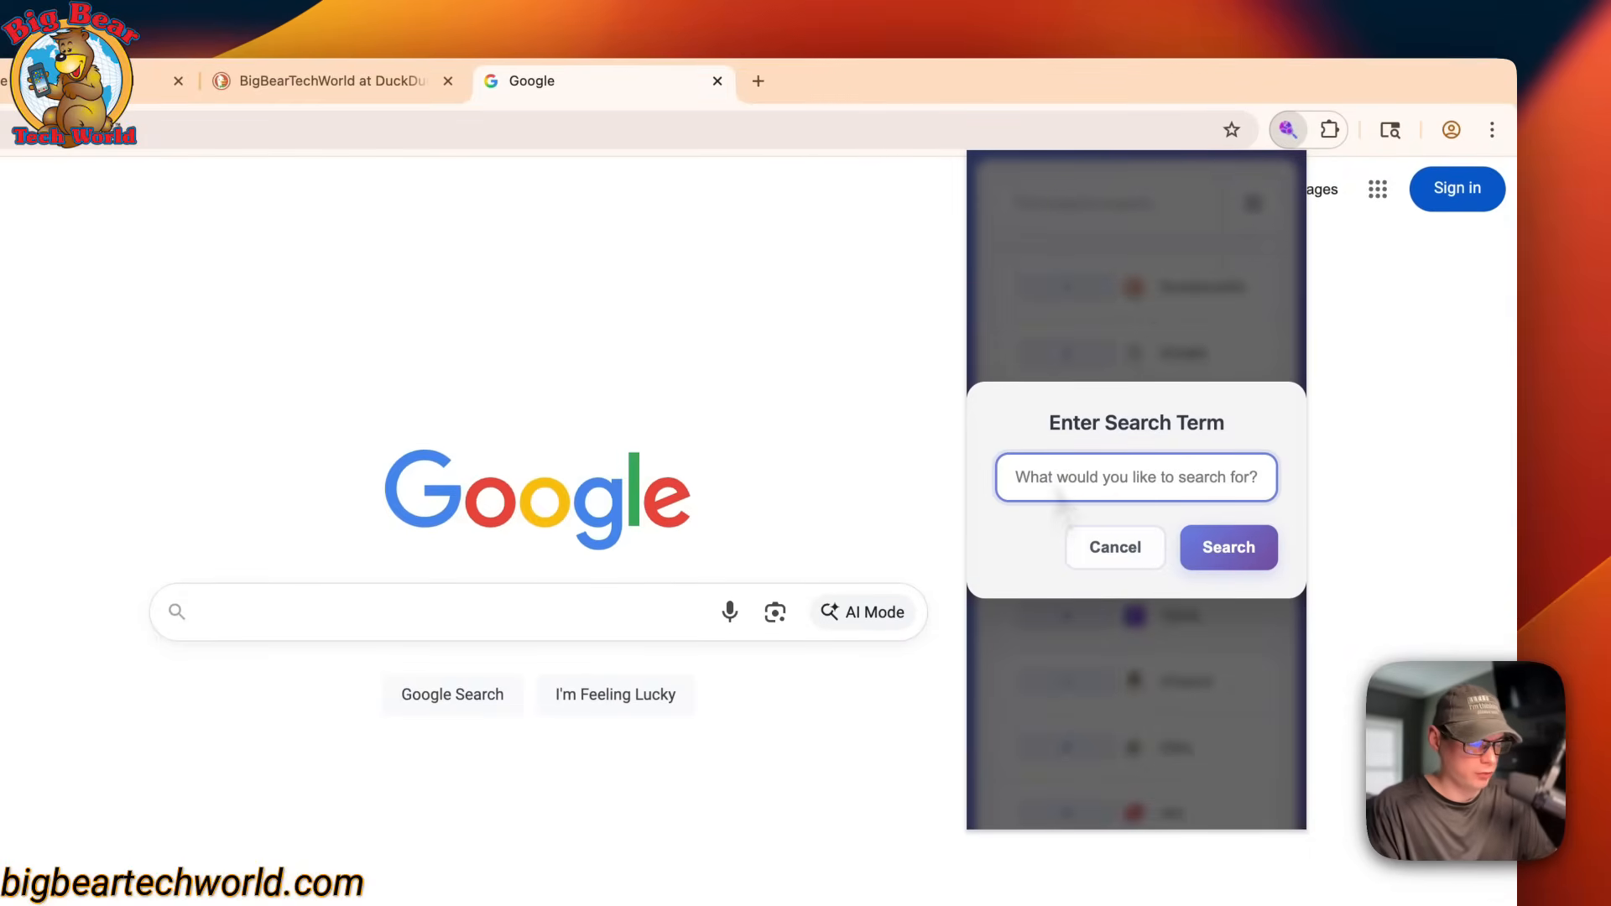
type("bigbeartechworld")
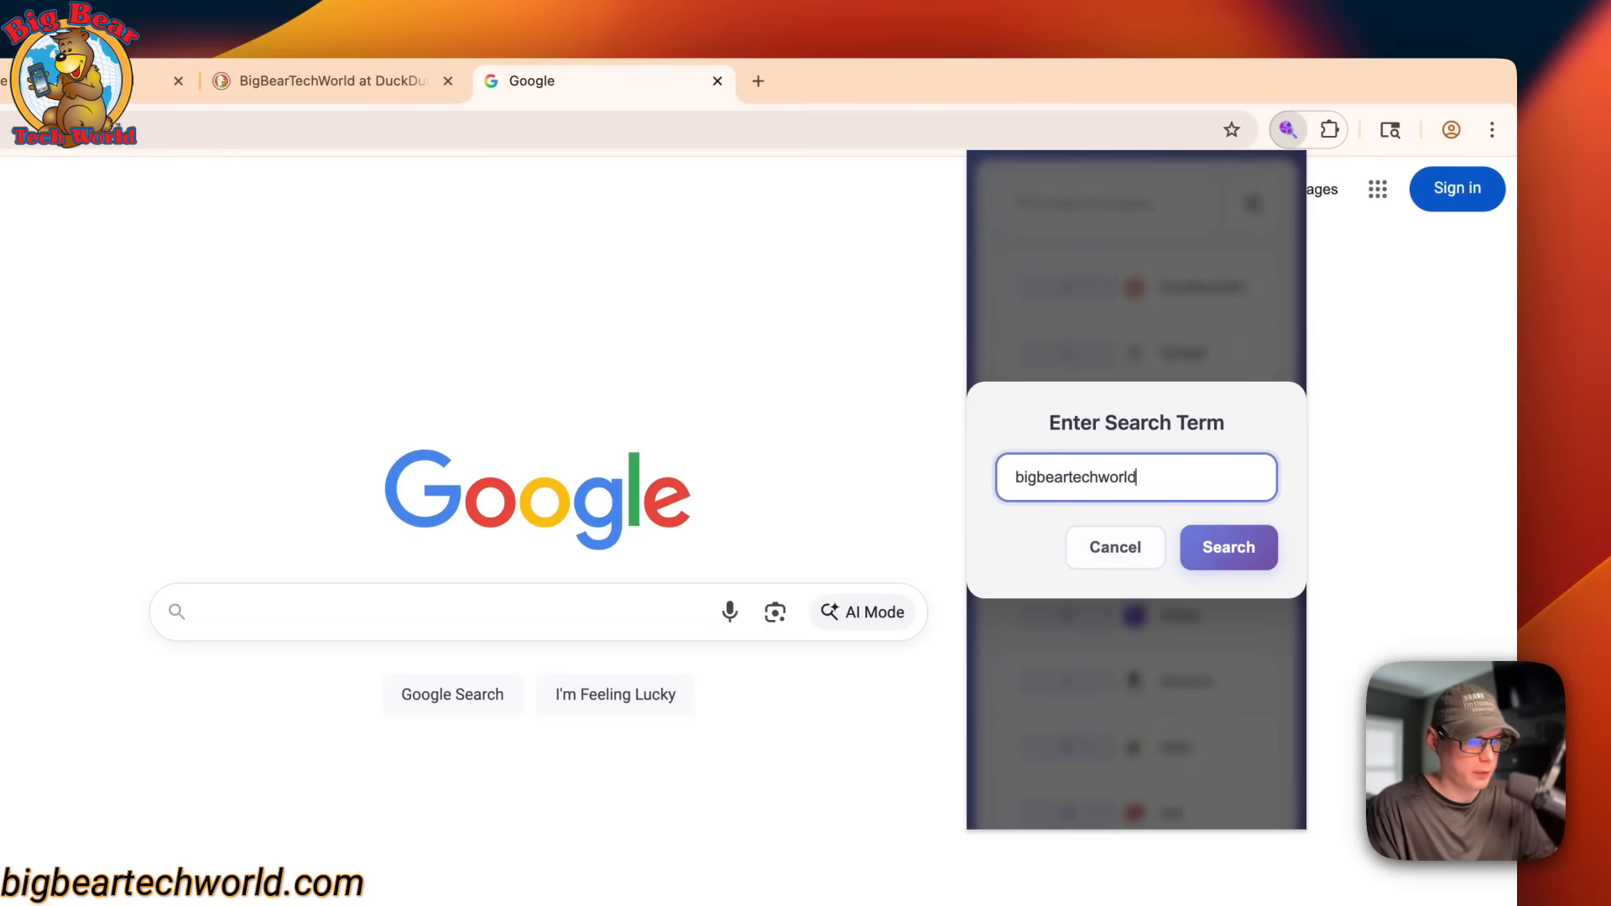
left_click(1228, 547)
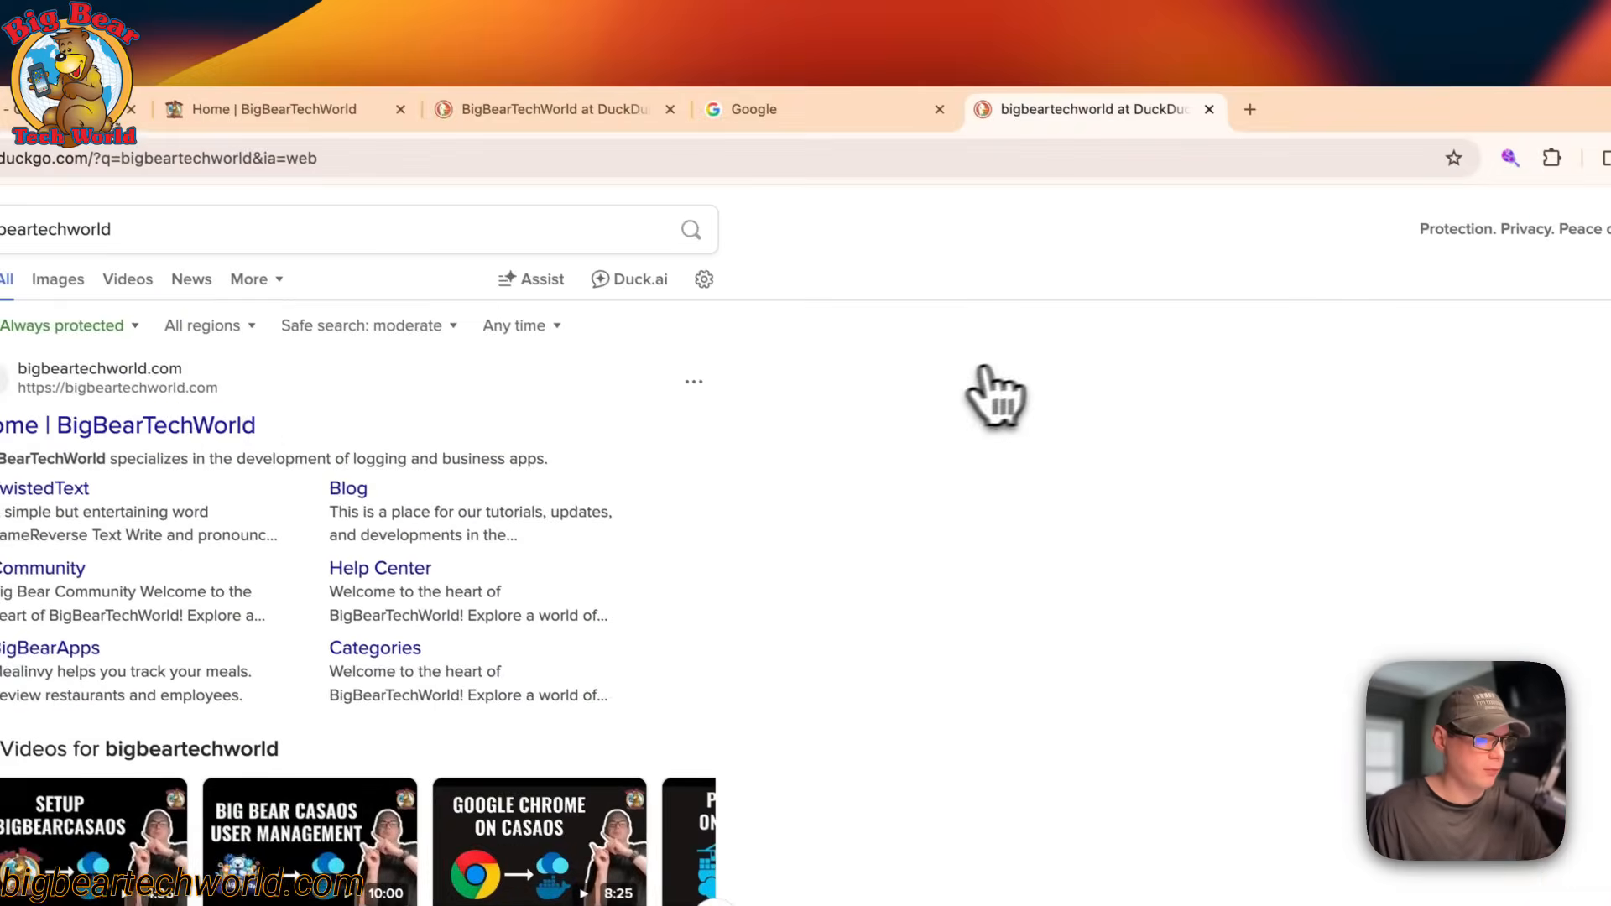
left_click(791, 109)
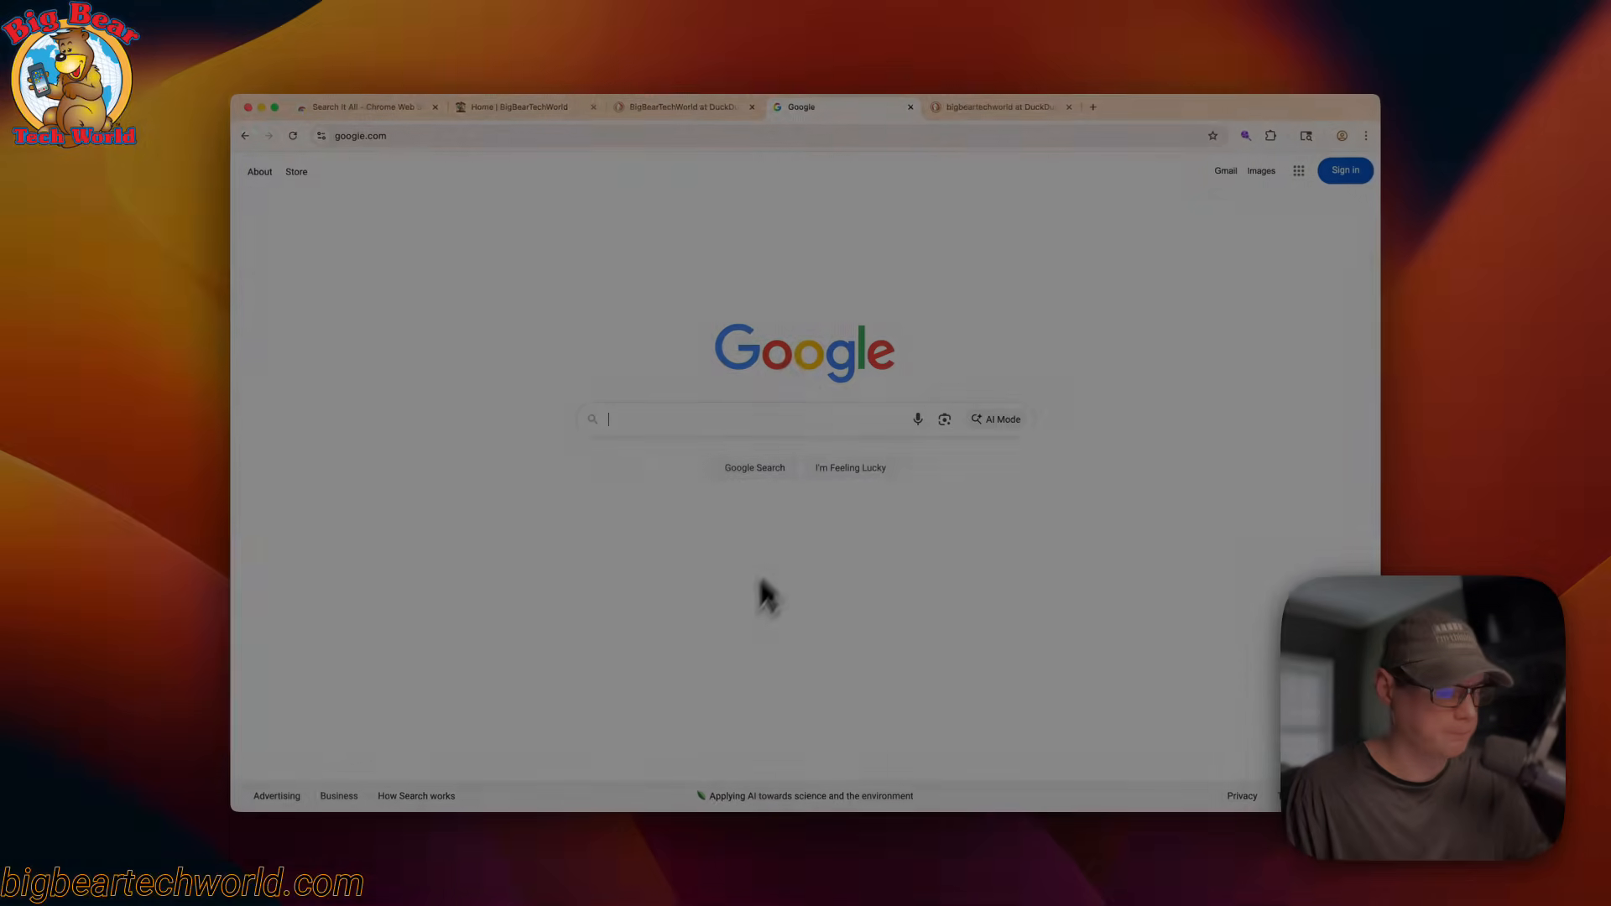
Search Google for 'BigBearTechWorld' and bring up the Search It All engine list.
type("BigBearTechWorld")
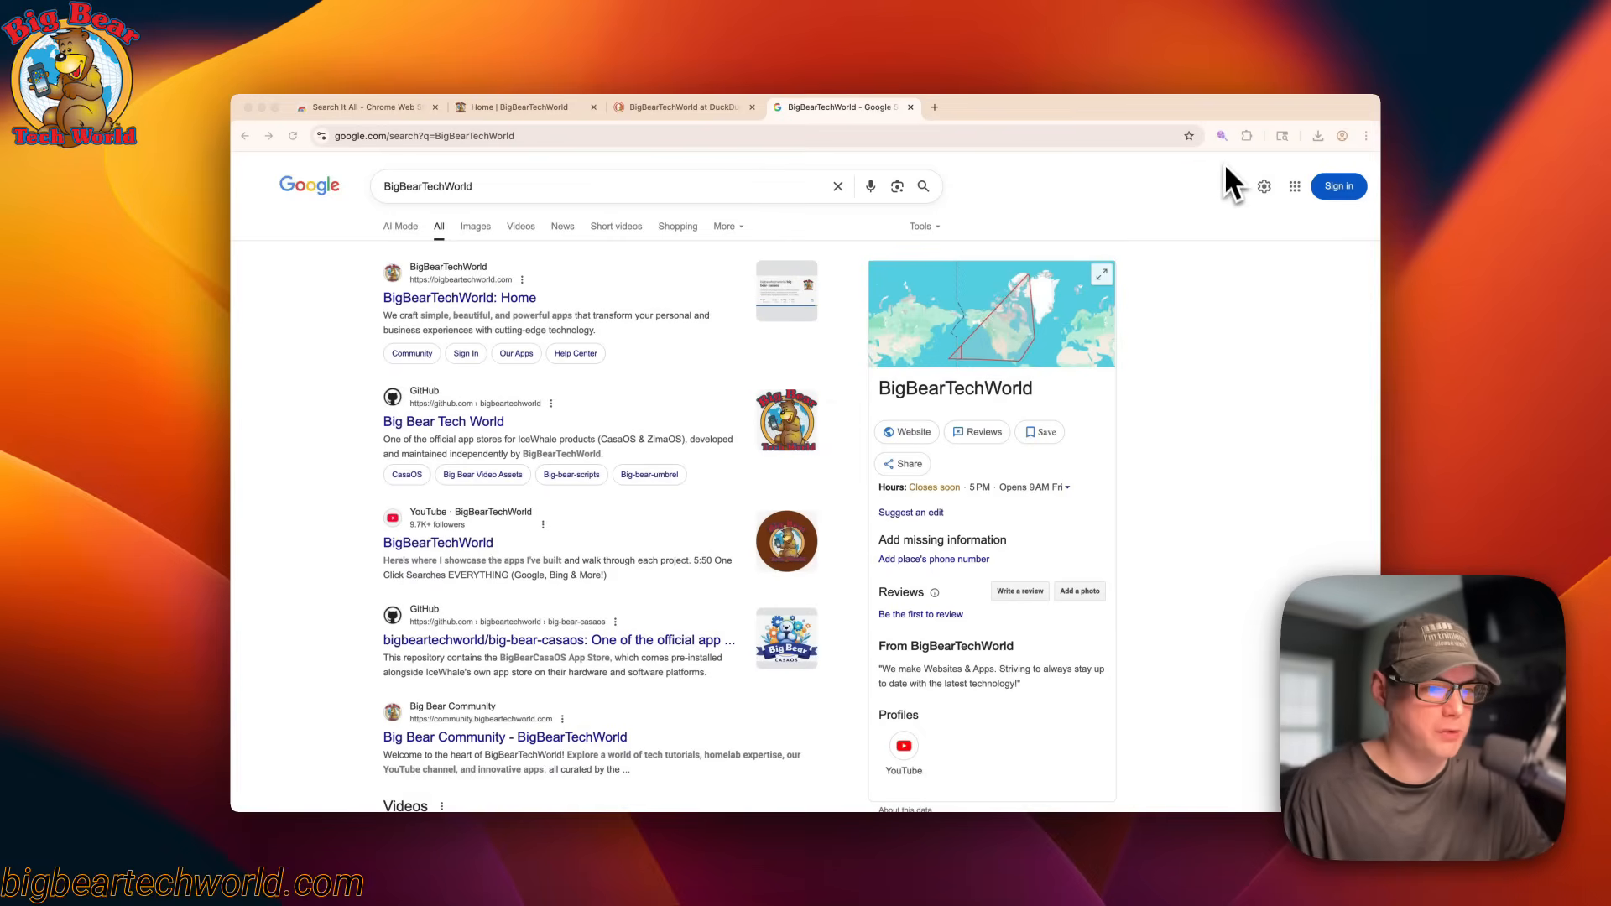
left_click(1222, 135)
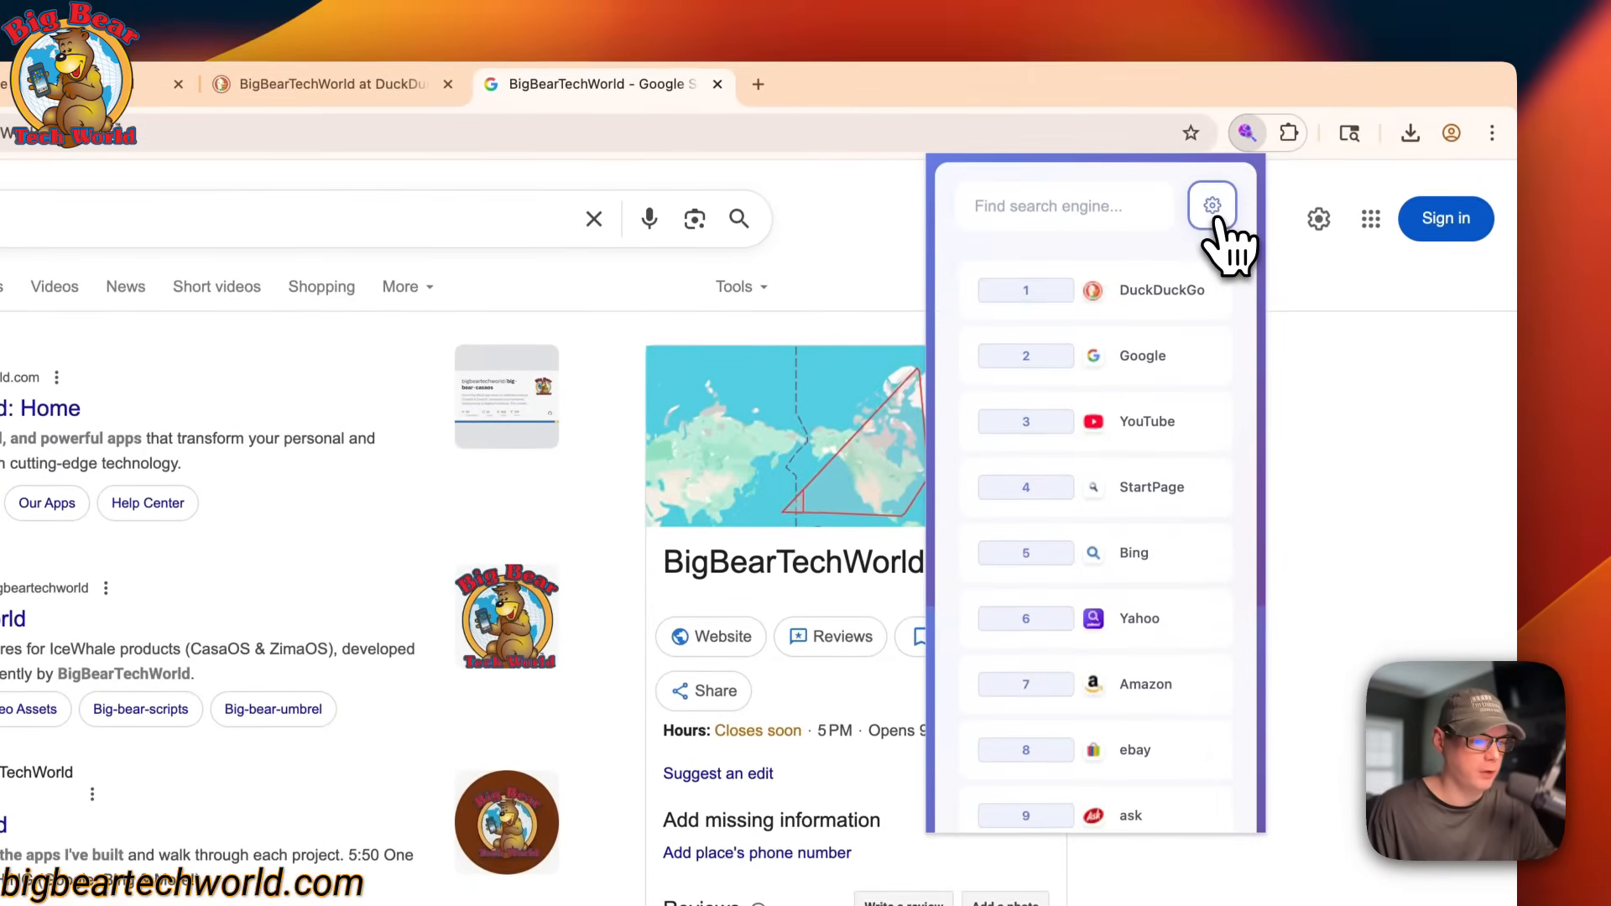
Enable dark mode under Preferences on the Search It All settings page.
left_click(1212, 206)
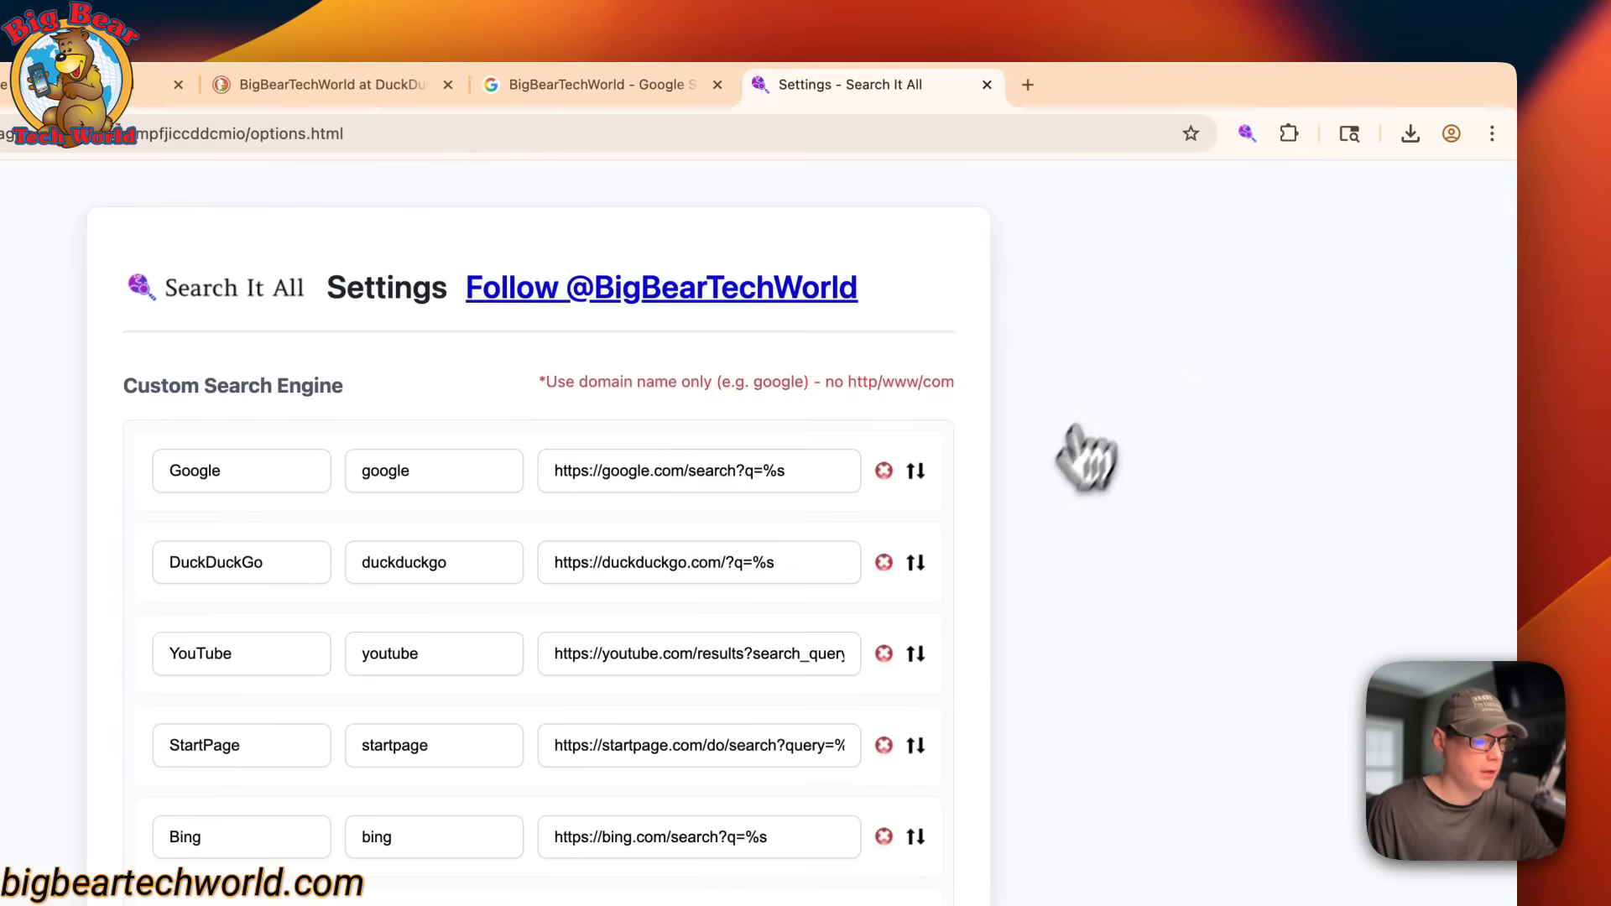
scroll("down", 3)
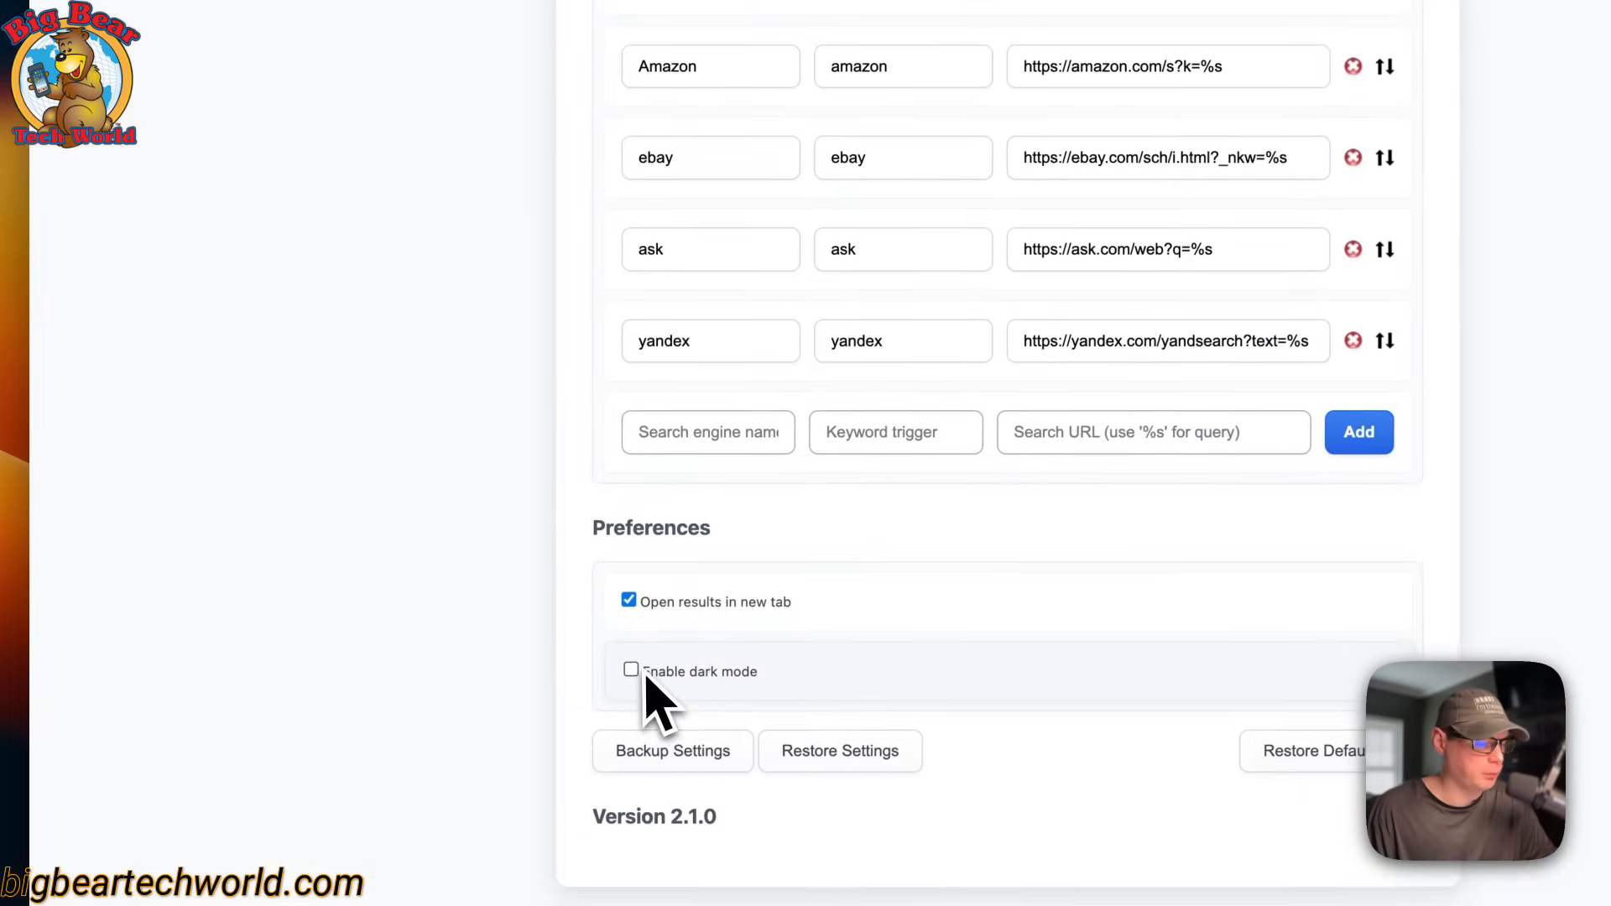
left_click(630, 671)
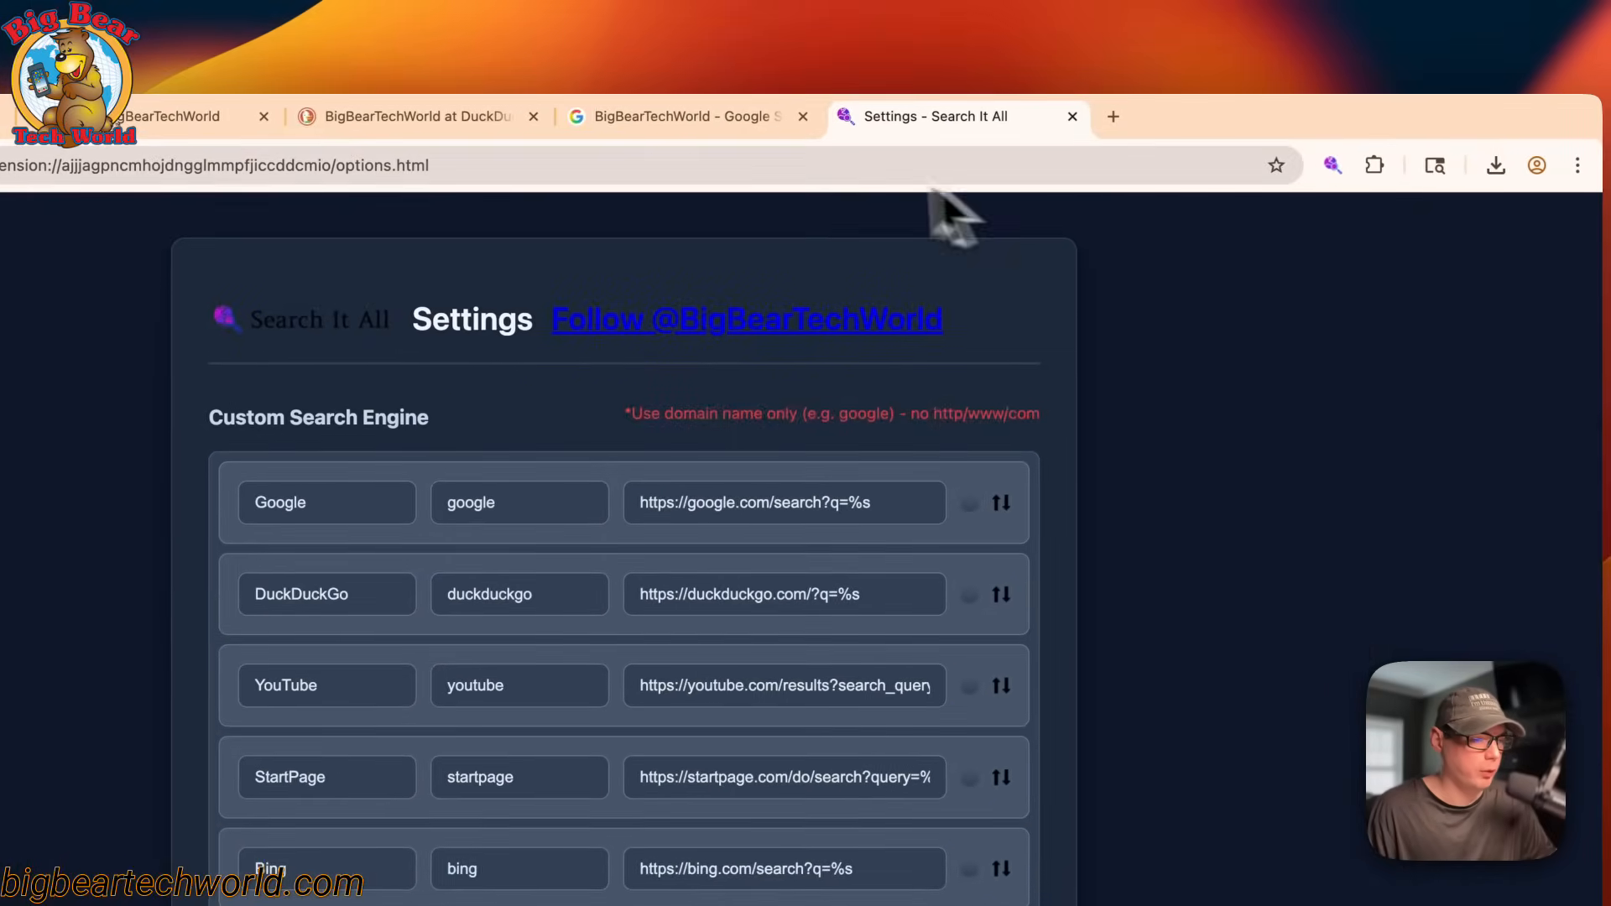
Reopen the Search It All engine list over the BigBearTechWorld results in dark styling.
left_click(678, 116)
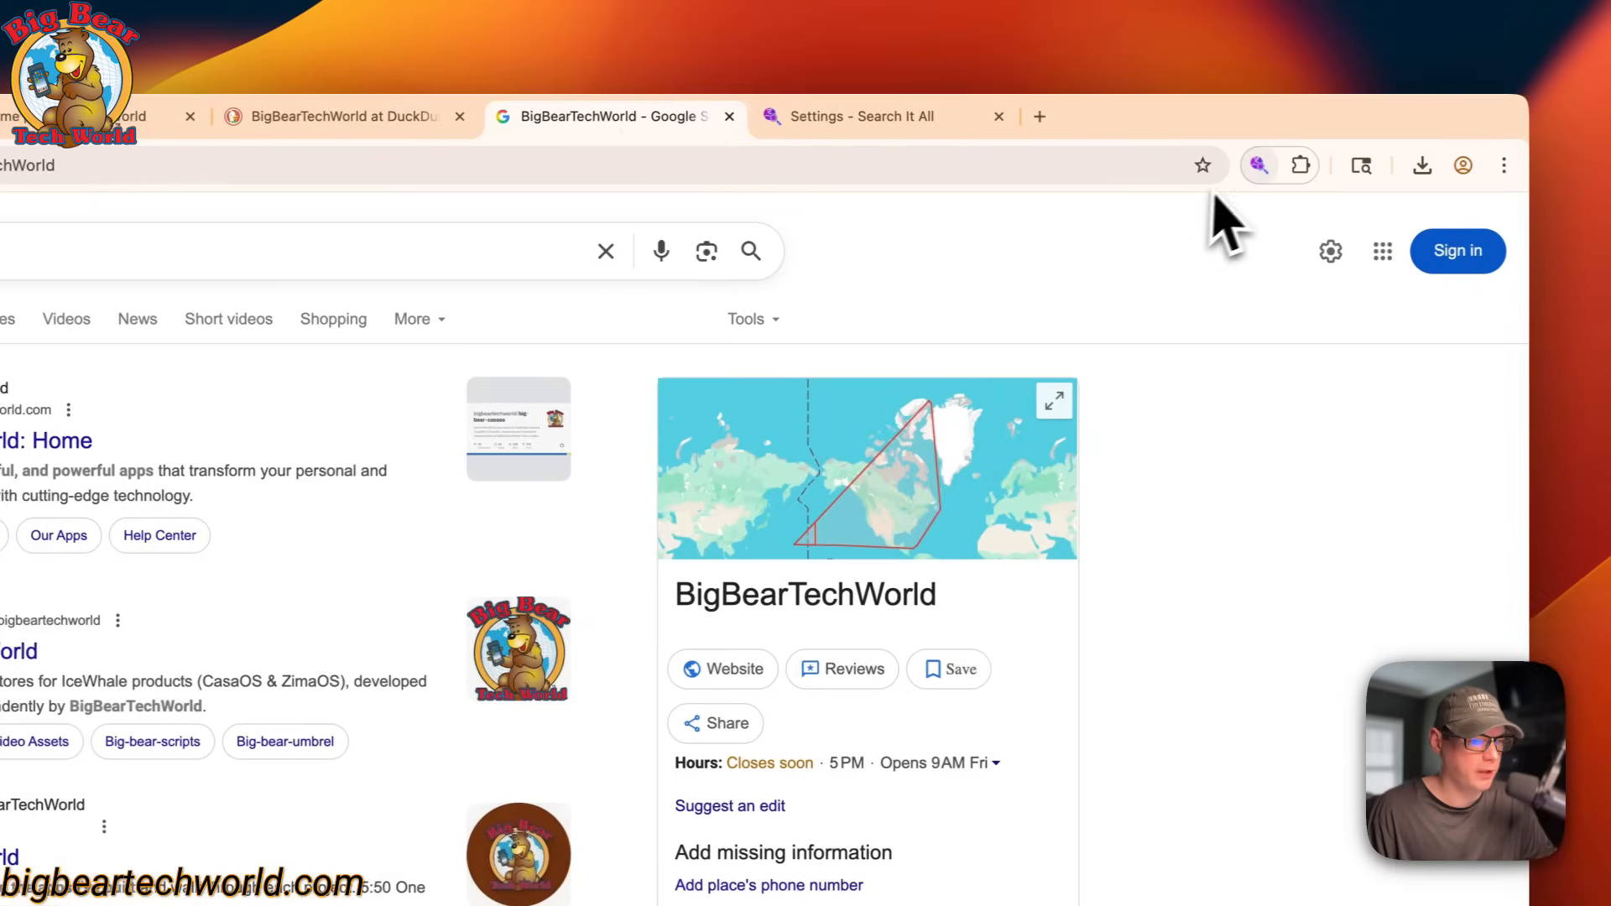
left_click(1261, 165)
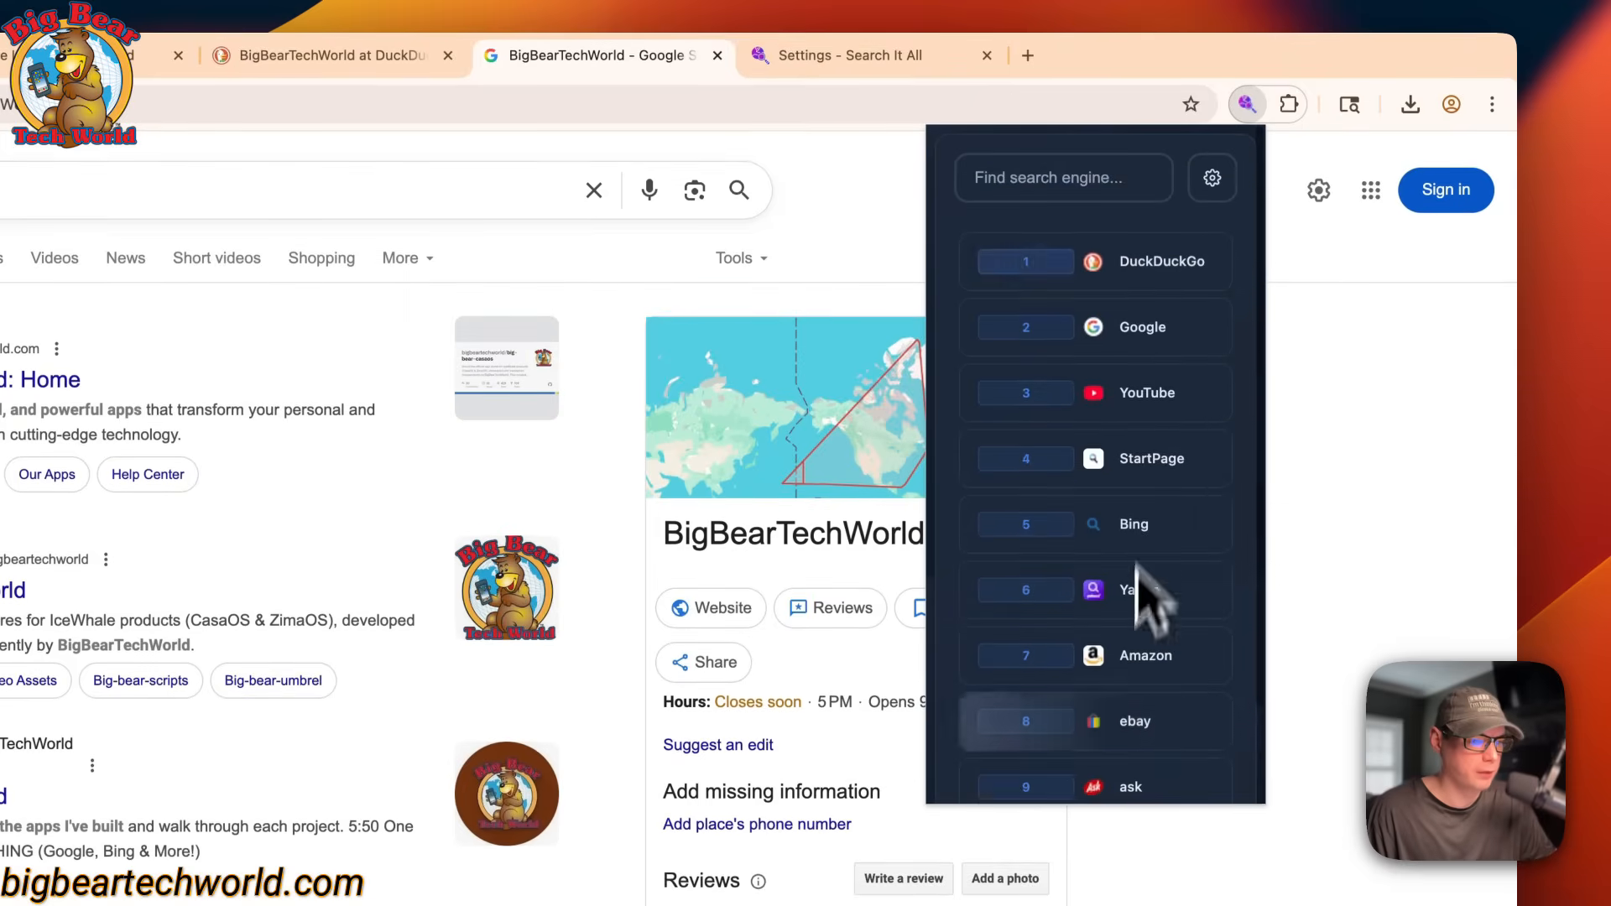
left_click(850, 55)
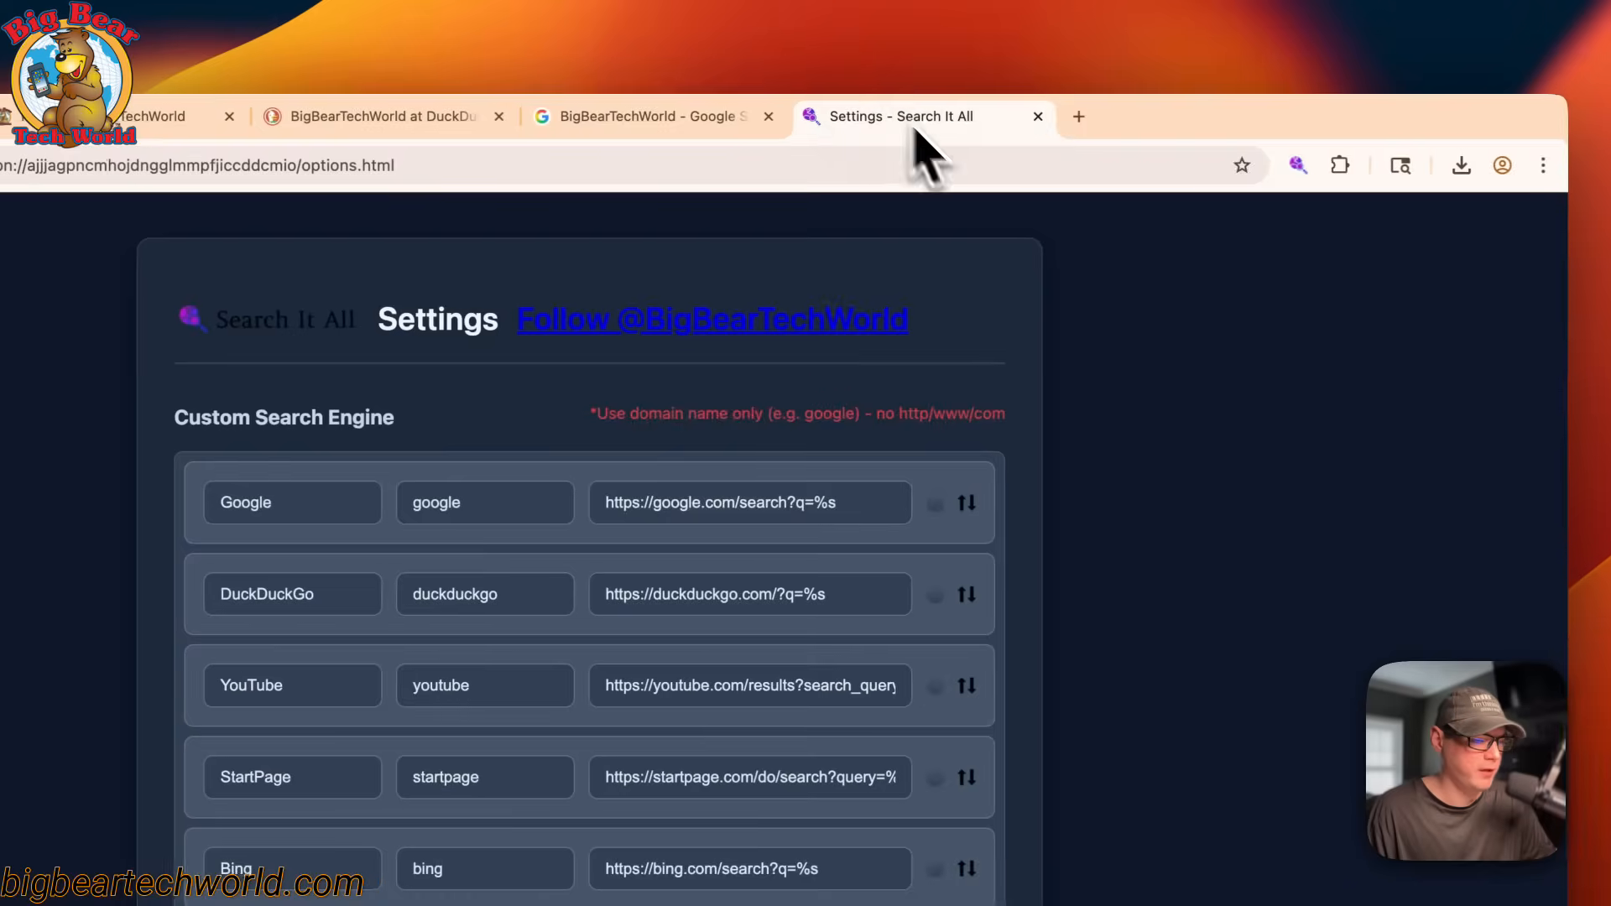
left_click(644, 115)
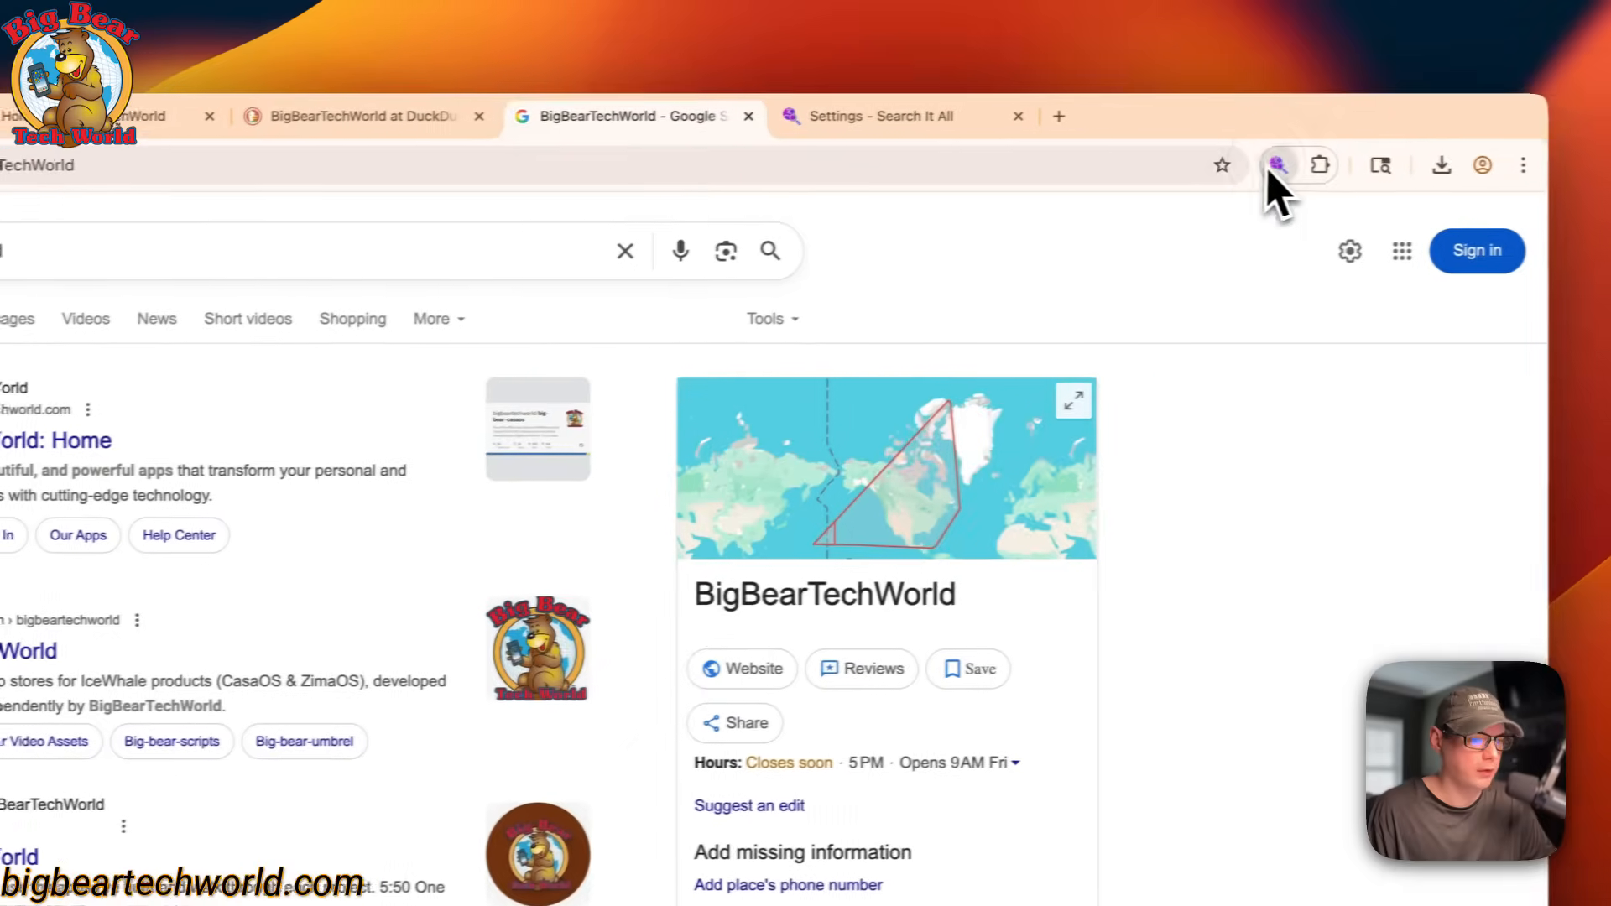
left_click(1281, 164)
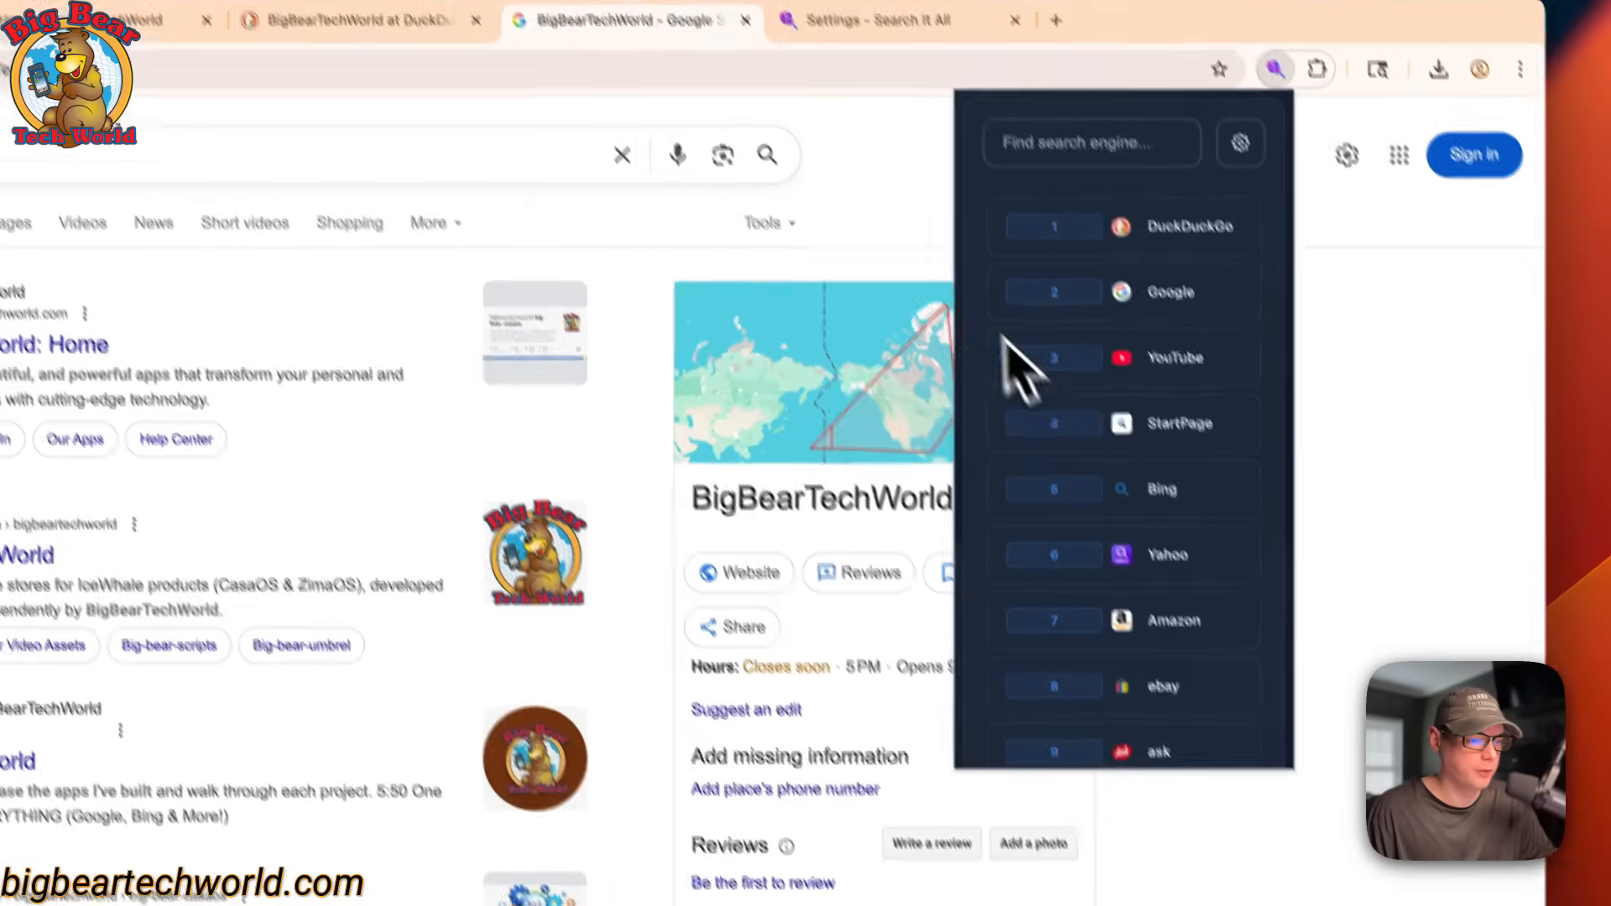